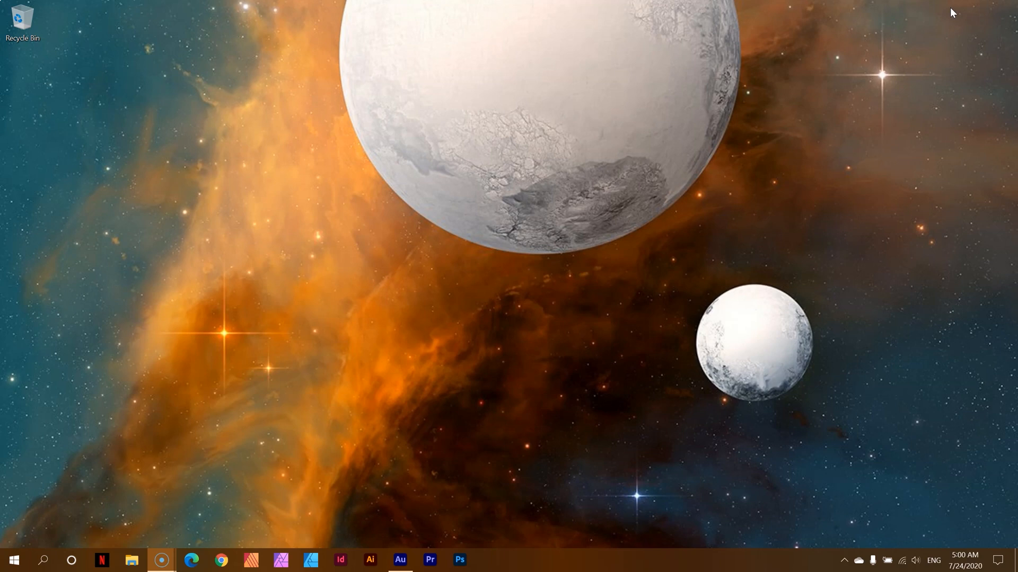
mouse_move(187, 544)
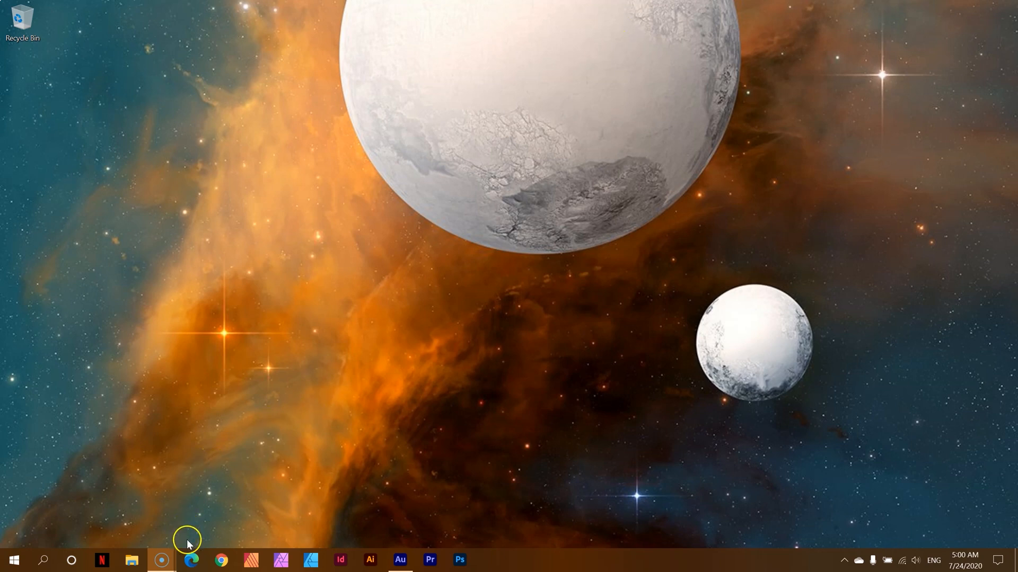
Launch Microsoft Edge and load spitfireaudio.com
click(191, 560)
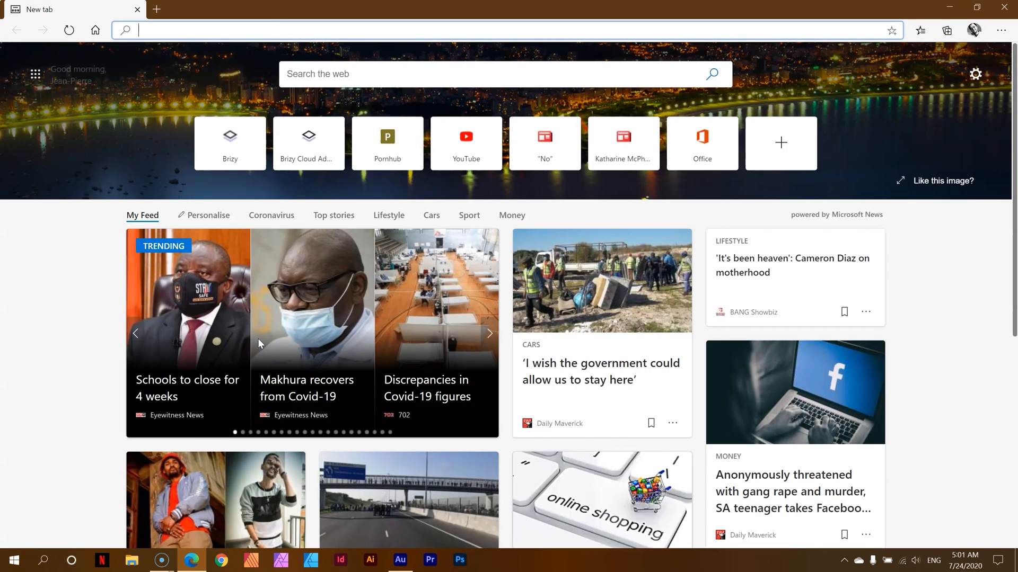
text(spitf)
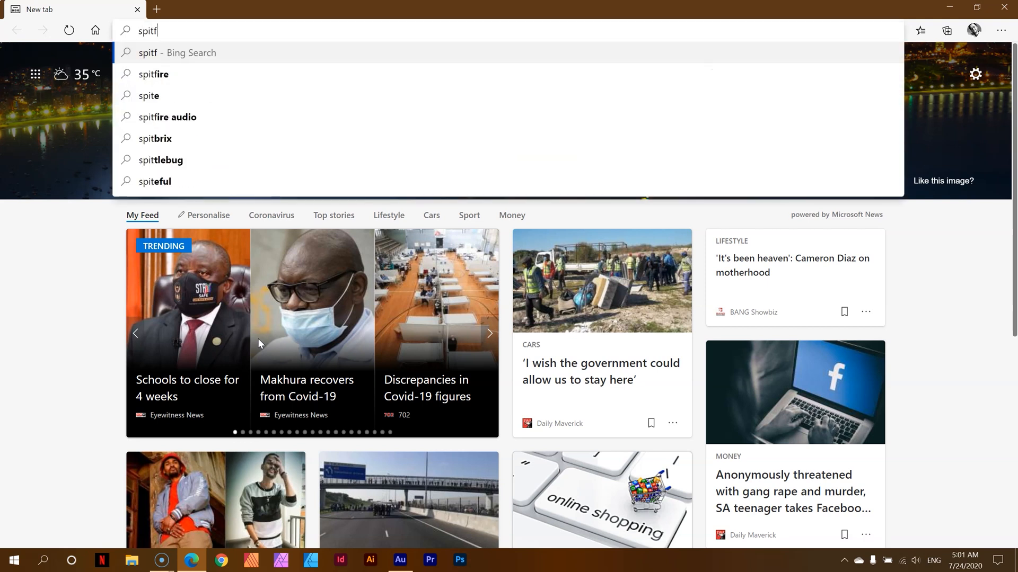
text(ireaudio.com)
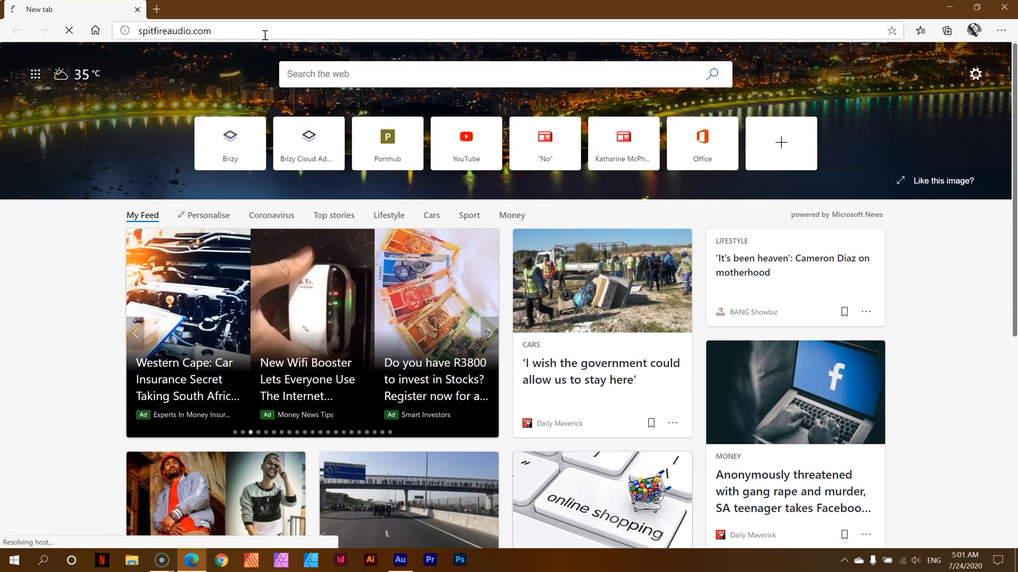
key(Return)
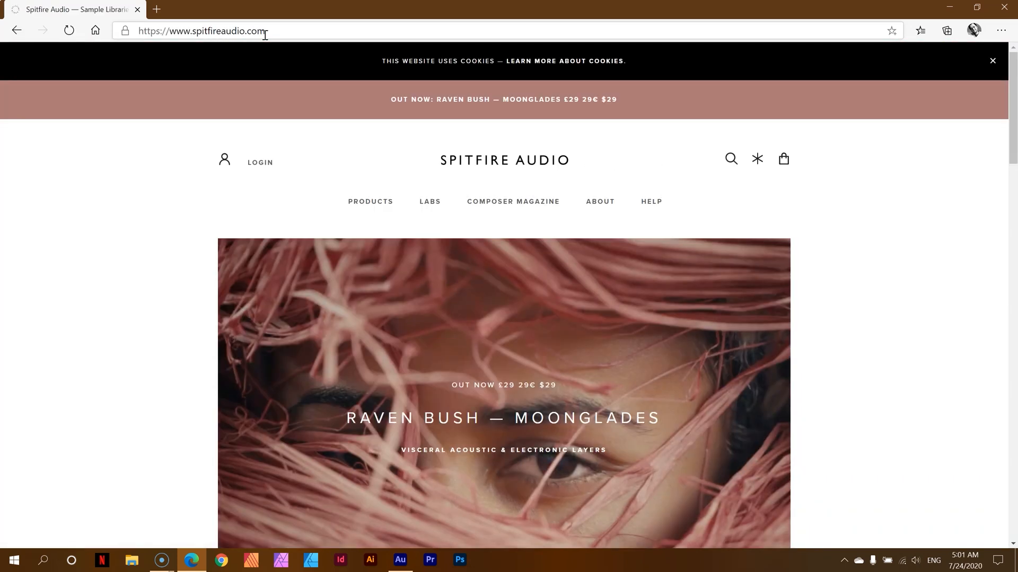
mouse_move(914, 240)
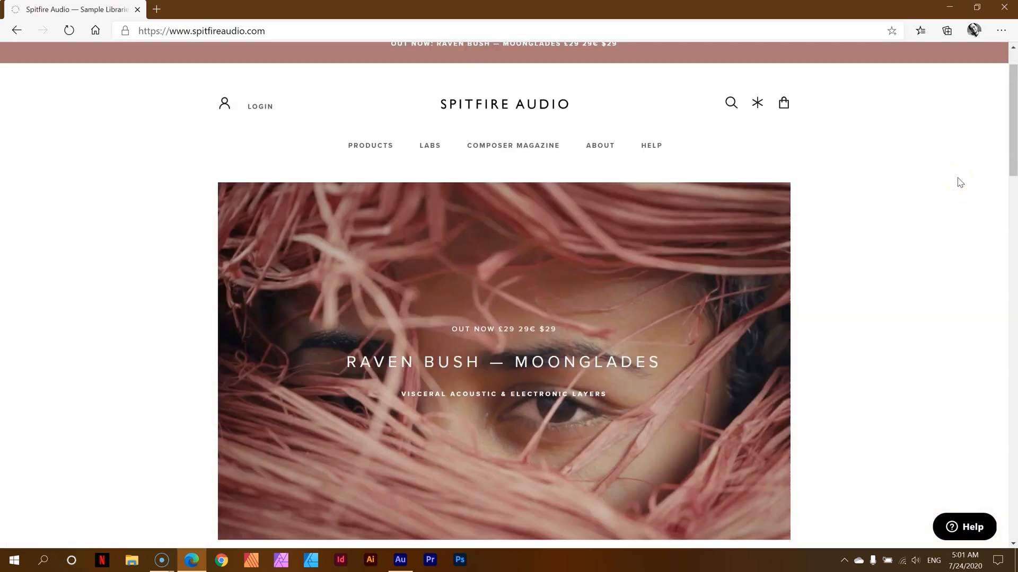
Scroll the Spitfire Audio homepage down to the footer and back to the top
scroll(down, 3)
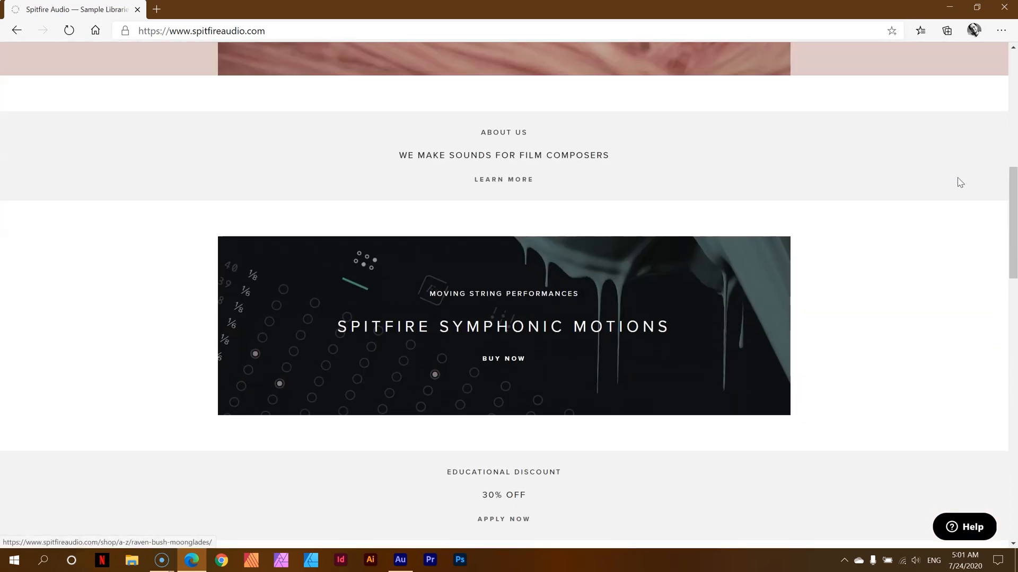
scroll(down, 3)
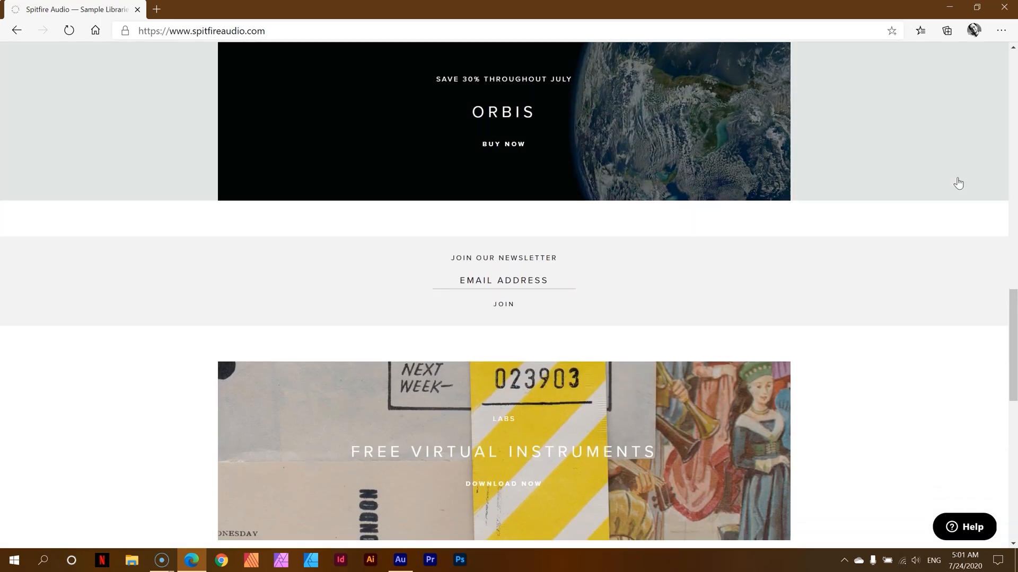
scroll(down, 3)
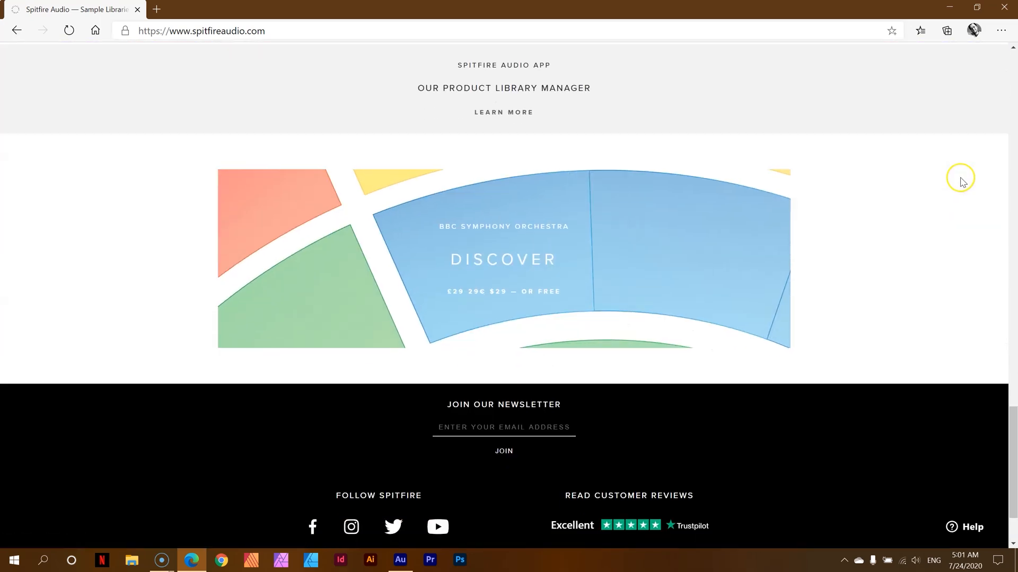
scroll(up, 3)
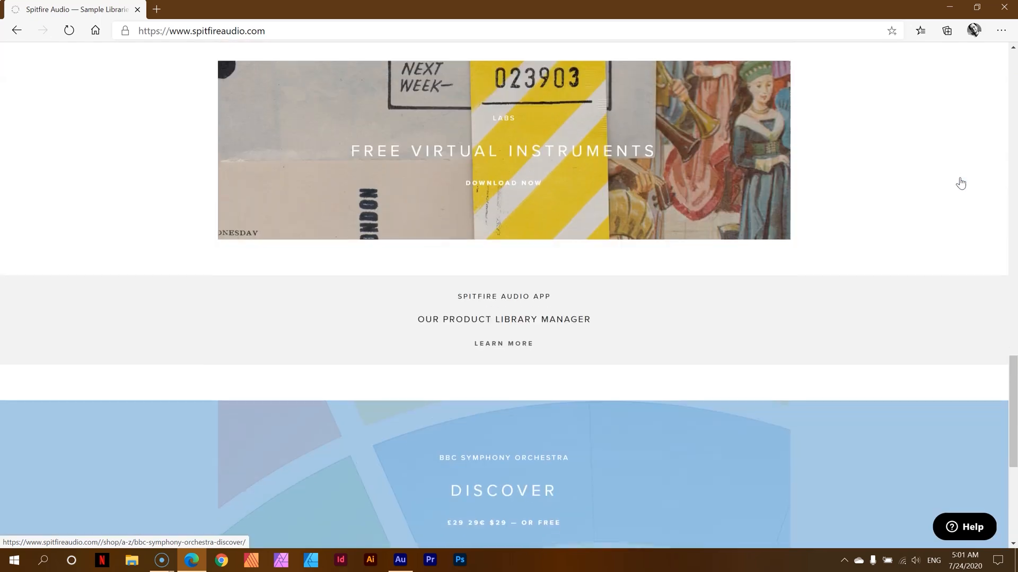
scroll(up, 3)
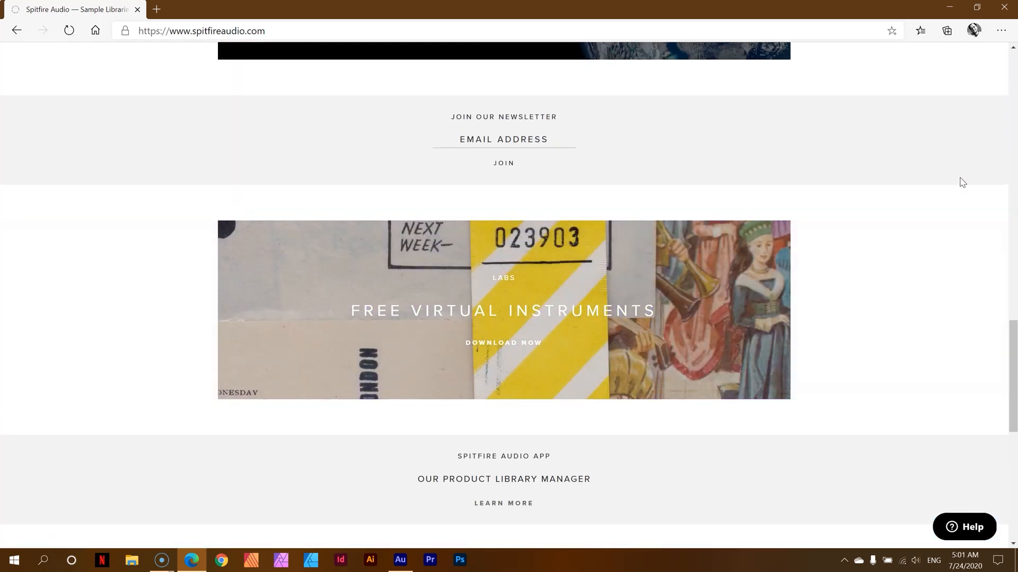
scroll(up, 3)
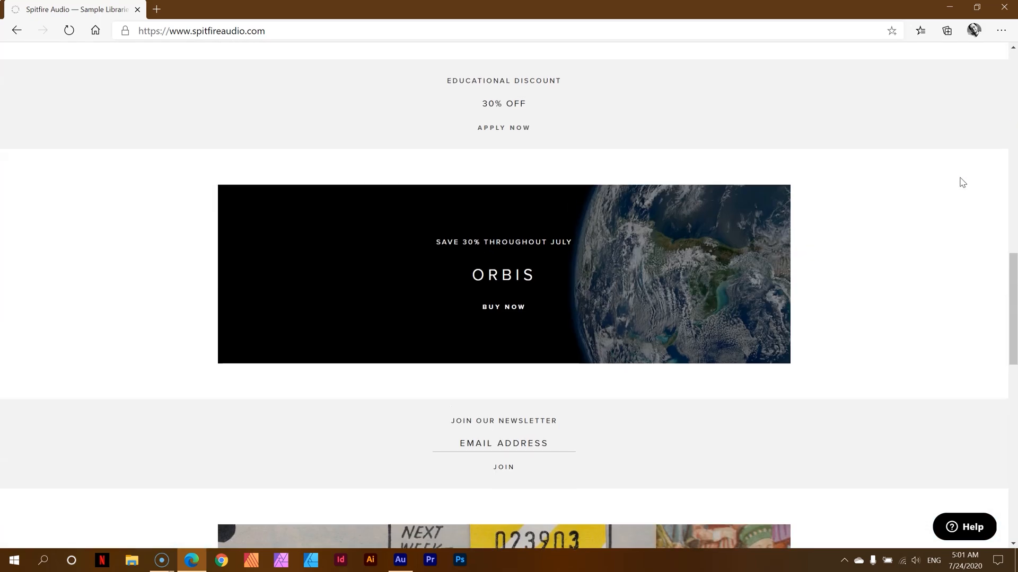
scroll(down, 3)
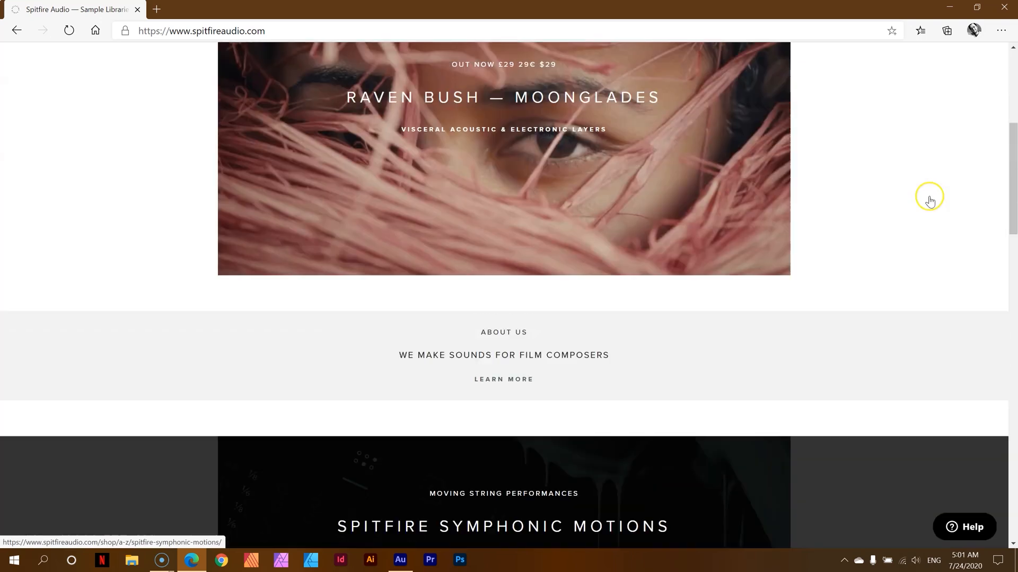
scroll(up, 3)
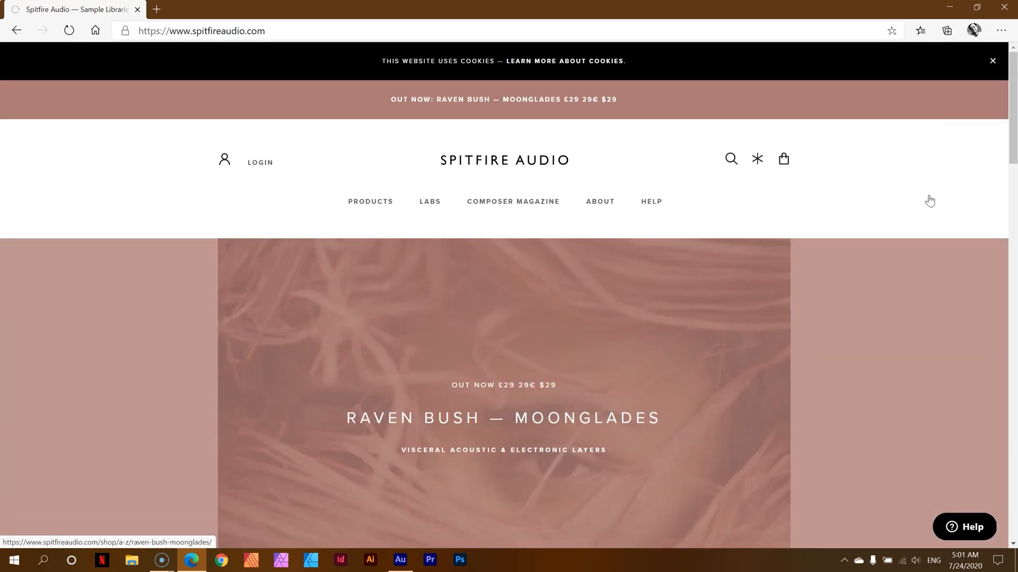
mouse_move(371, 201)
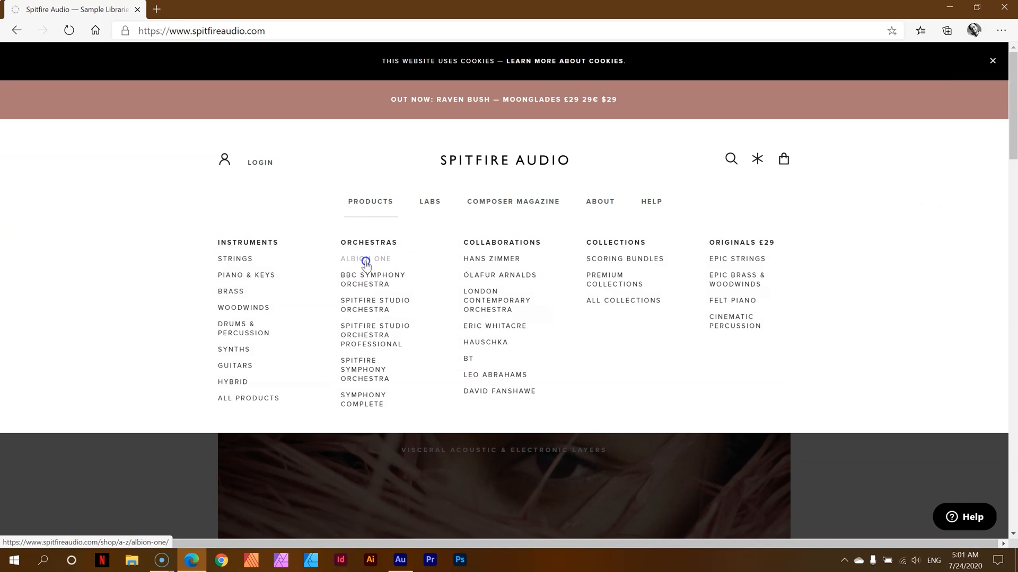
Open the £399 Albion ONE product page and scroll down slightly
click(366, 259)
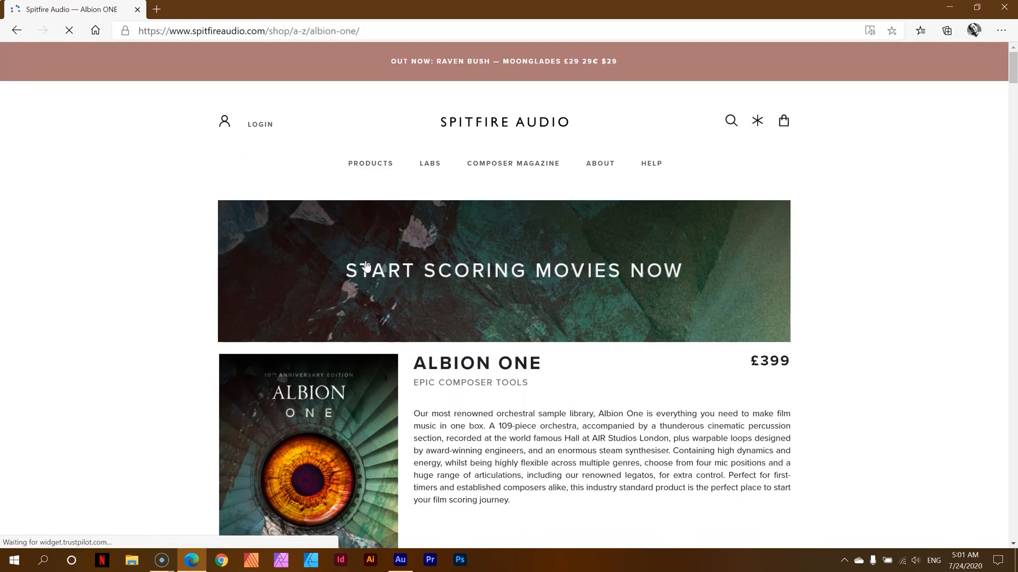
scroll(down, 3)
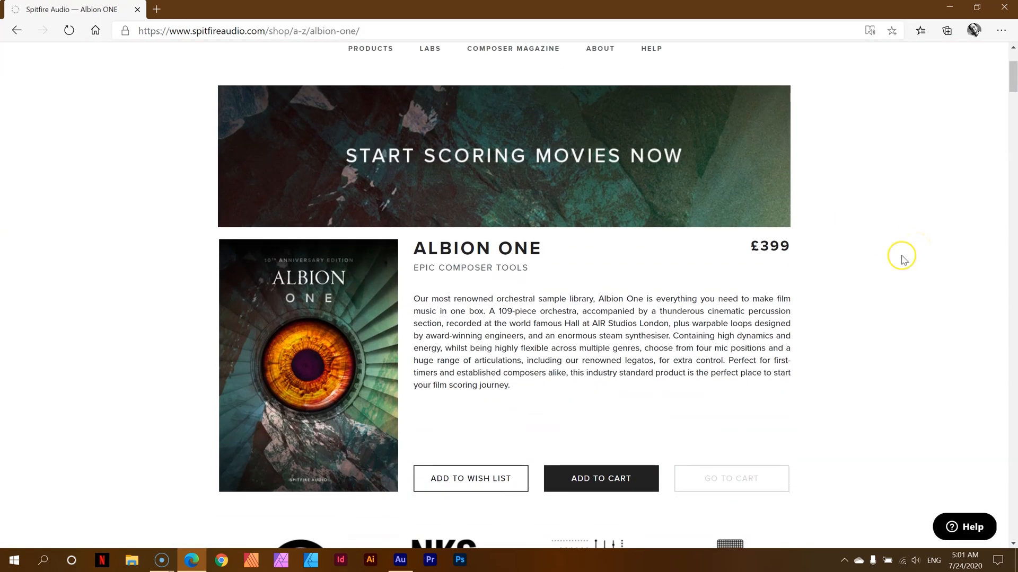
mouse_move(693, 412)
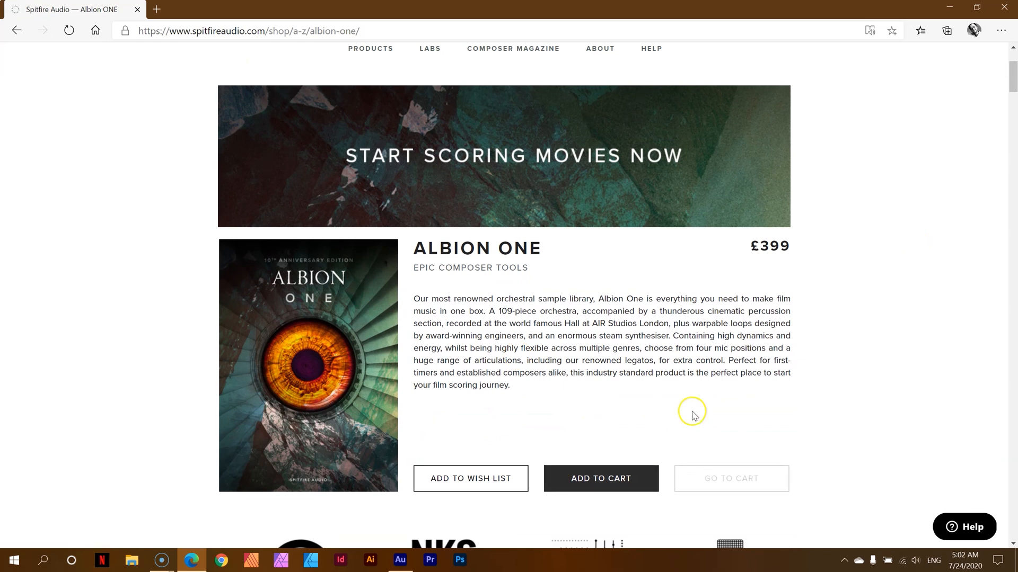
mouse_move(975, 326)
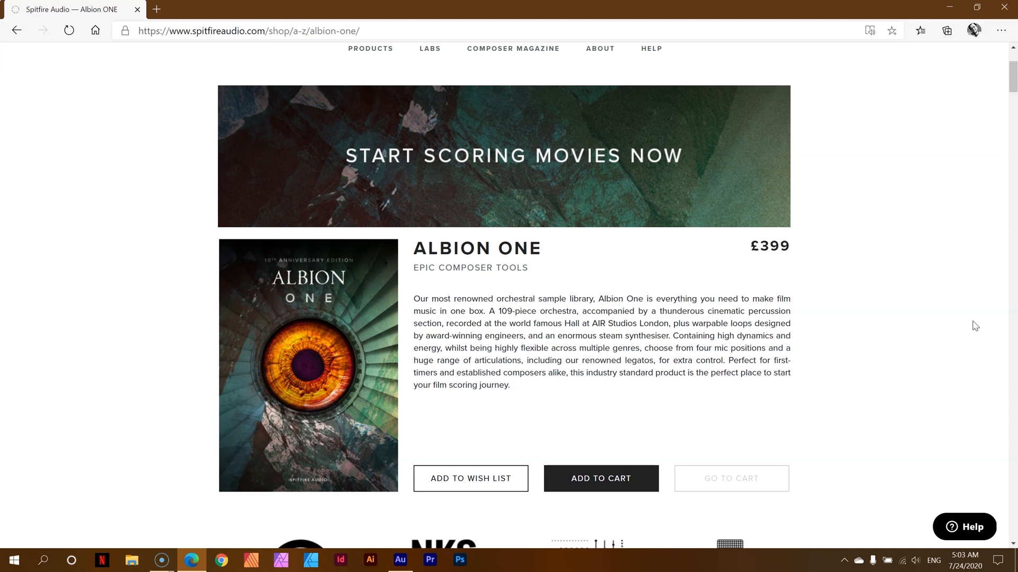
Show Edge DevTools docked on the right with the Elements panel
key(F12)
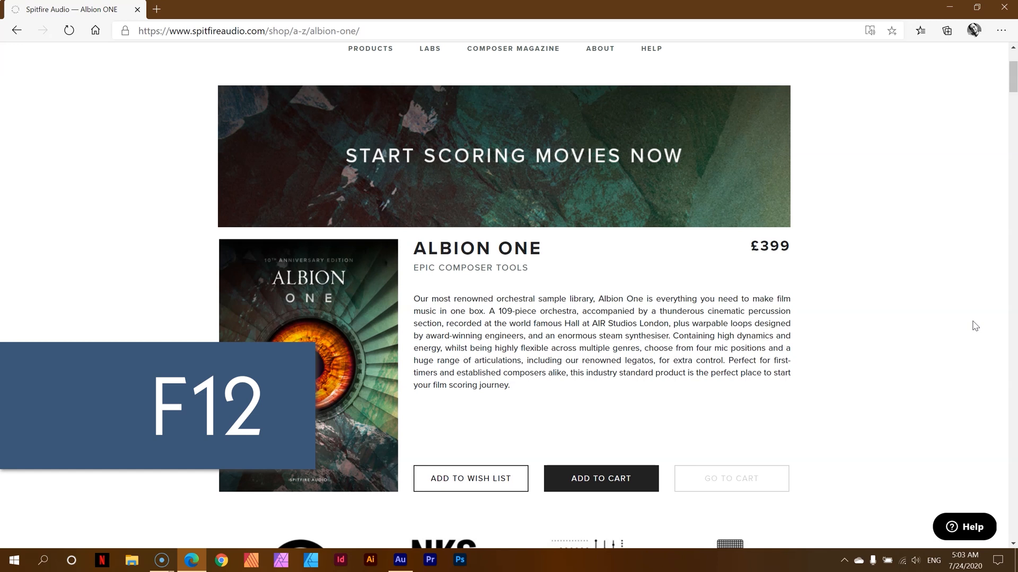
key(F12)
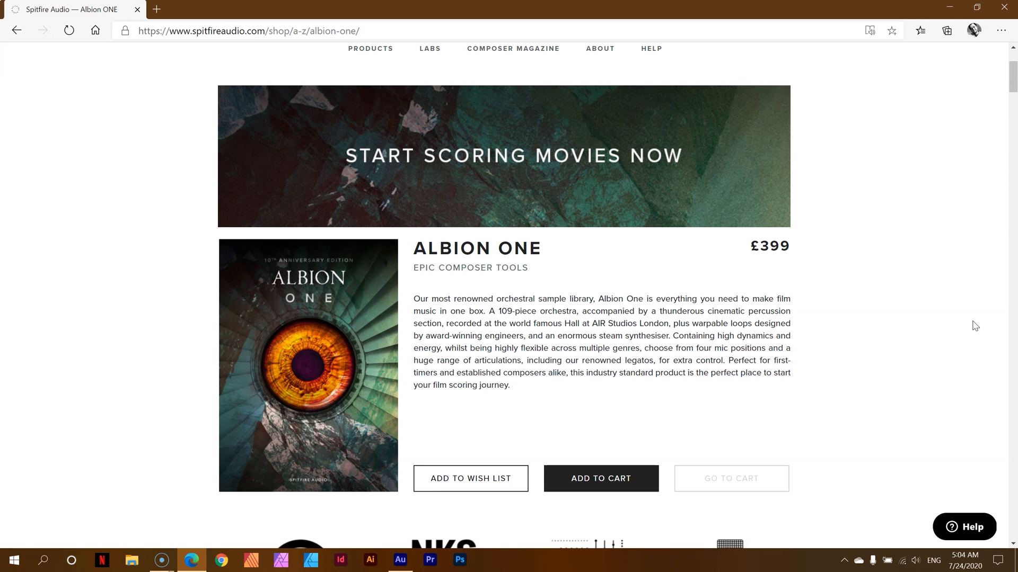
key(F12)
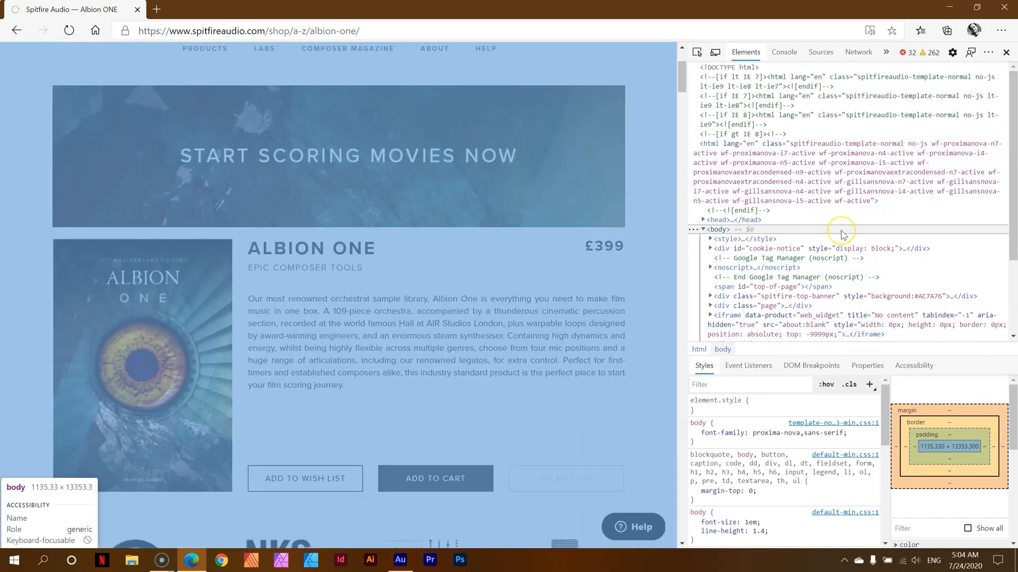
mouse_move(842, 235)
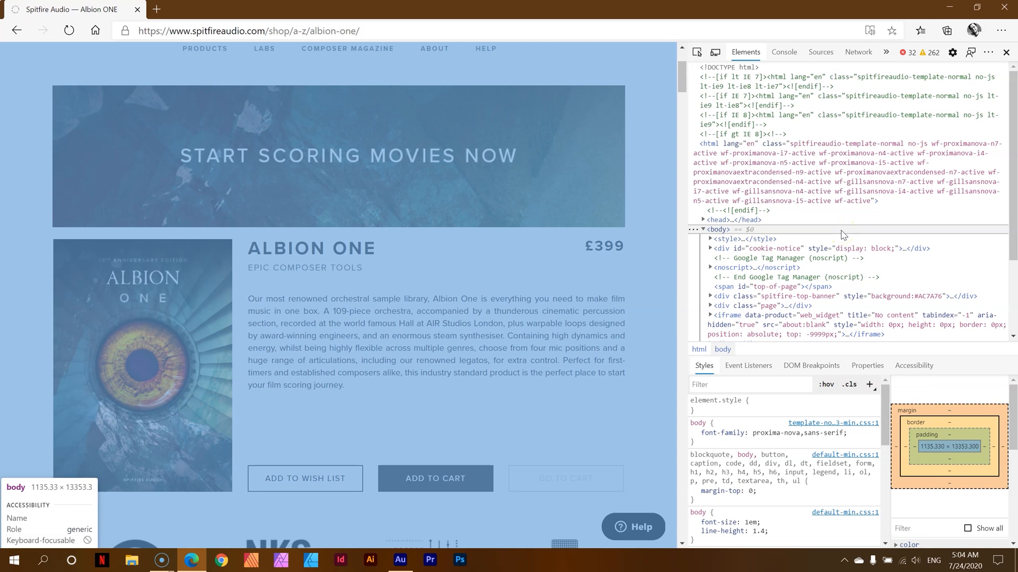
mouse_move(844, 235)
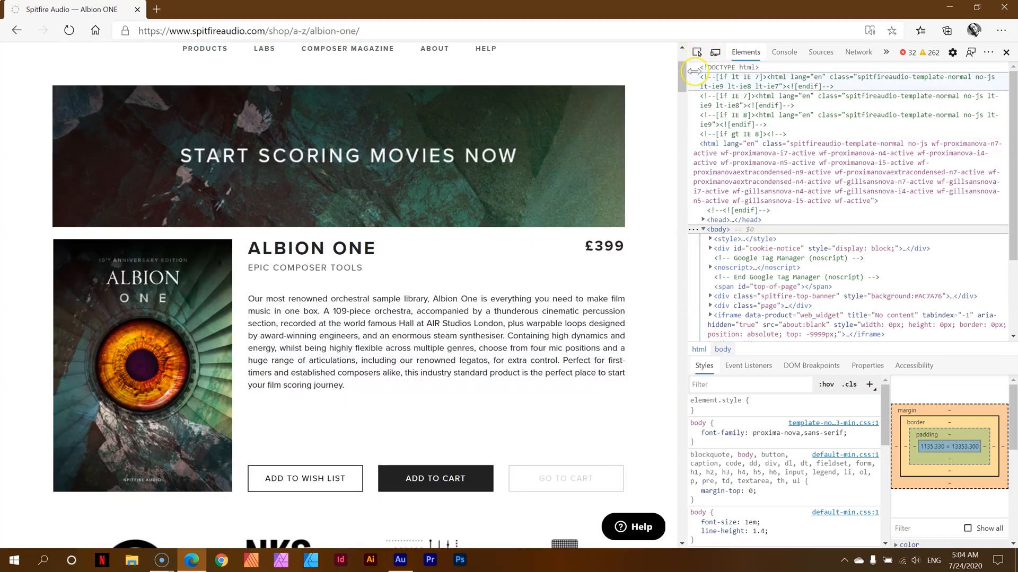
mouse_move(714, 52)
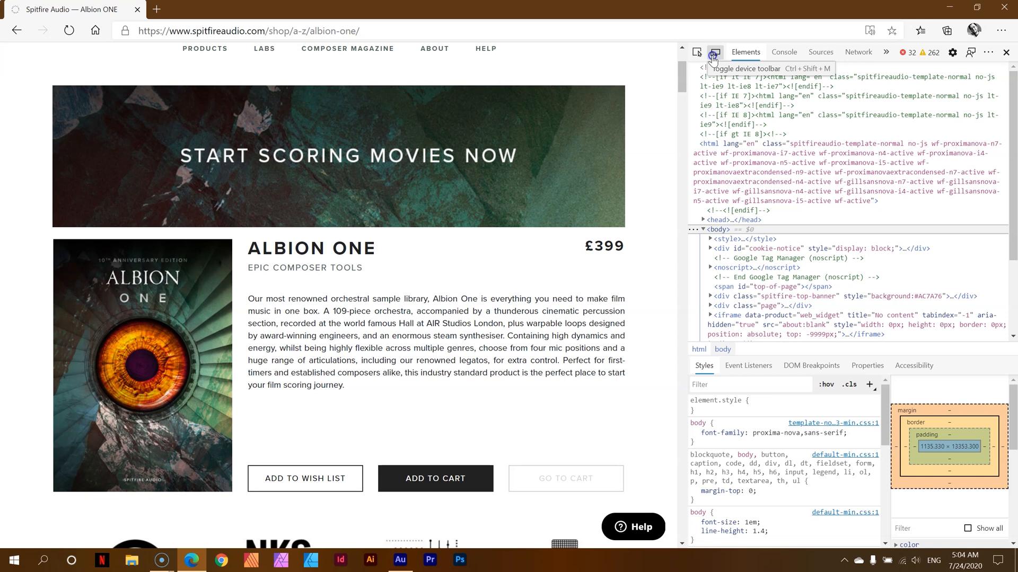
Turn on device emulation and choose iPhone X for the Albion ONE page
click(714, 52)
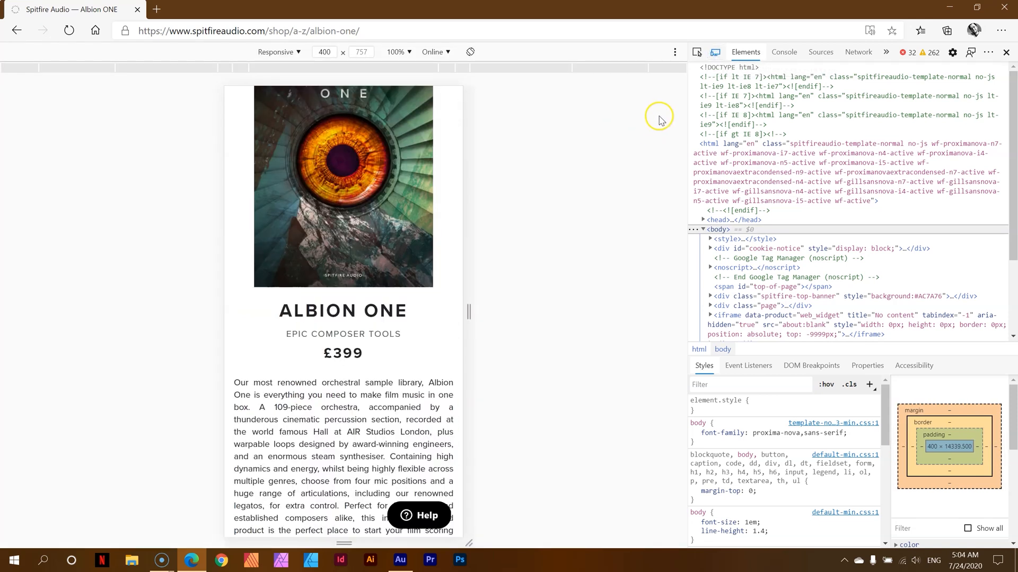
mouse_move(613, 225)
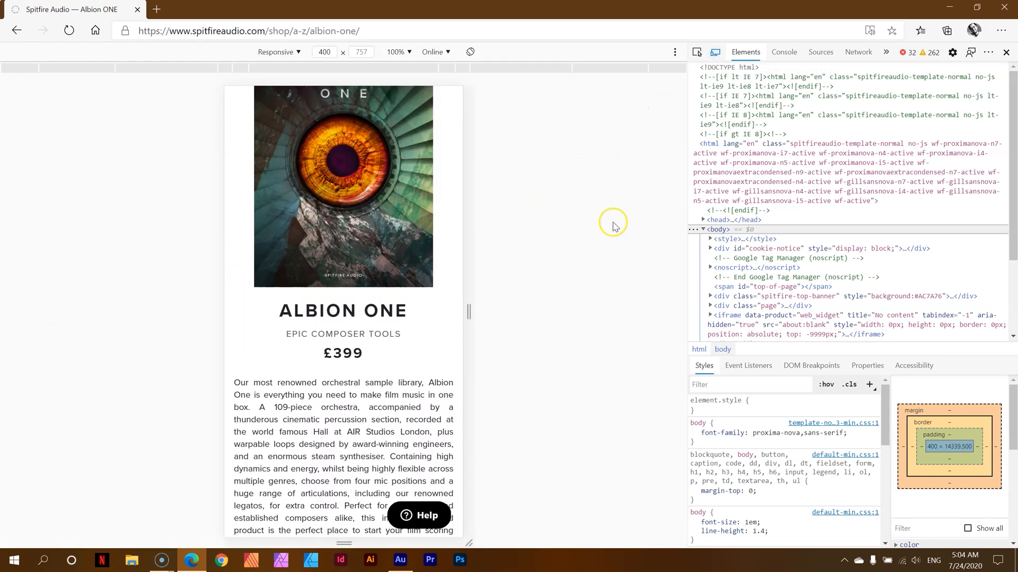
mouse_move(280, 52)
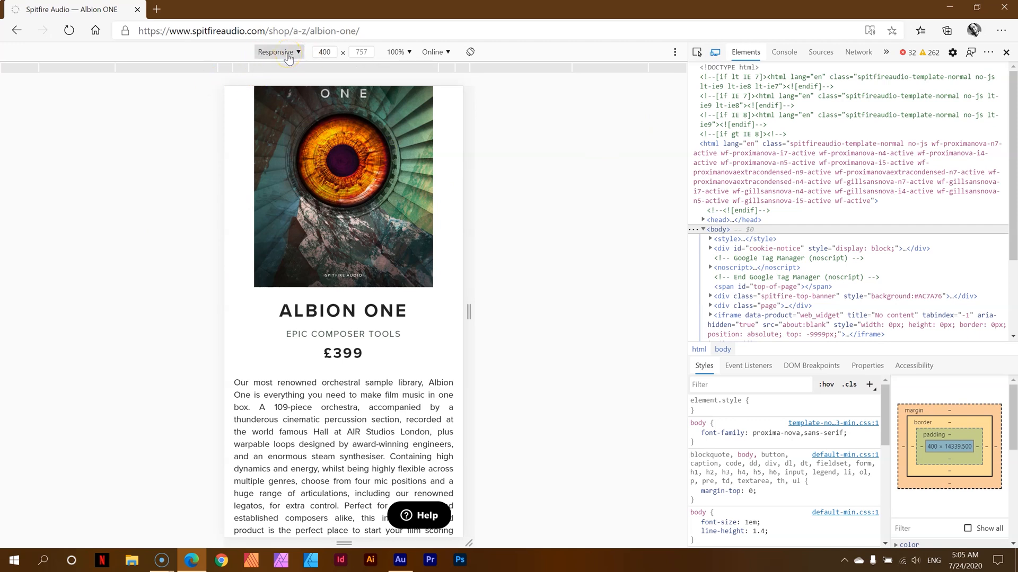
mouse_move(373, 280)
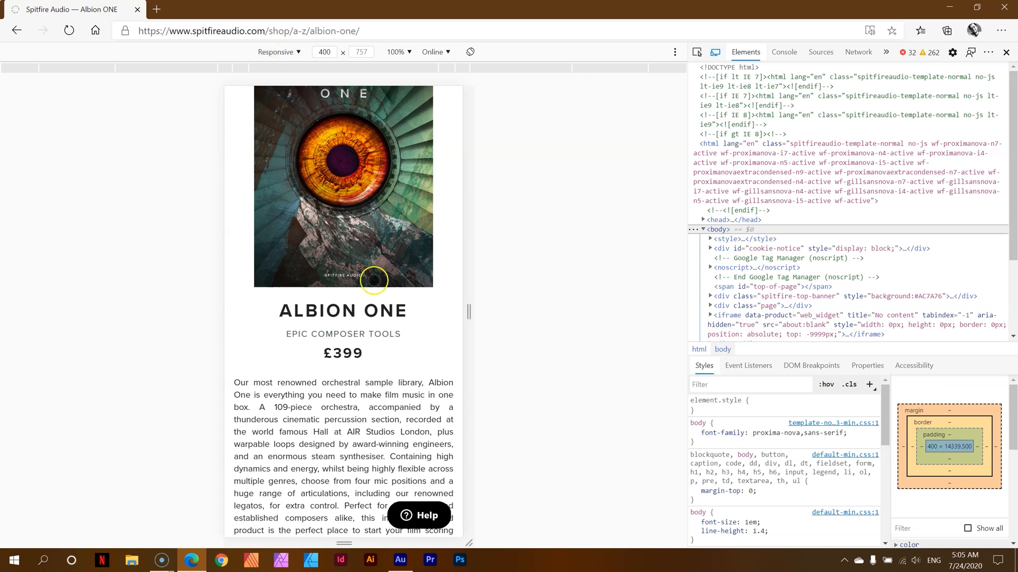
mouse_move(416, 241)
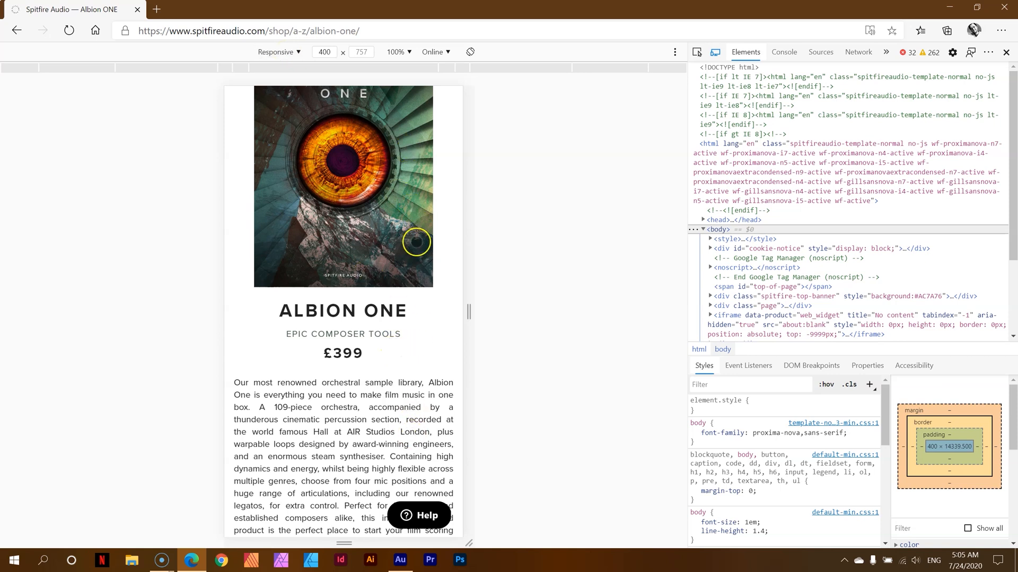
mouse_move(416, 242)
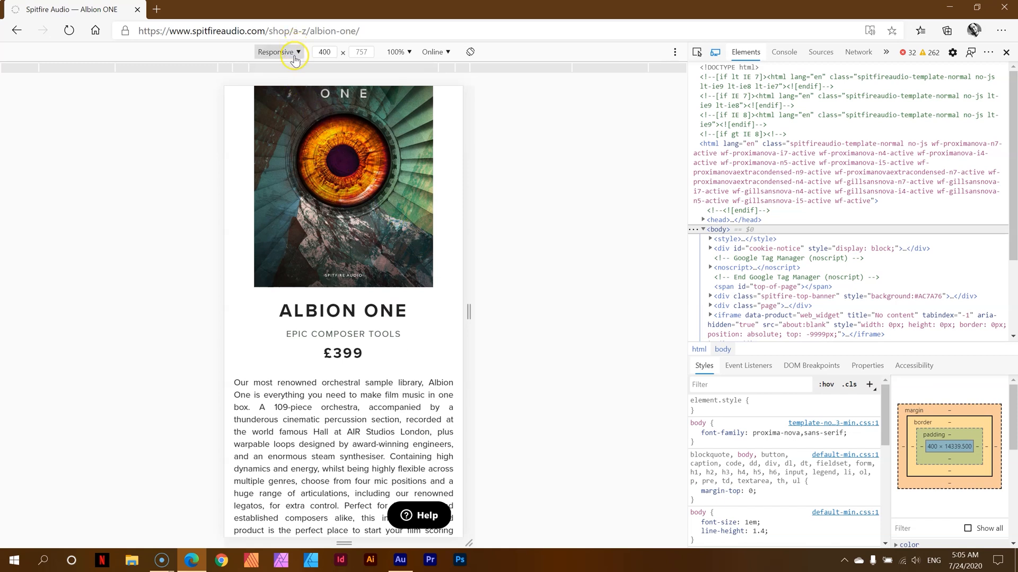
click(277, 52)
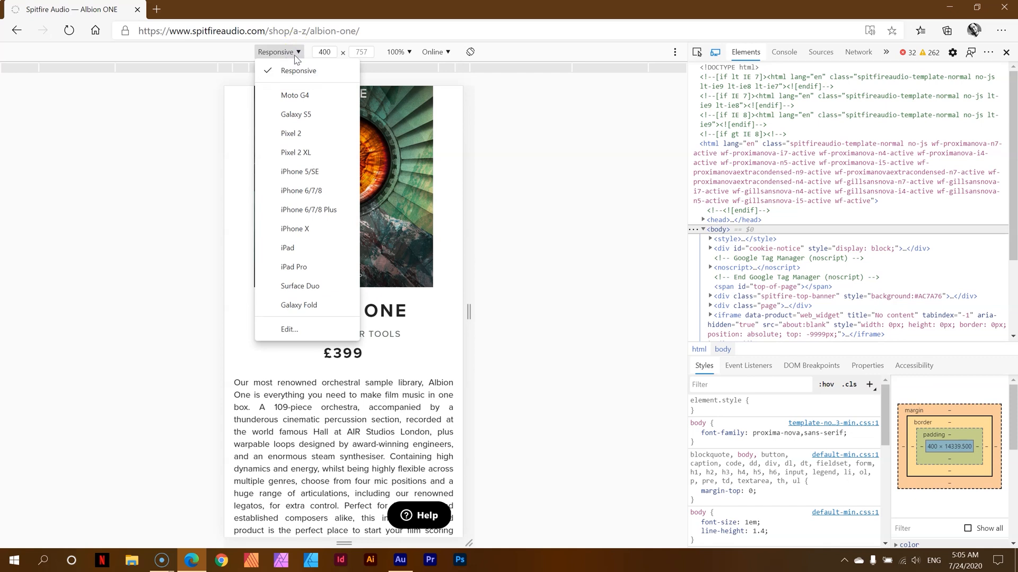
mouse_move(299, 171)
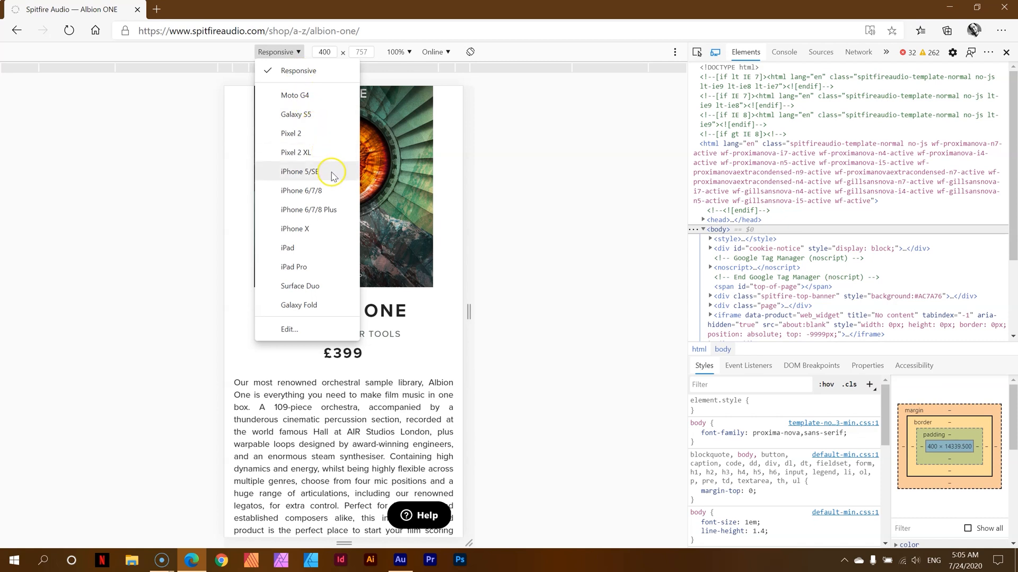
mouse_move(322, 233)
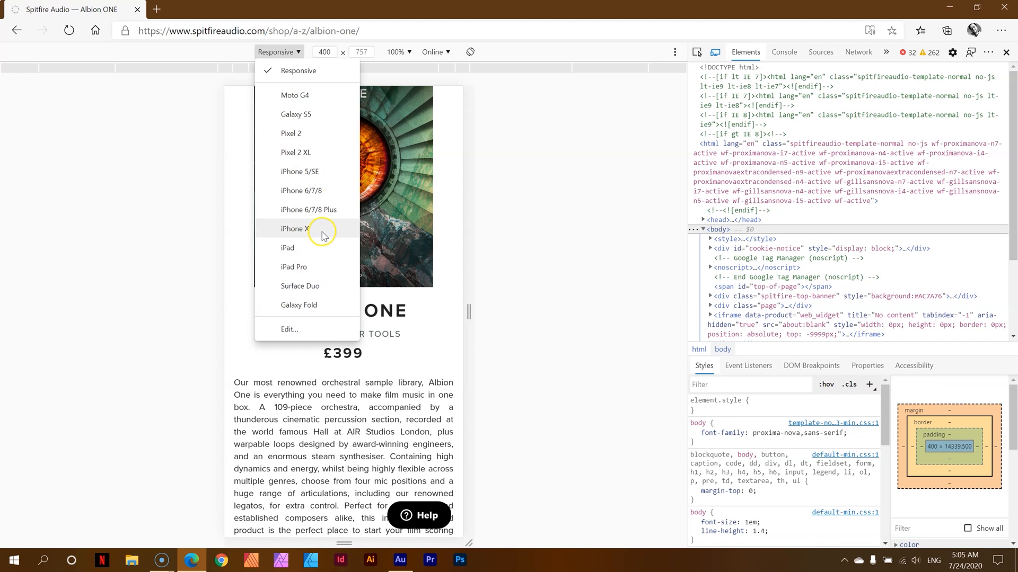
mouse_move(323, 234)
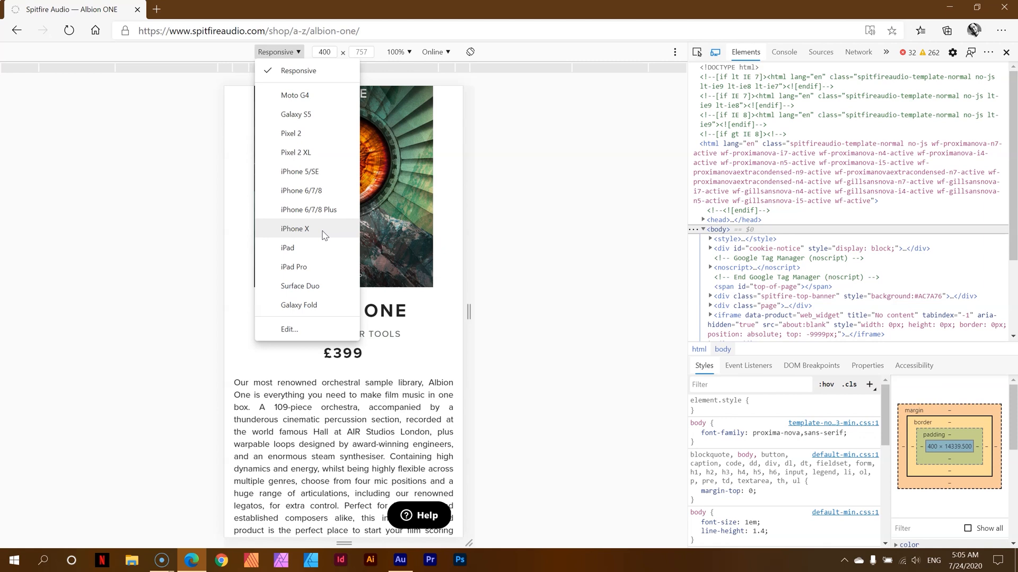
mouse_move(318, 234)
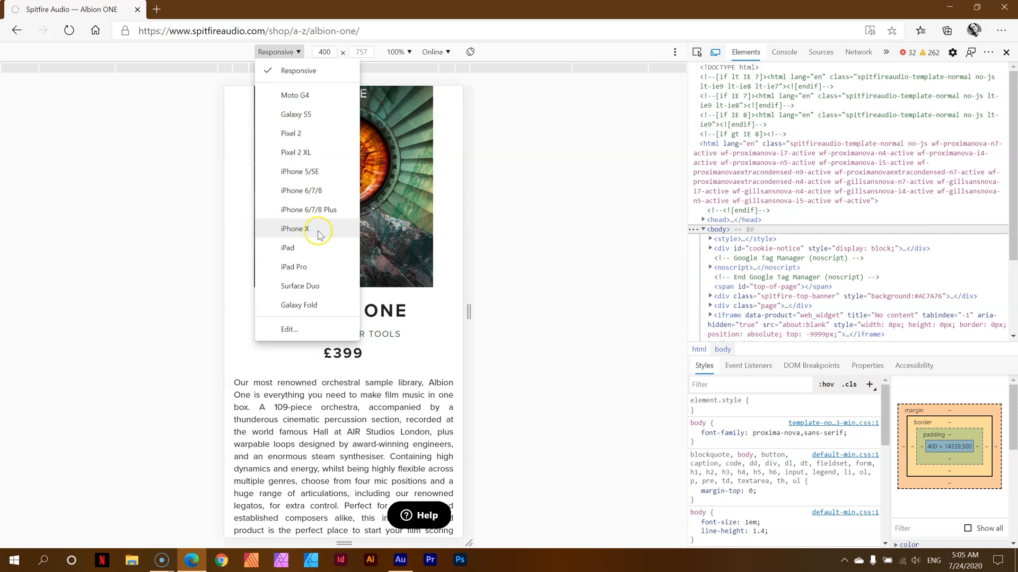
click(294, 229)
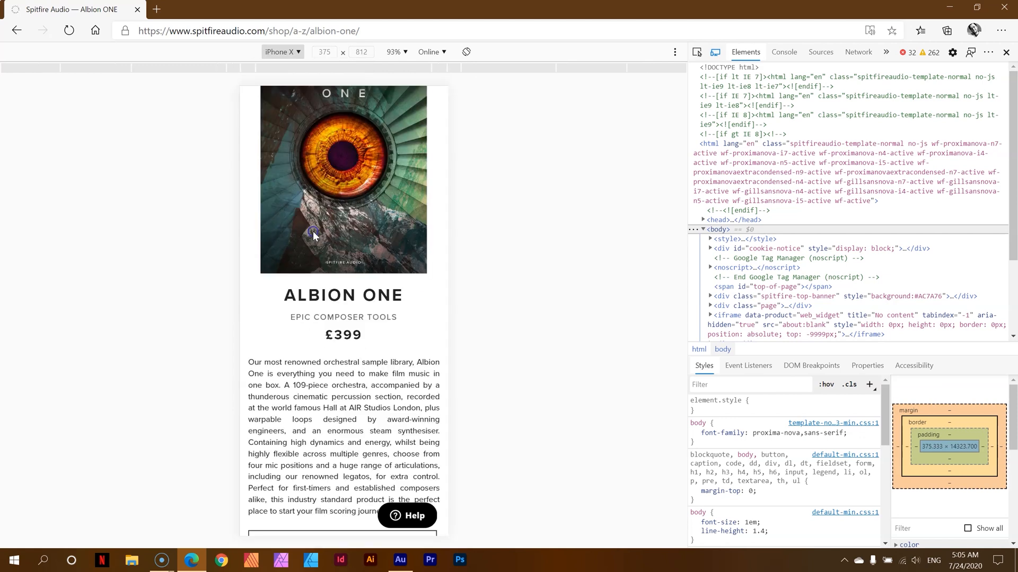
mouse_move(395, 200)
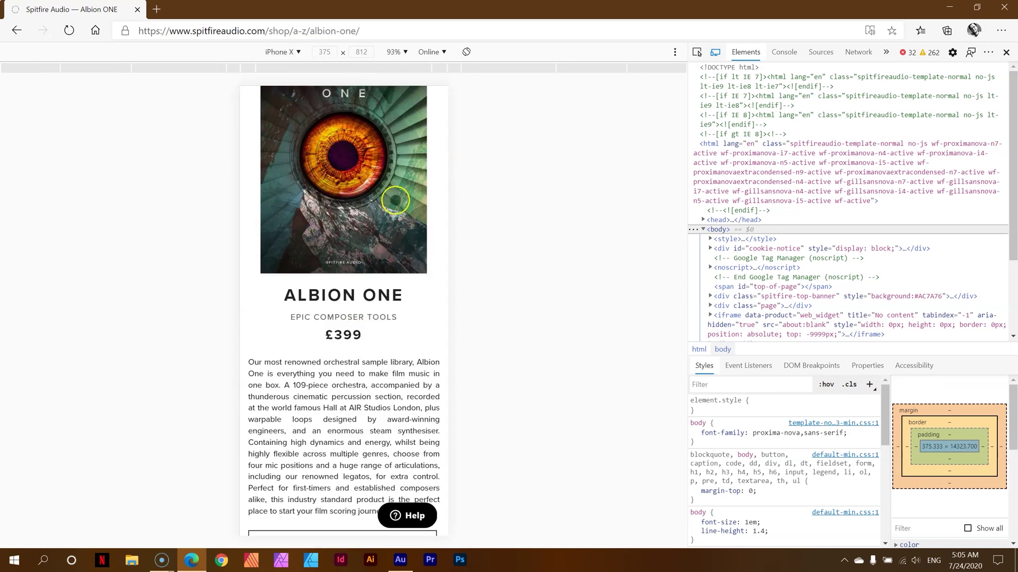
mouse_move(324, 52)
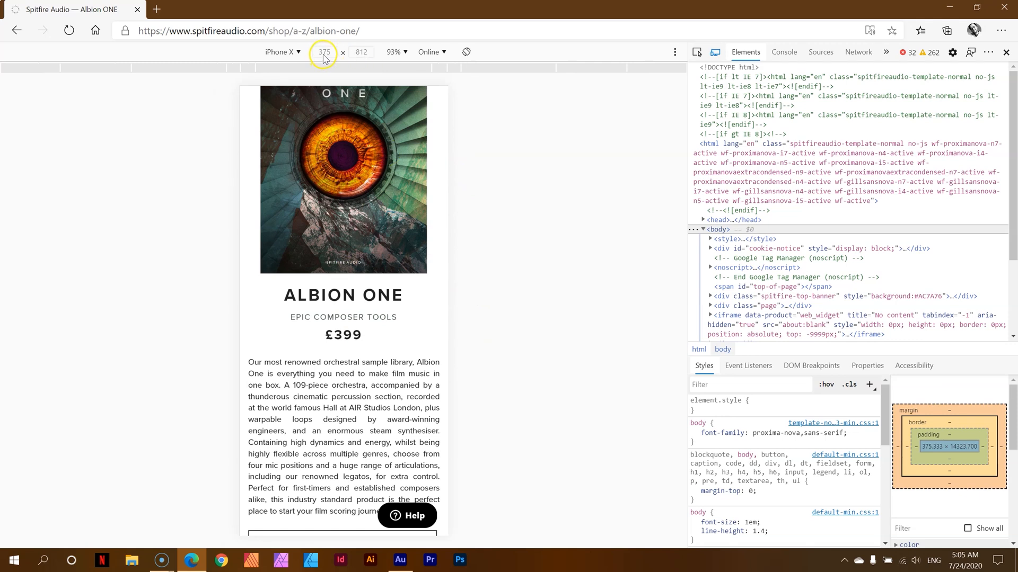
mouse_move(452, 158)
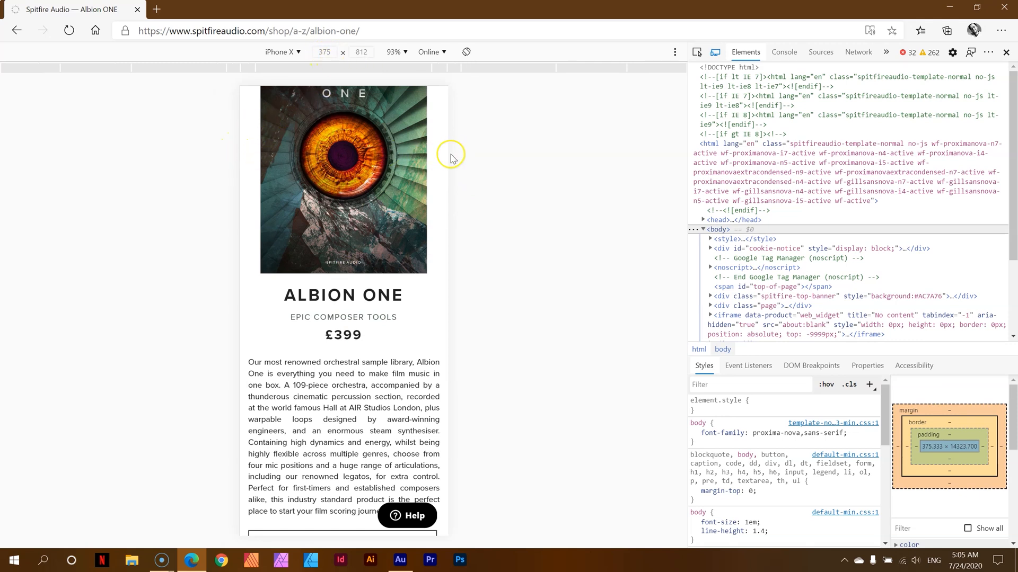
mouse_move(391, 221)
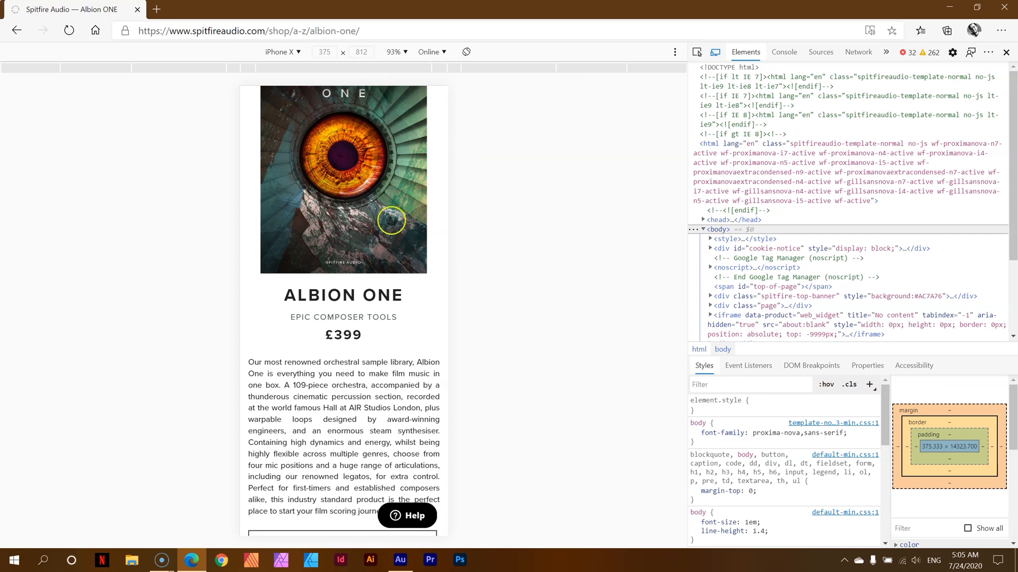
mouse_move(545, 173)
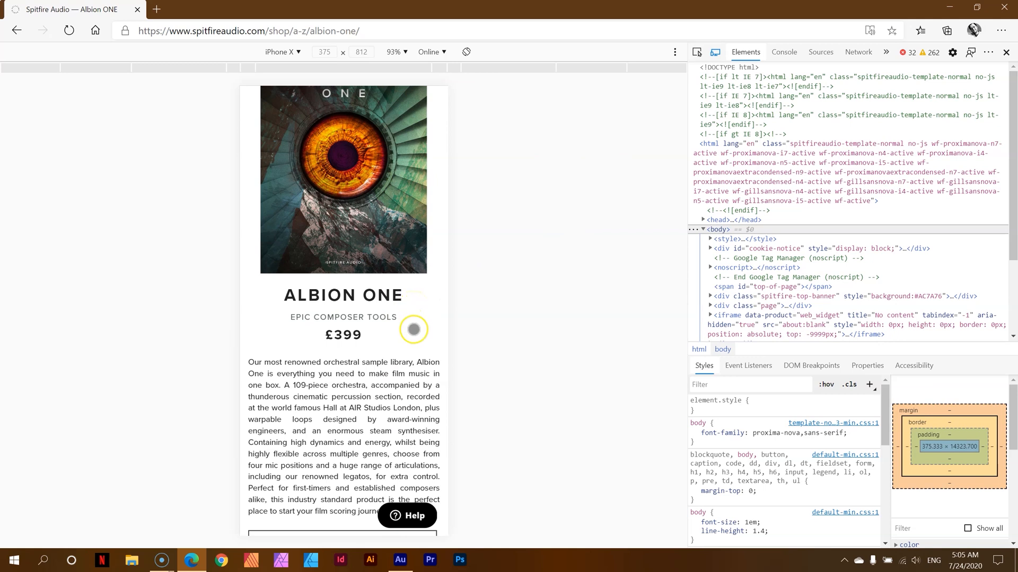
Scroll through the iPhone X mobile layout, then switch off device emulation
scroll(down, 3)
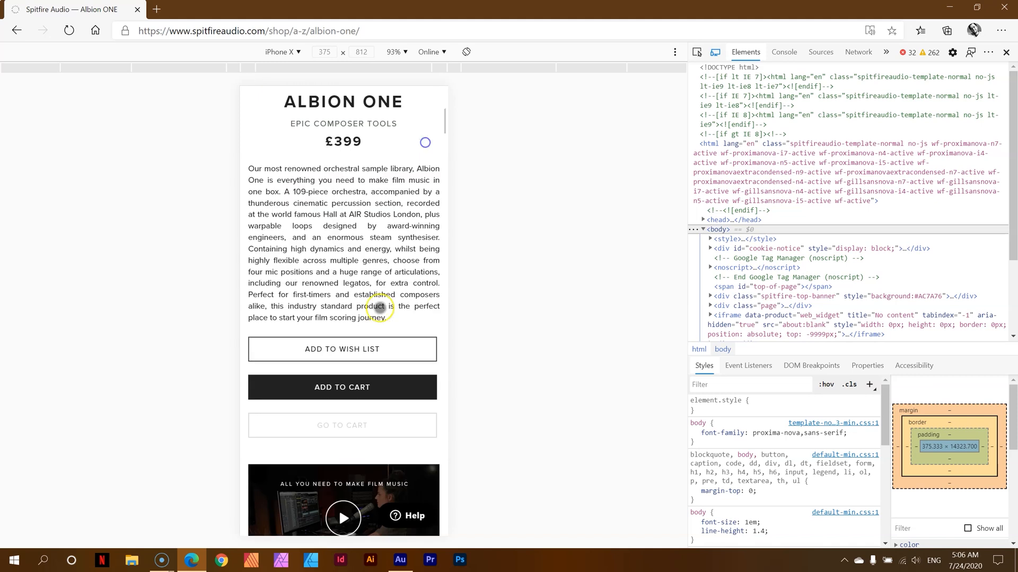
scroll(down, 3)
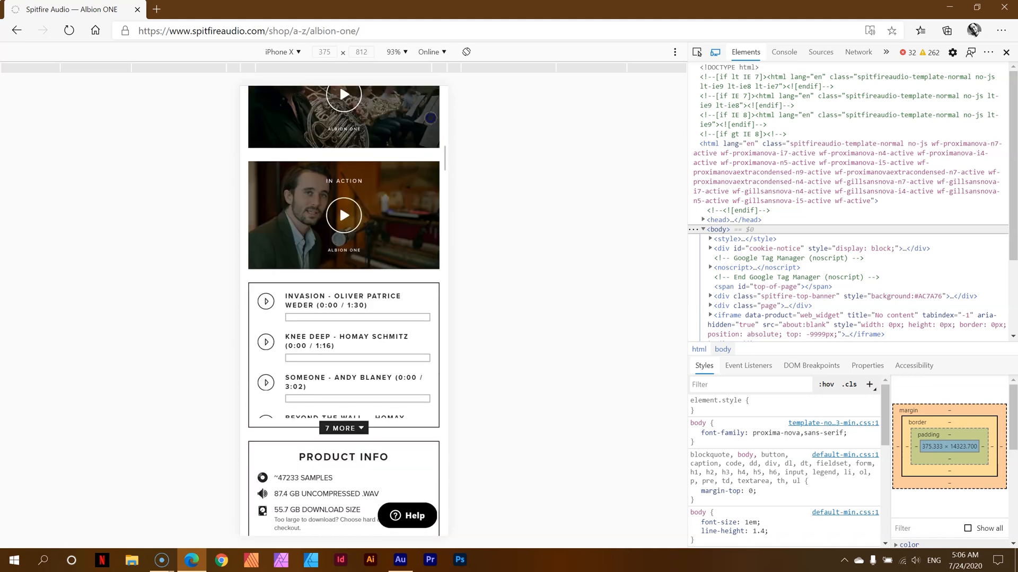
scroll(down, 3)
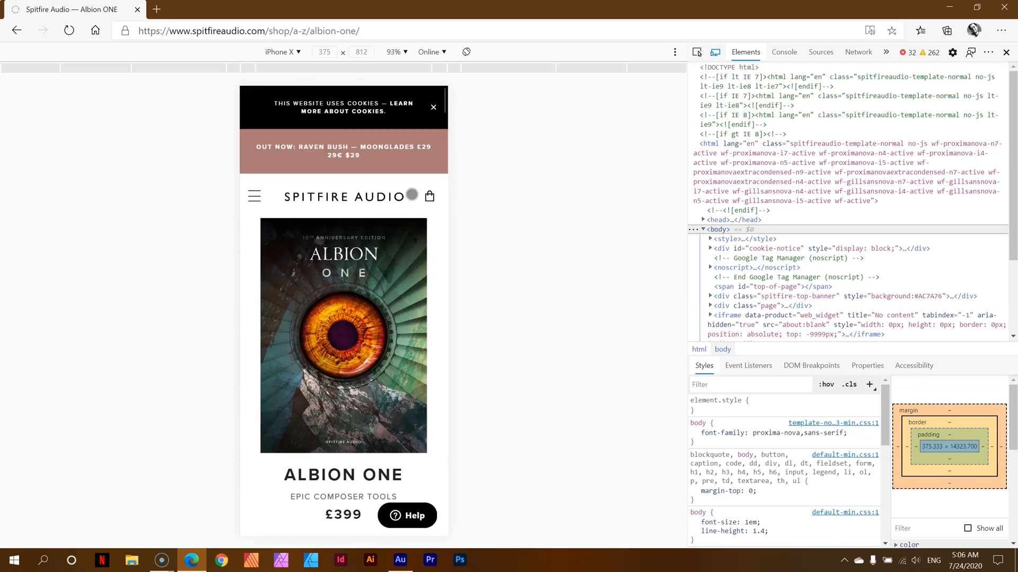
mouse_move(412, 277)
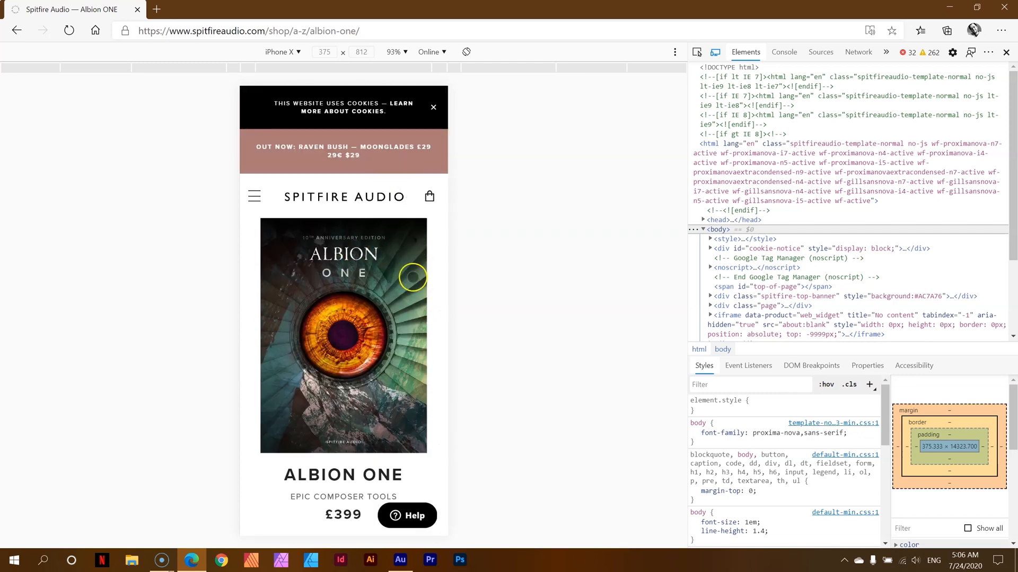
scroll(down, 3)
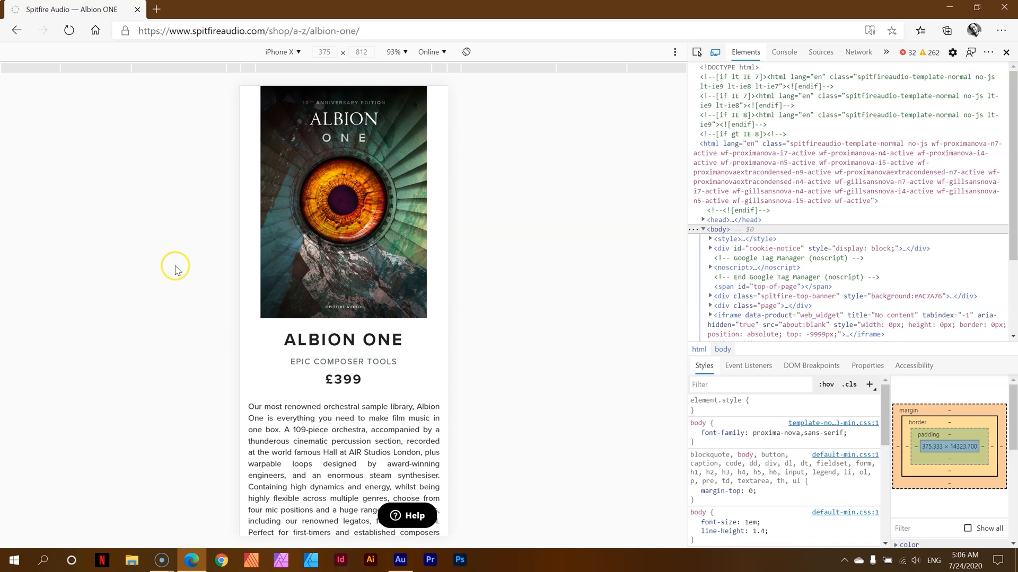
mouse_move(490, 142)
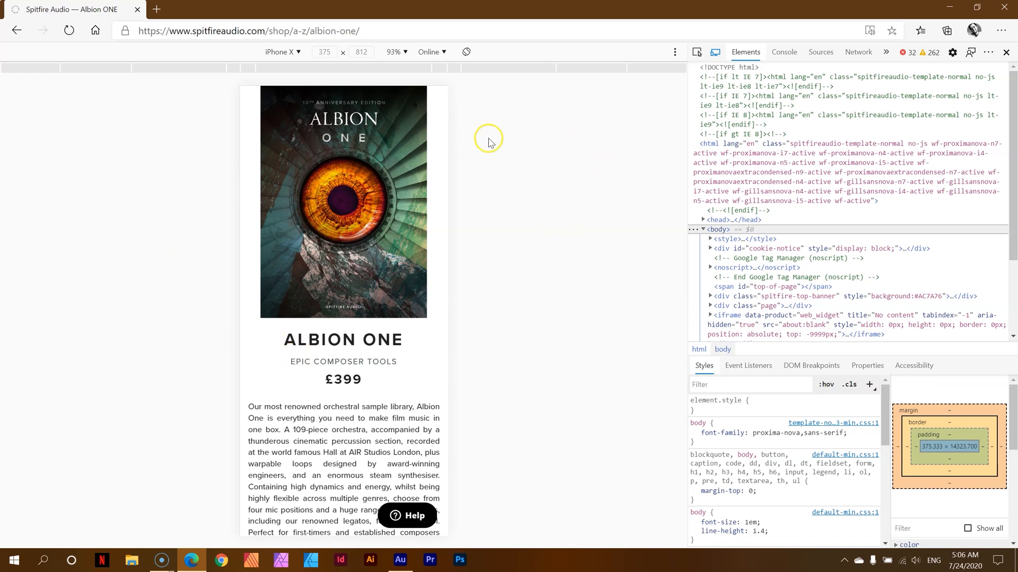
scroll(down, 3)
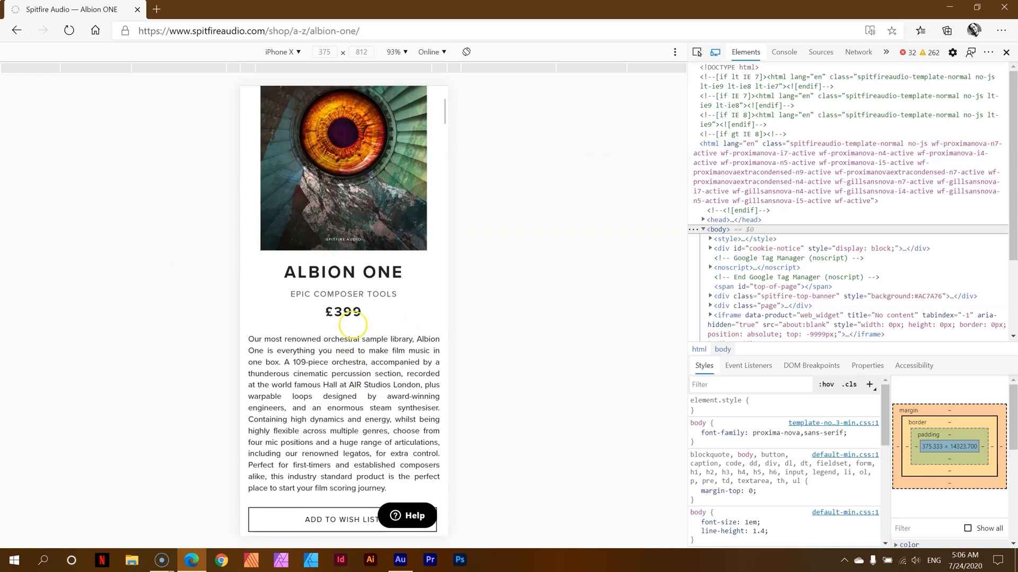
scroll(down, 3)
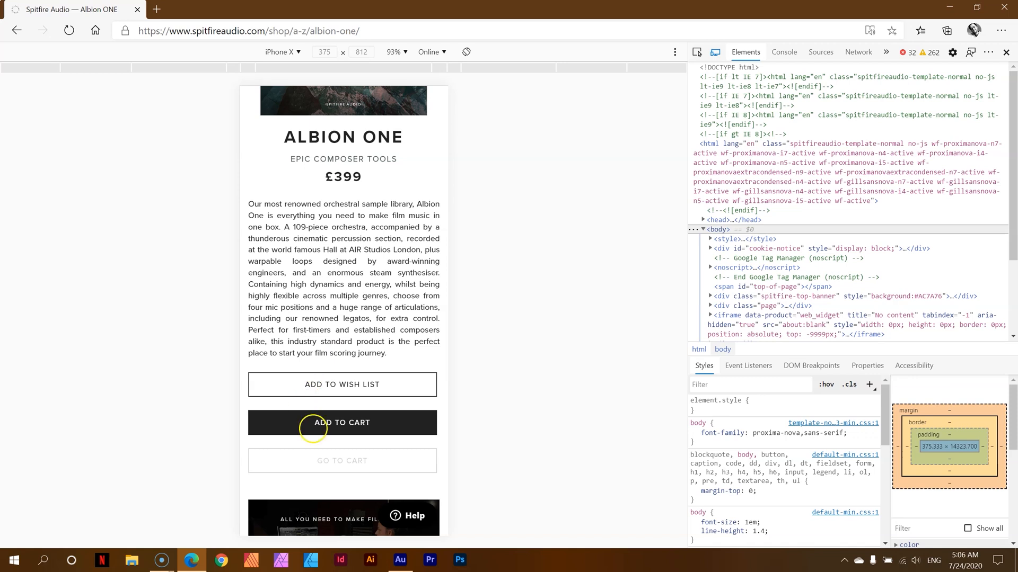
scroll(up, 3)
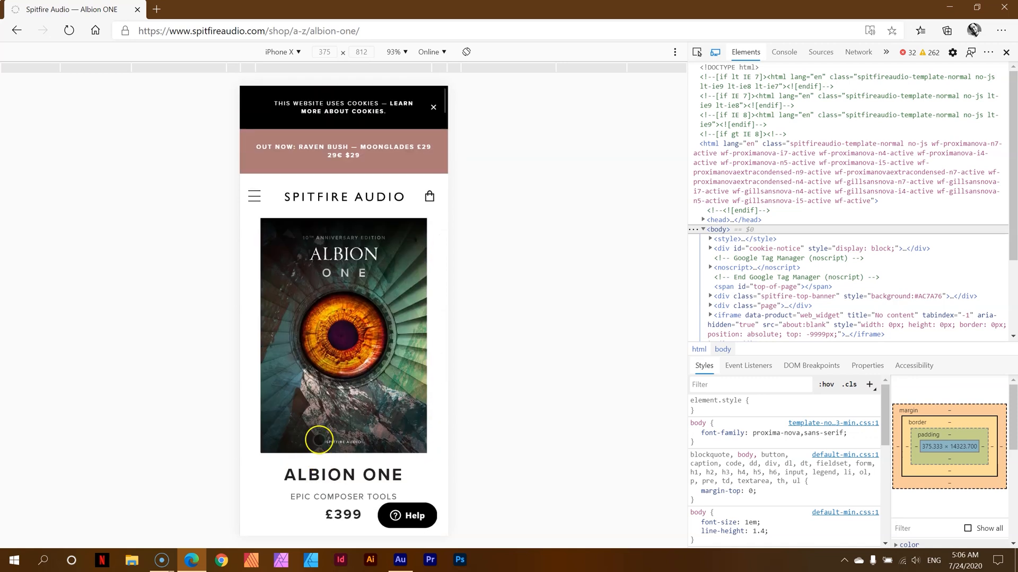
mouse_move(365, 410)
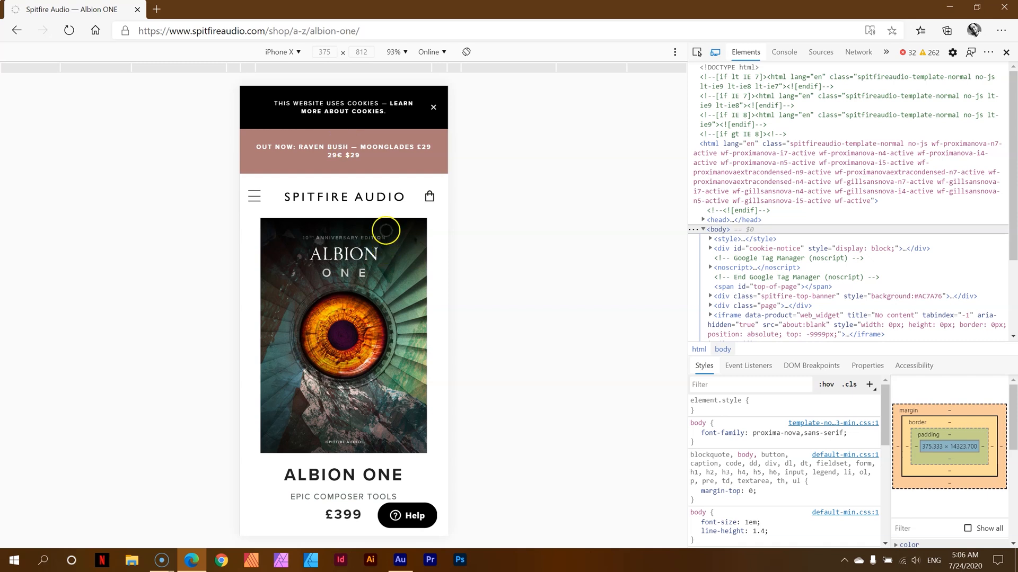
click(716, 52)
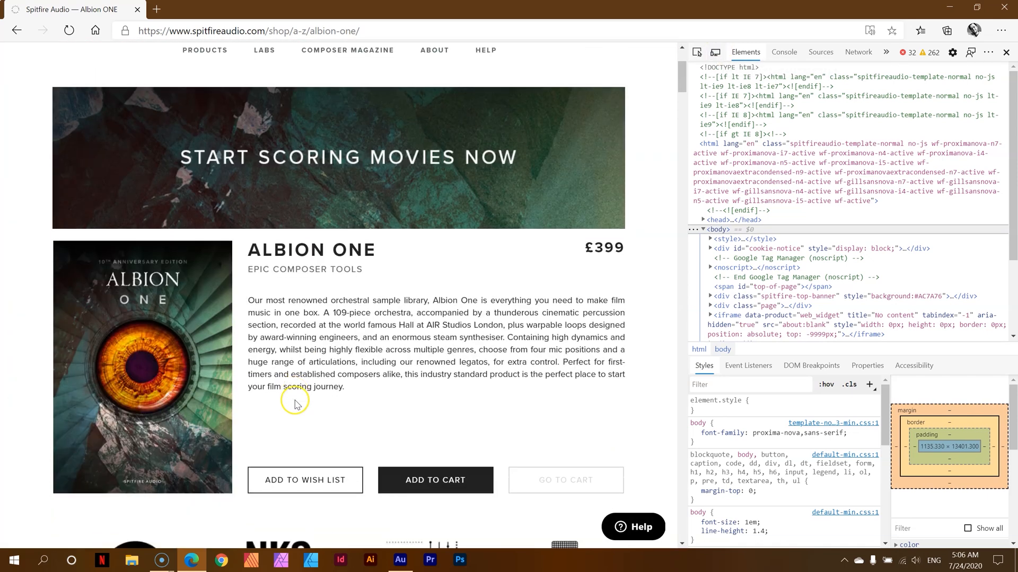
Re-enable iPhone X emulation and scroll down to the cart options
click(715, 52)
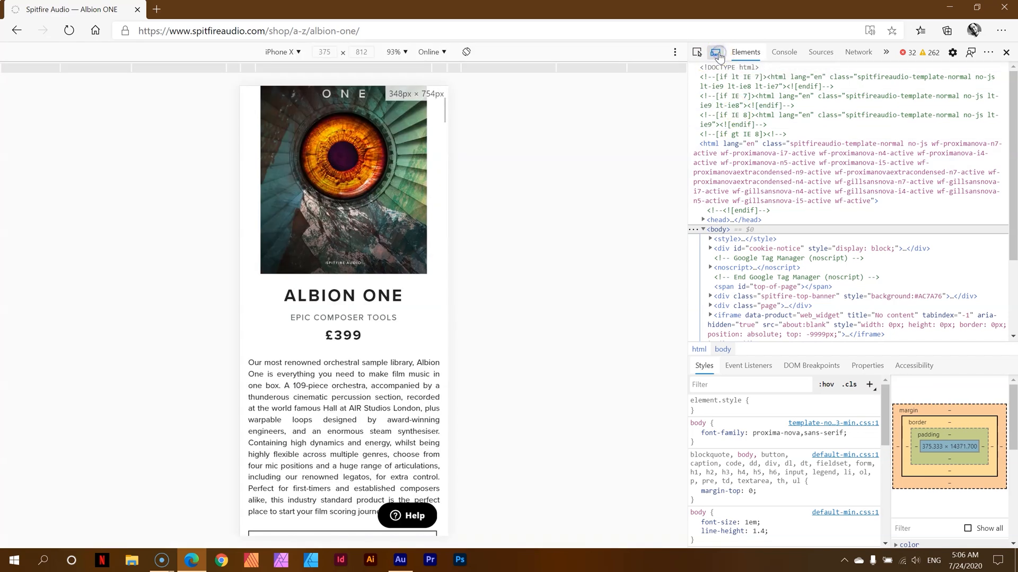
scroll(down, 3)
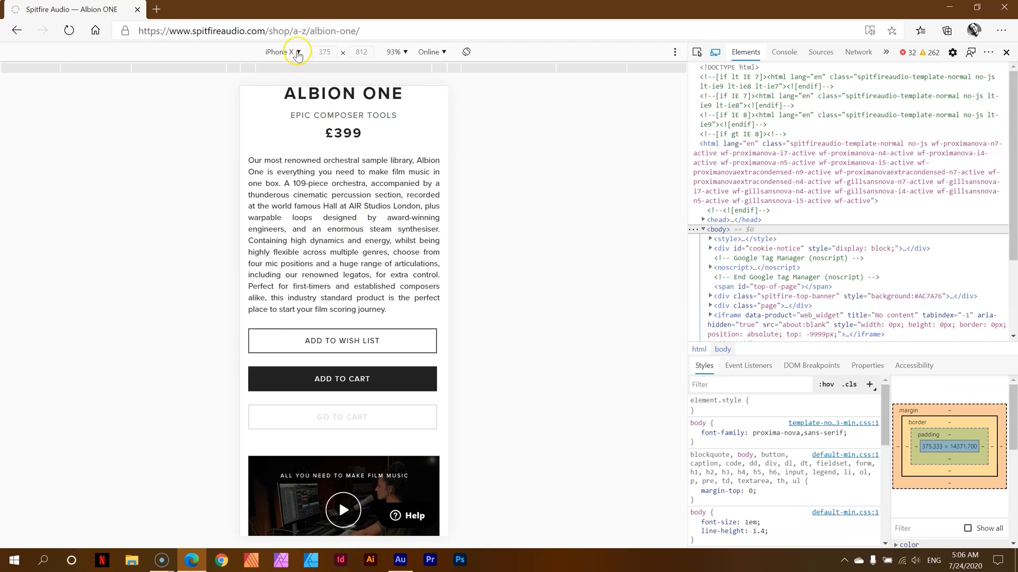
Emulate an iPad at 768 × 1024 and scroll through the tablet layout
click(281, 52)
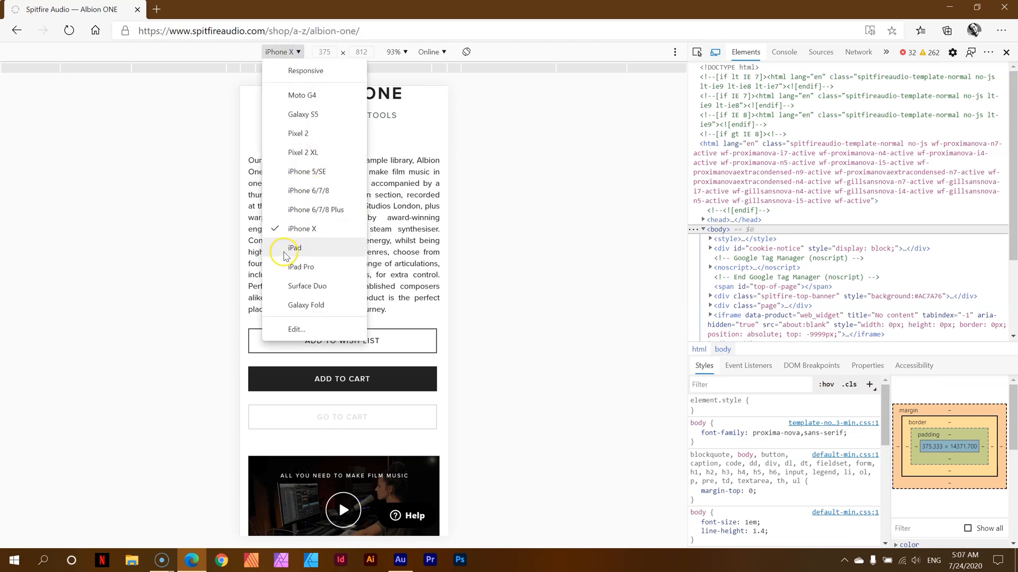
click(294, 247)
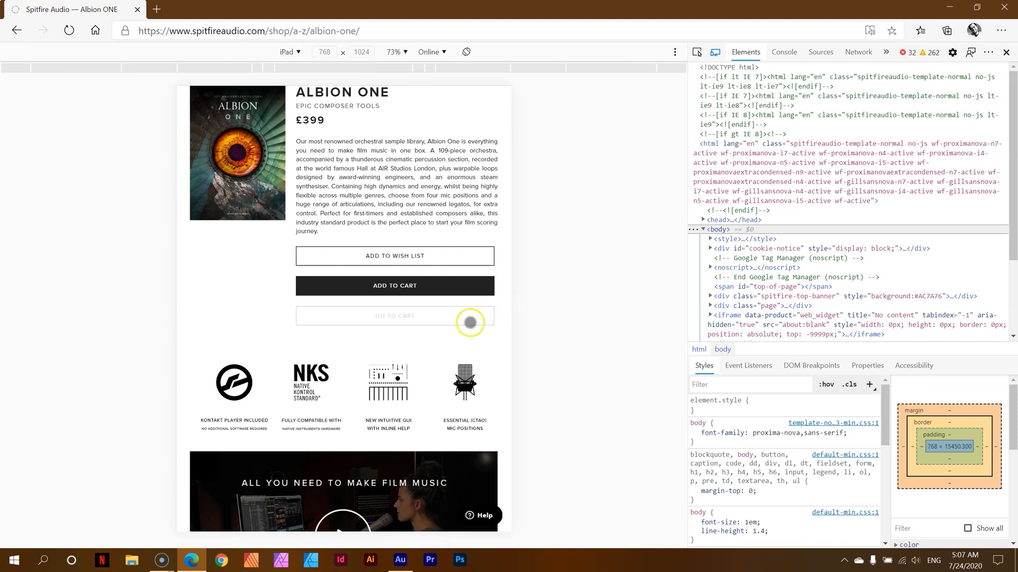
scroll(up, 3)
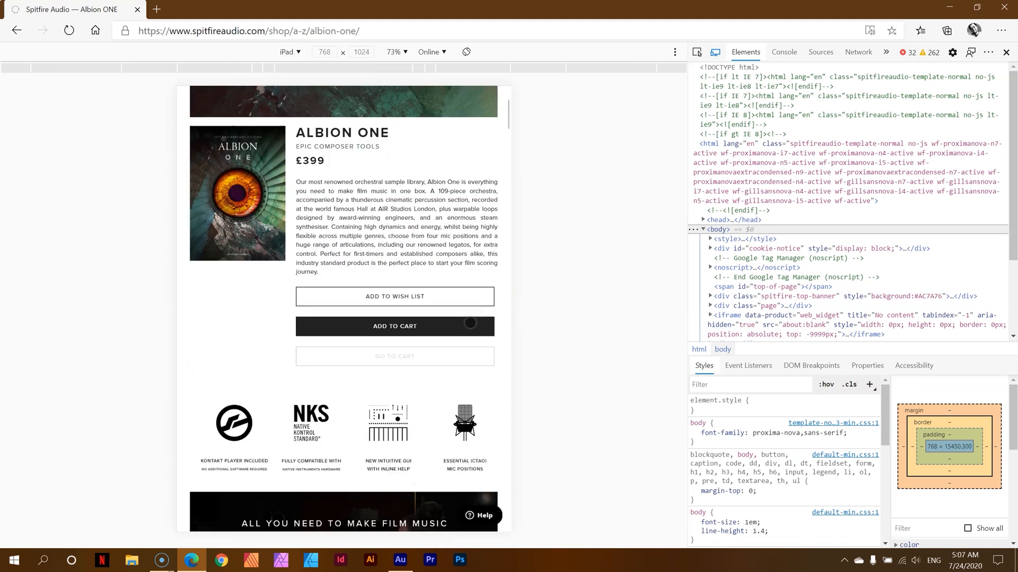
scroll(down, 3)
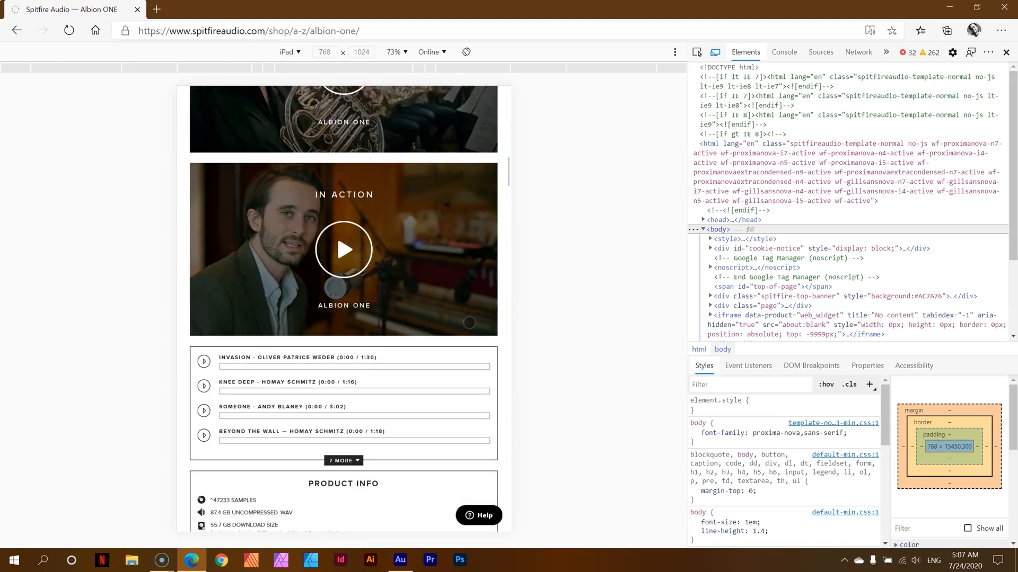
scroll(up, 3)
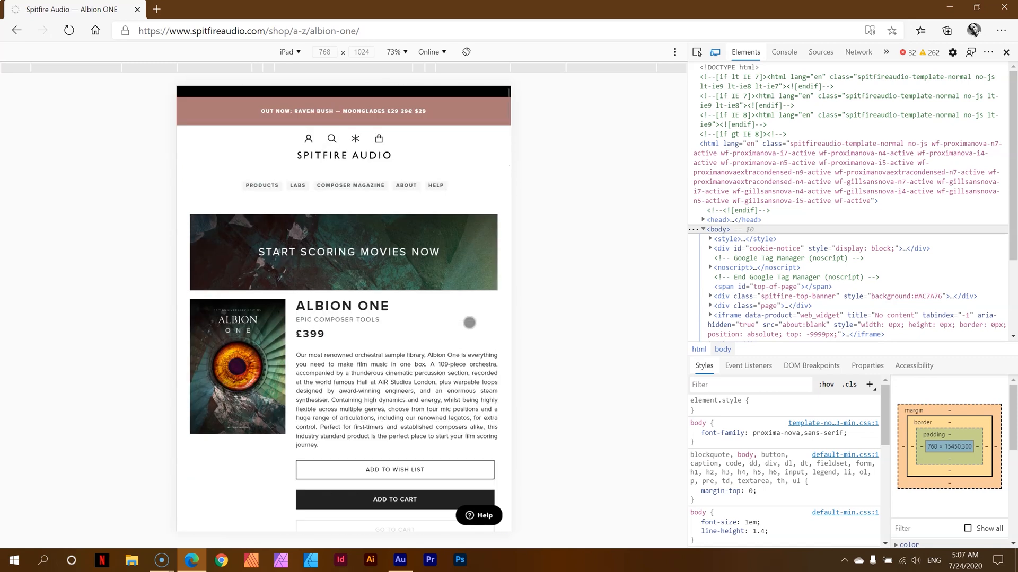
scroll(down, 3)
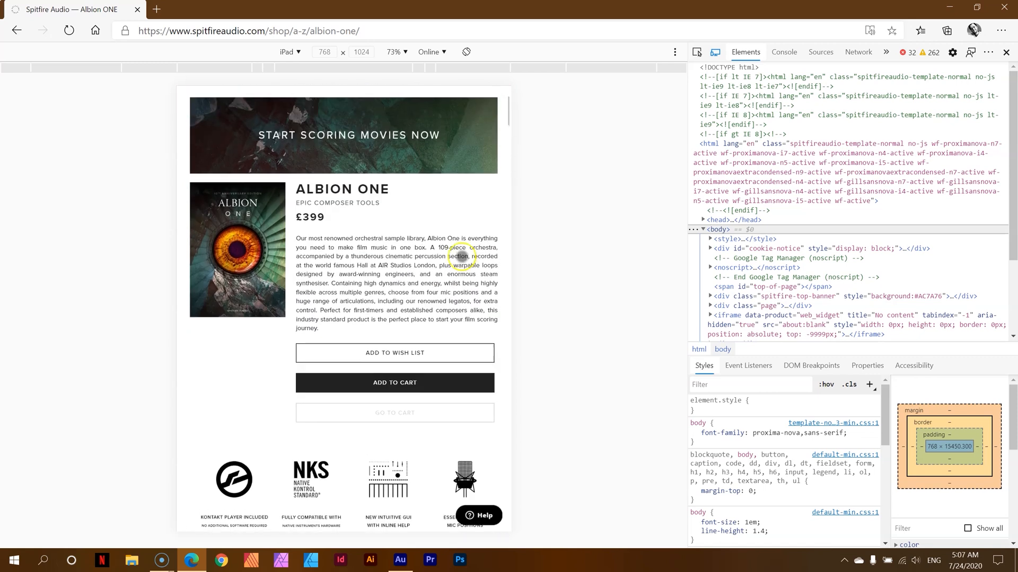
mouse_move(415, 292)
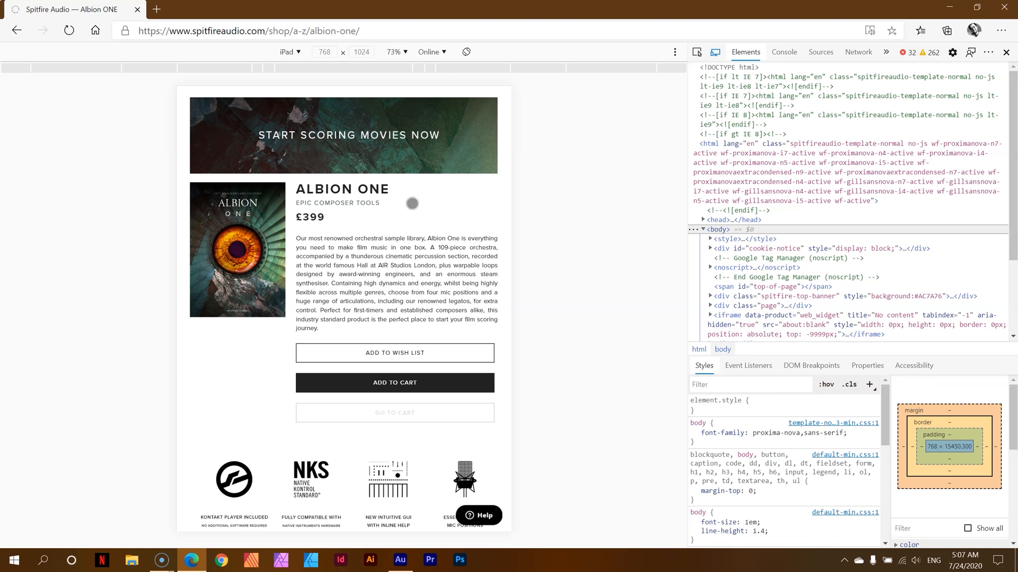
mouse_move(466, 51)
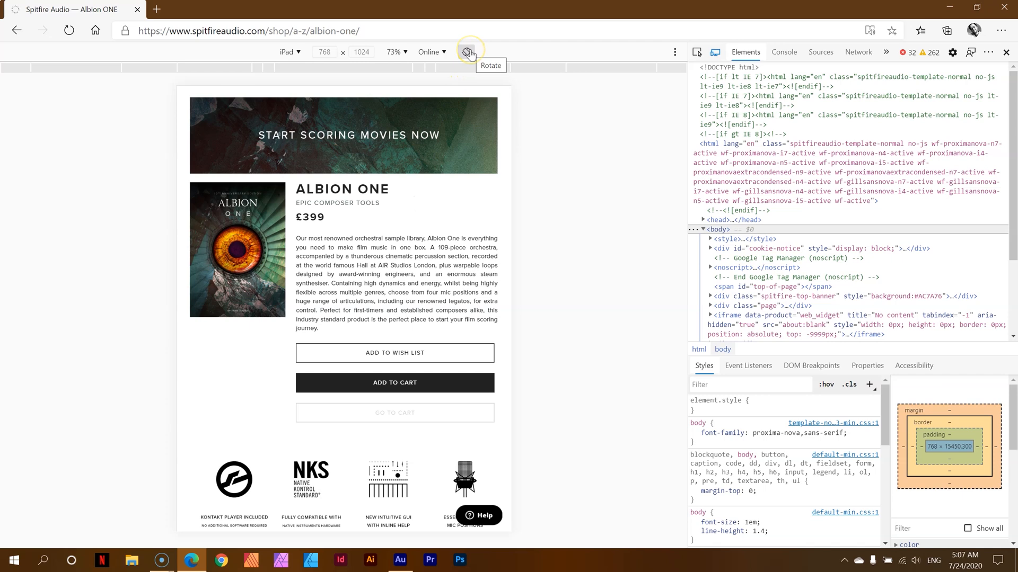
Rotate the iPad preview to landscape and scroll through it
click(467, 52)
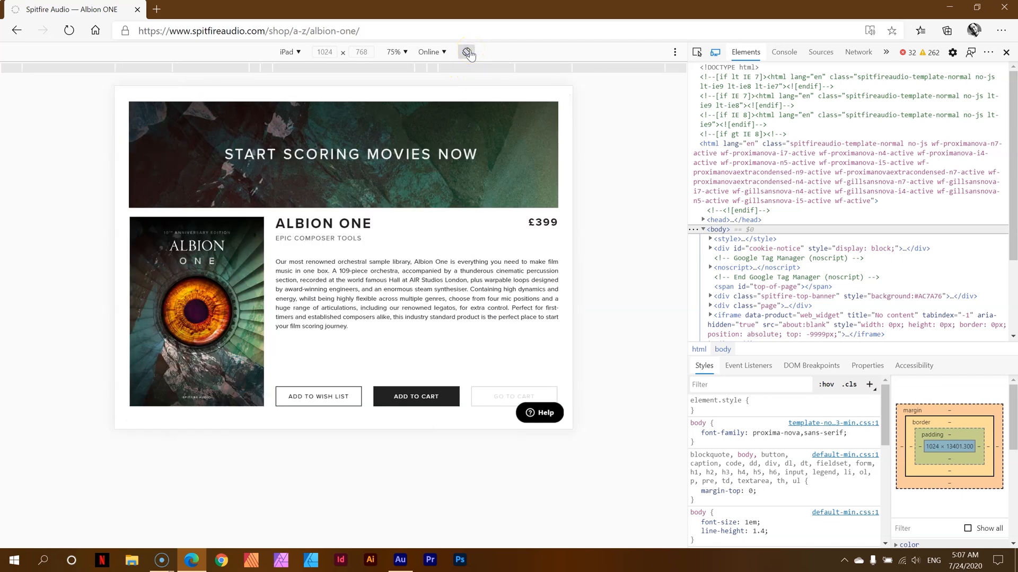
scroll(down, 3)
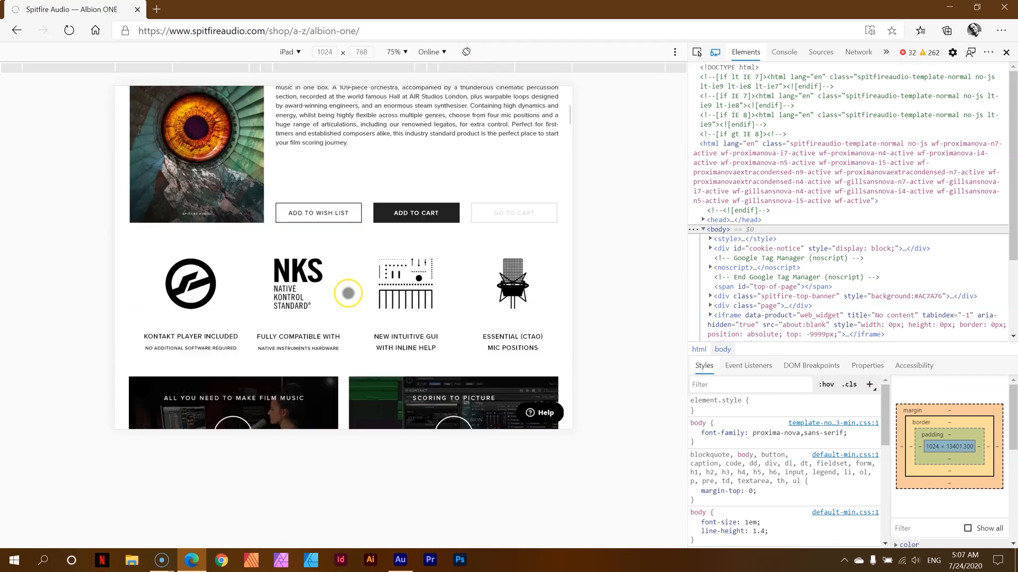
scroll(up, 3)
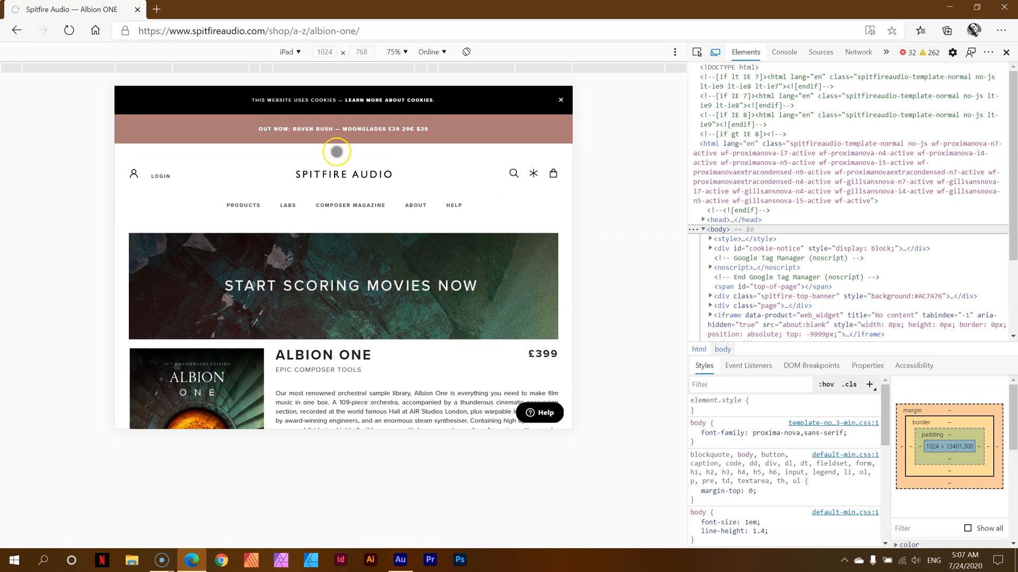
Switch emulation to iPhone X and rotate it to landscape
click(290, 52)
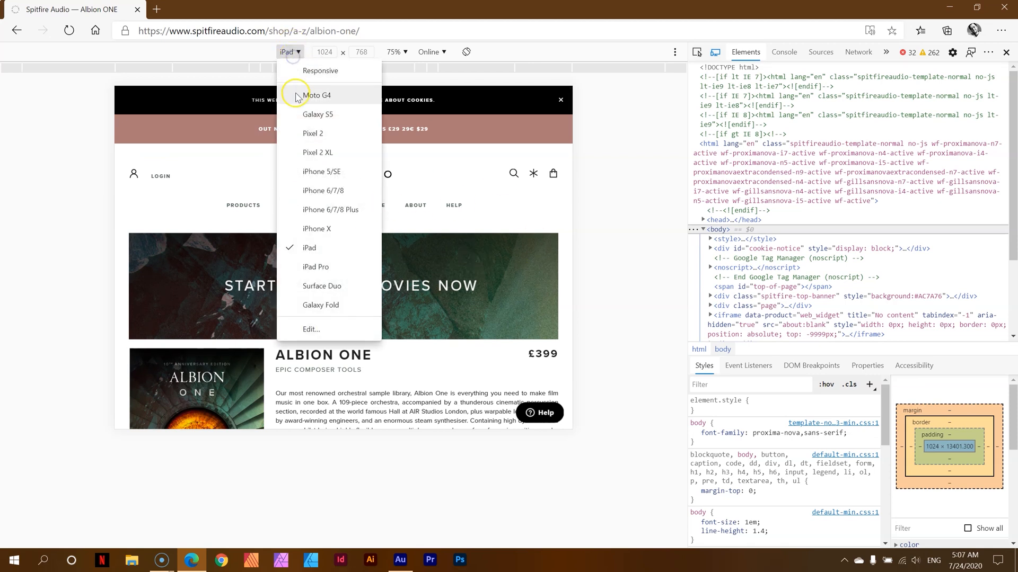
click(317, 228)
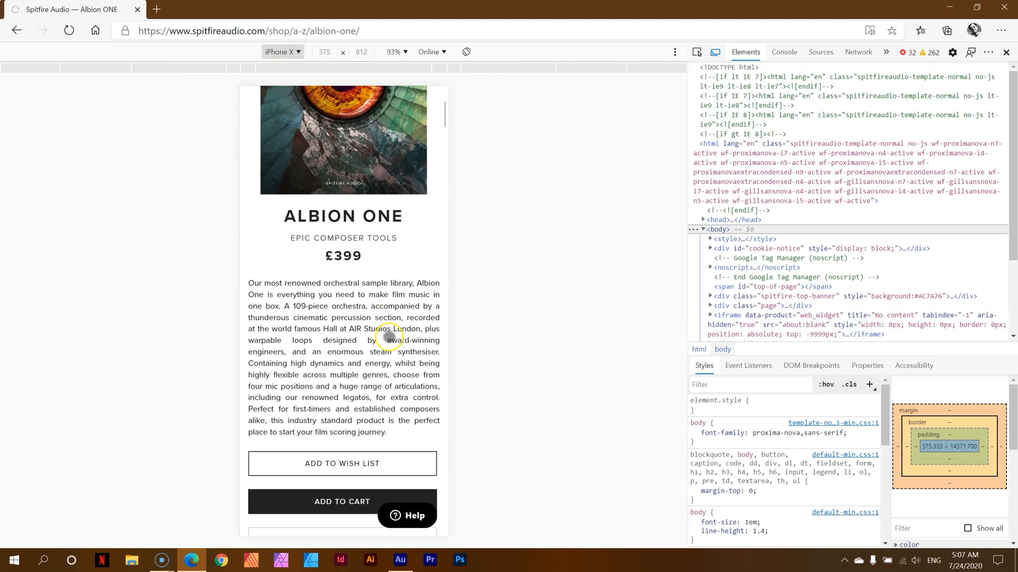
click(466, 51)
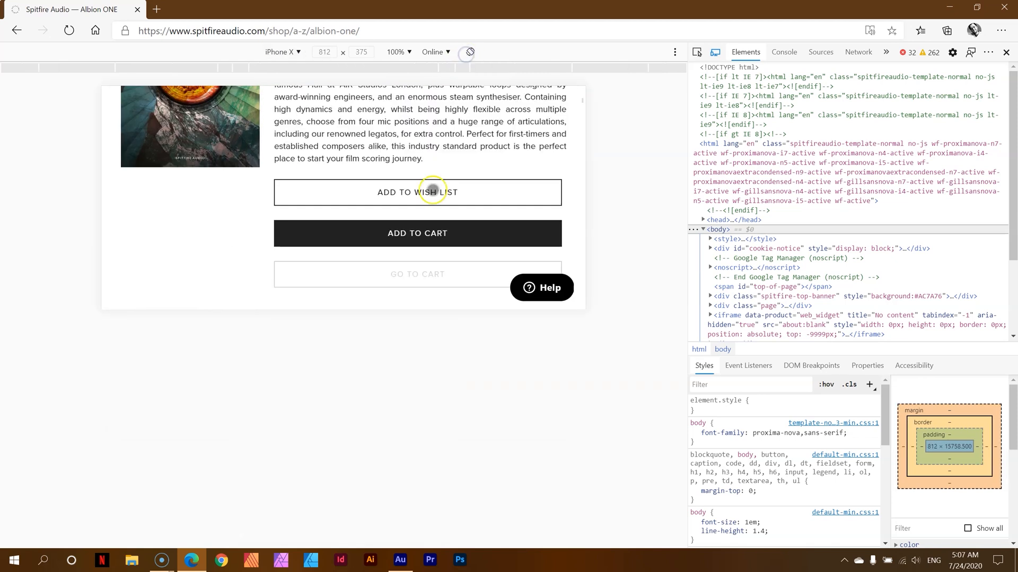
scroll(up, 3)
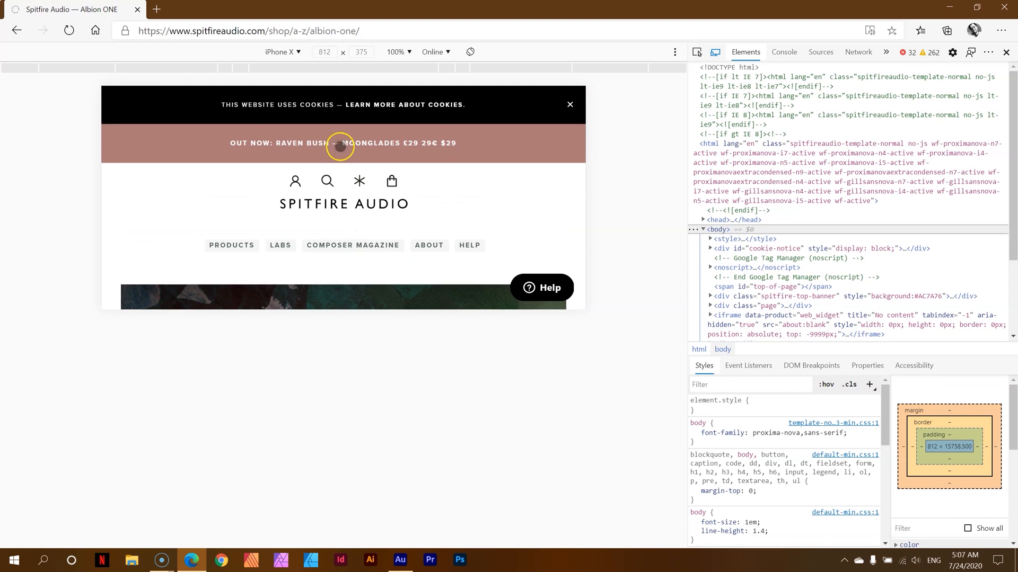
Rotate back to portrait, disable device emulation, and close DevTools
click(470, 52)
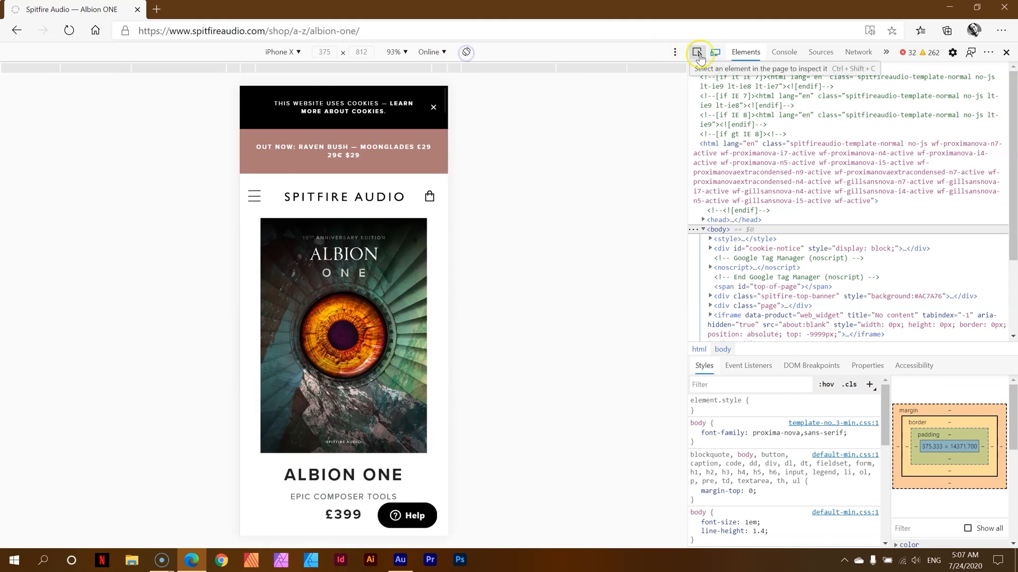
click(717, 52)
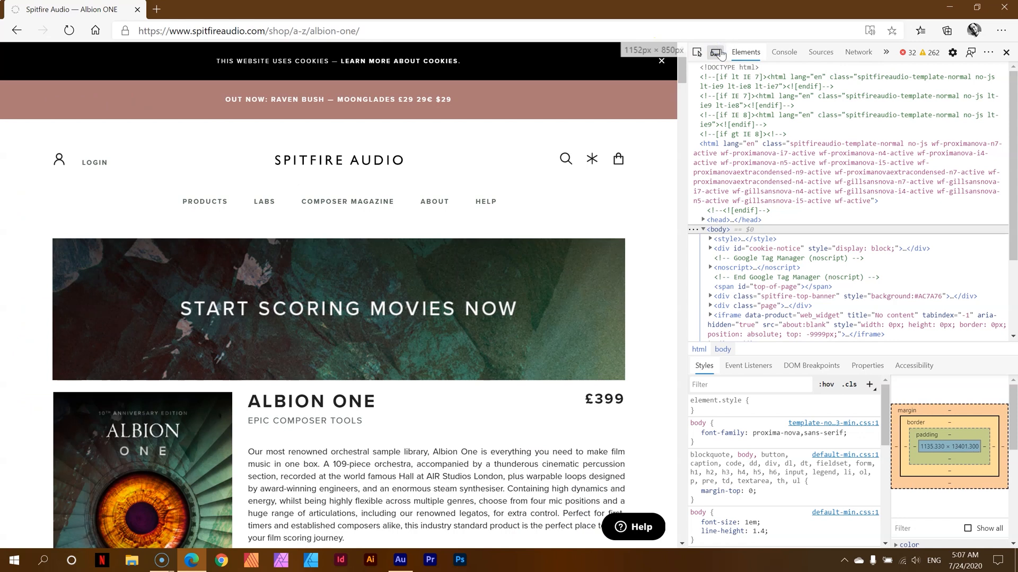
mouse_move(717, 52)
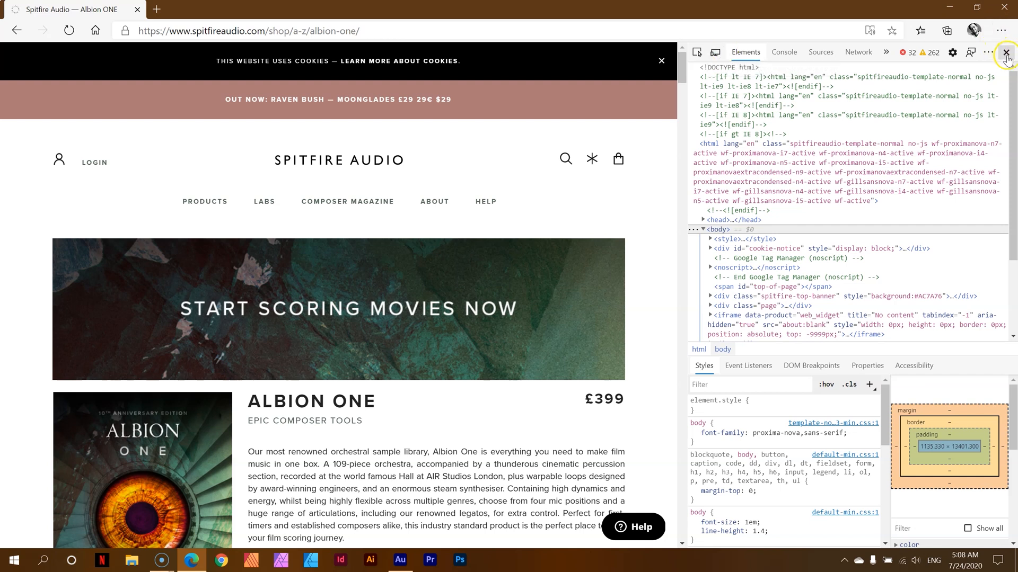
mouse_move(1006, 52)
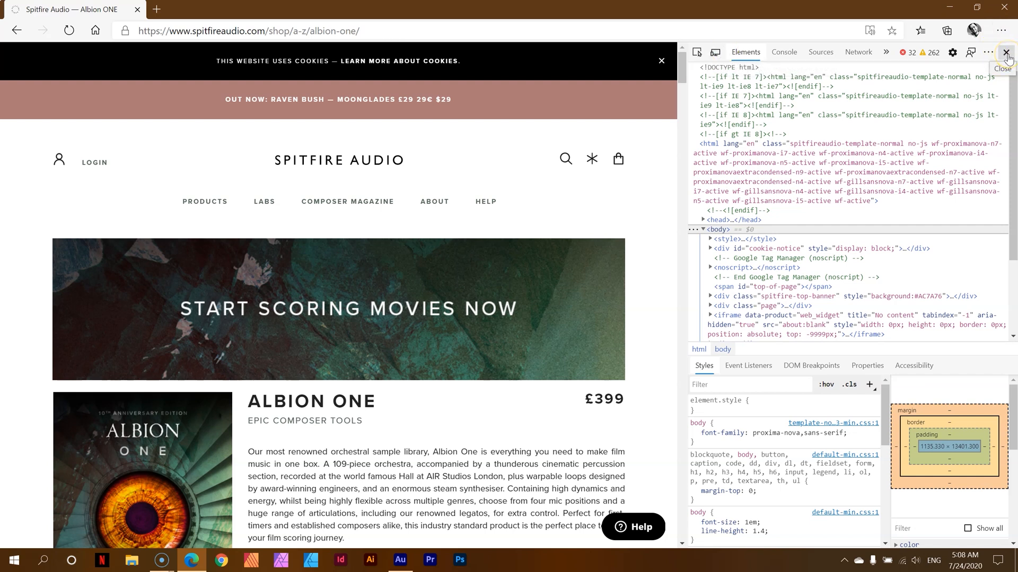
click(1006, 52)
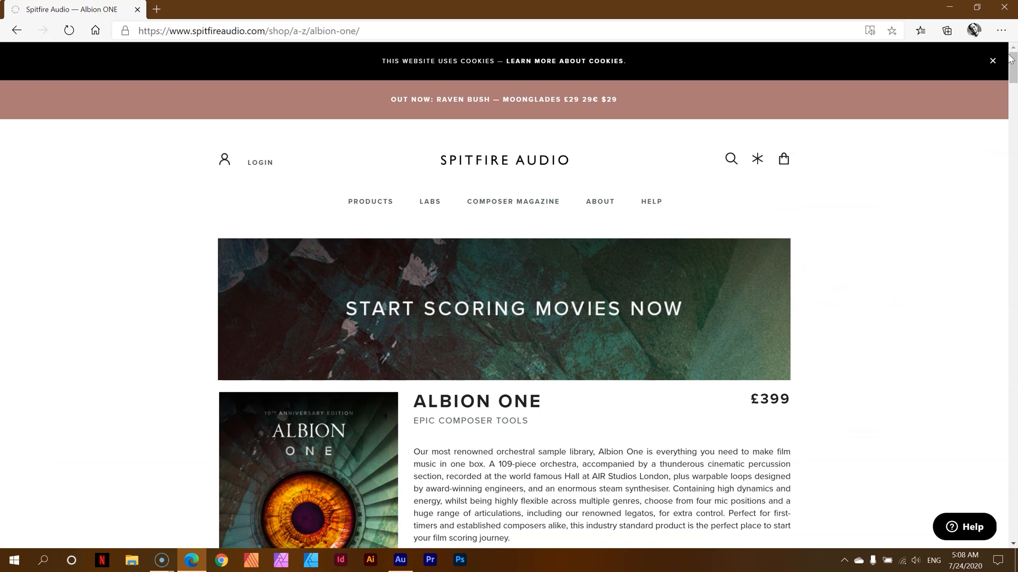
scroll(down, 3)
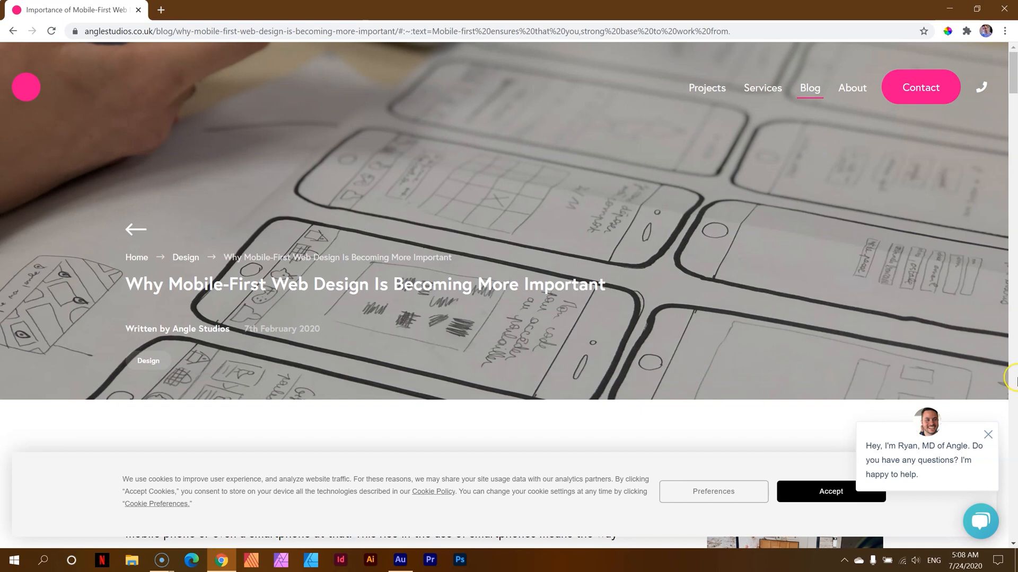
Accept the cookie banner on the Angle Studios mobile-first article
click(830, 491)
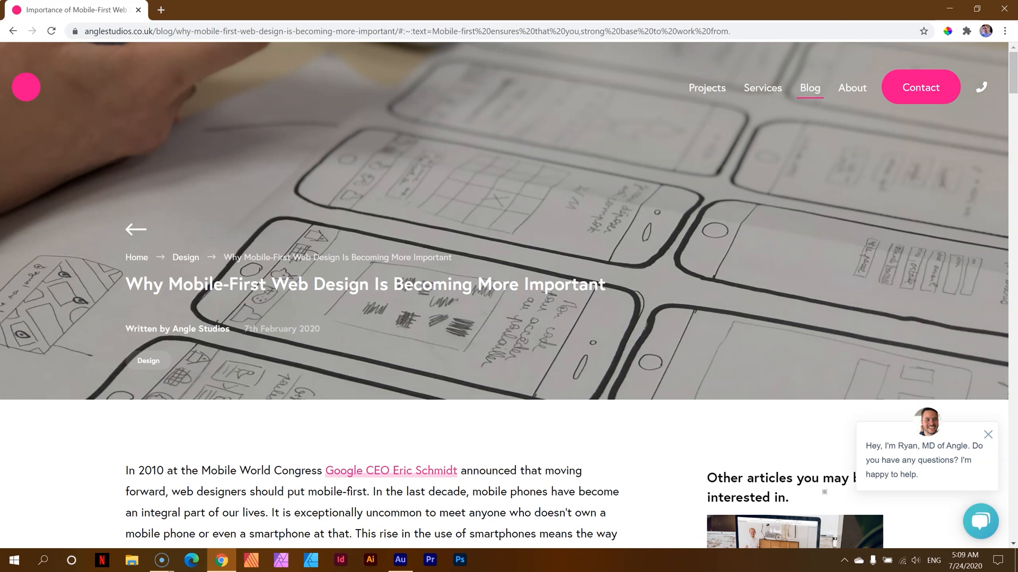
mouse_move(743, 392)
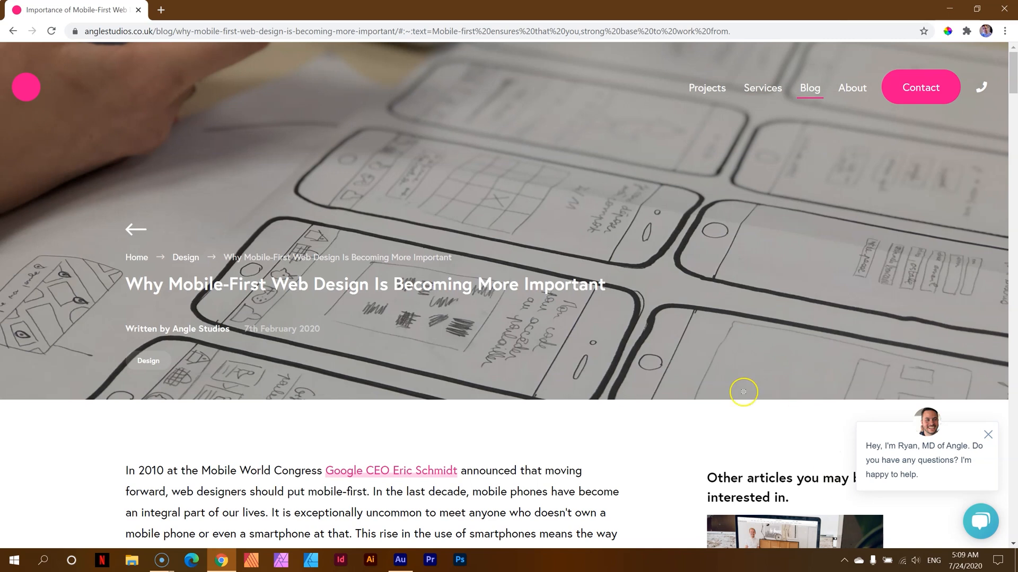
mouse_move(743, 390)
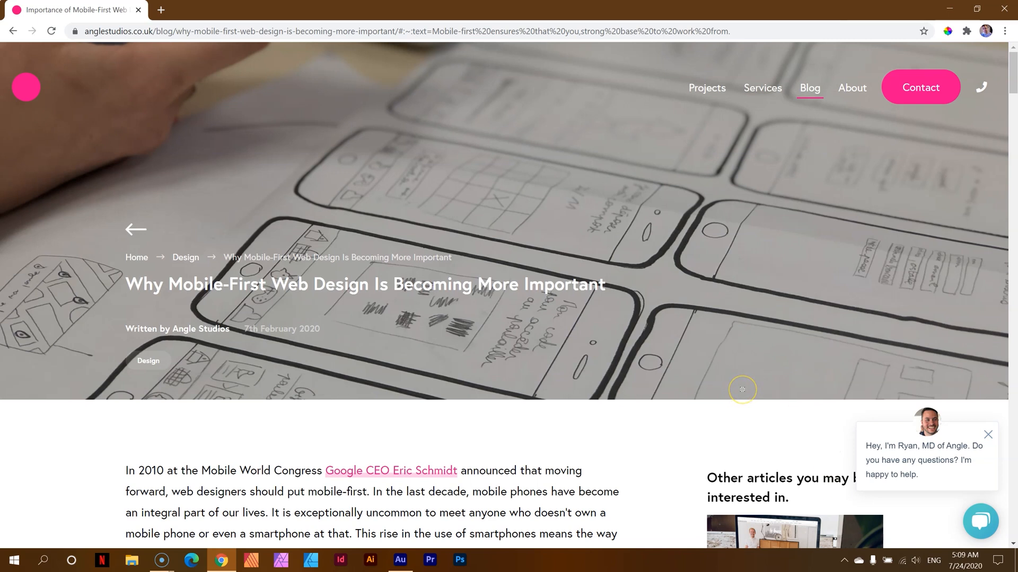
mouse_move(742, 390)
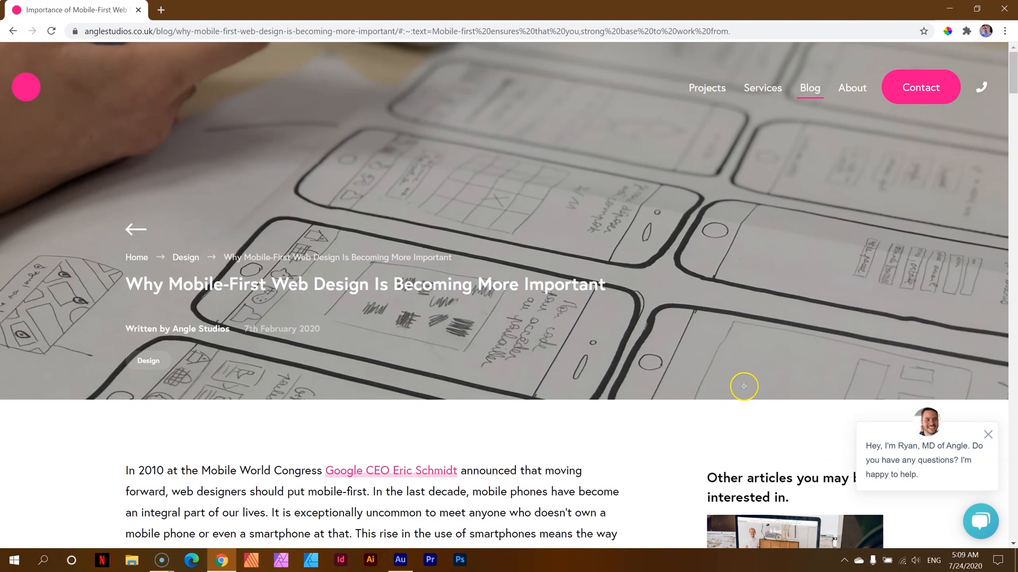
scroll(down, 3)
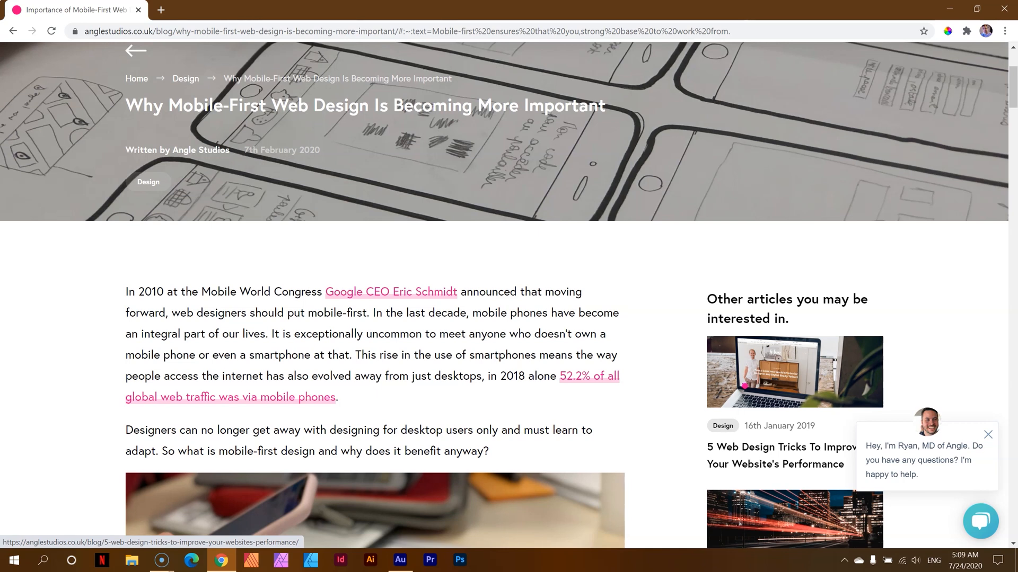
scroll(down, 3)
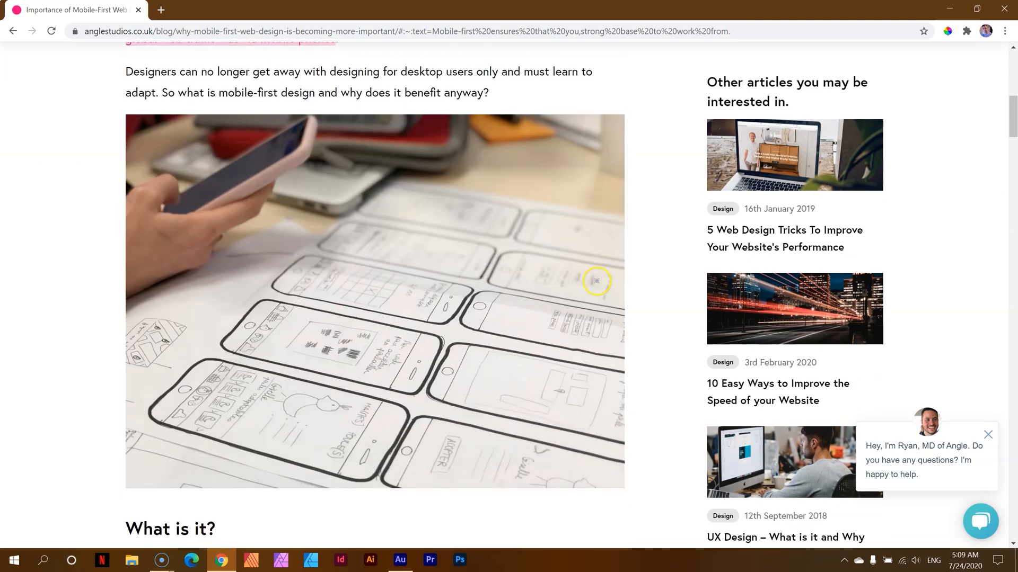
scroll(down, 3)
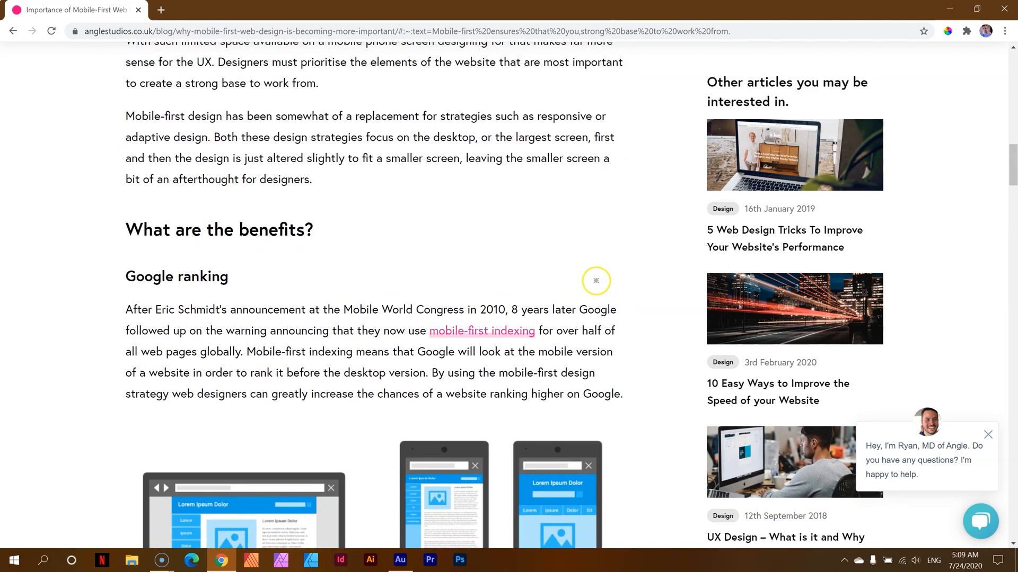
scroll(down, 3)
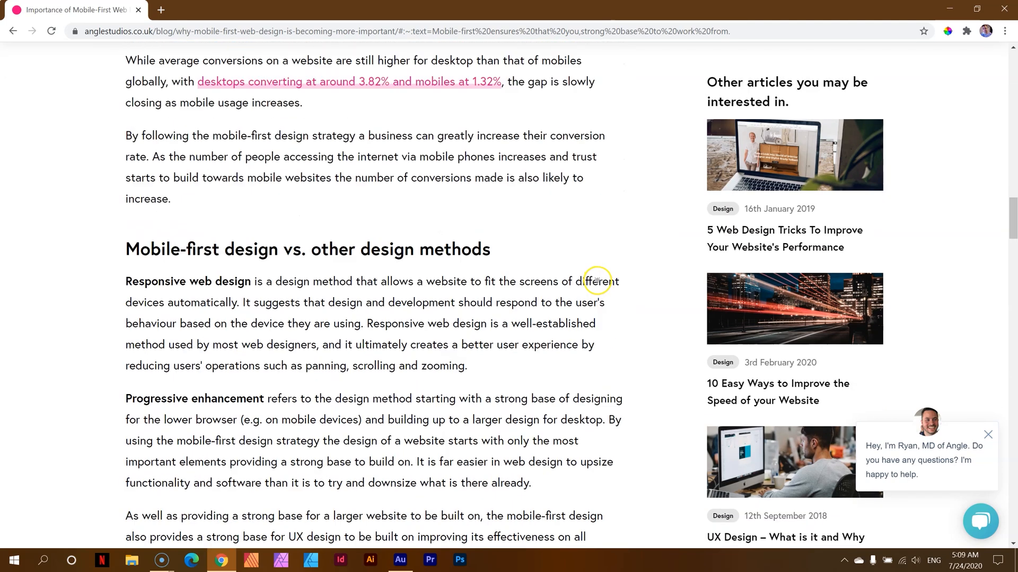
scroll(down, 3)
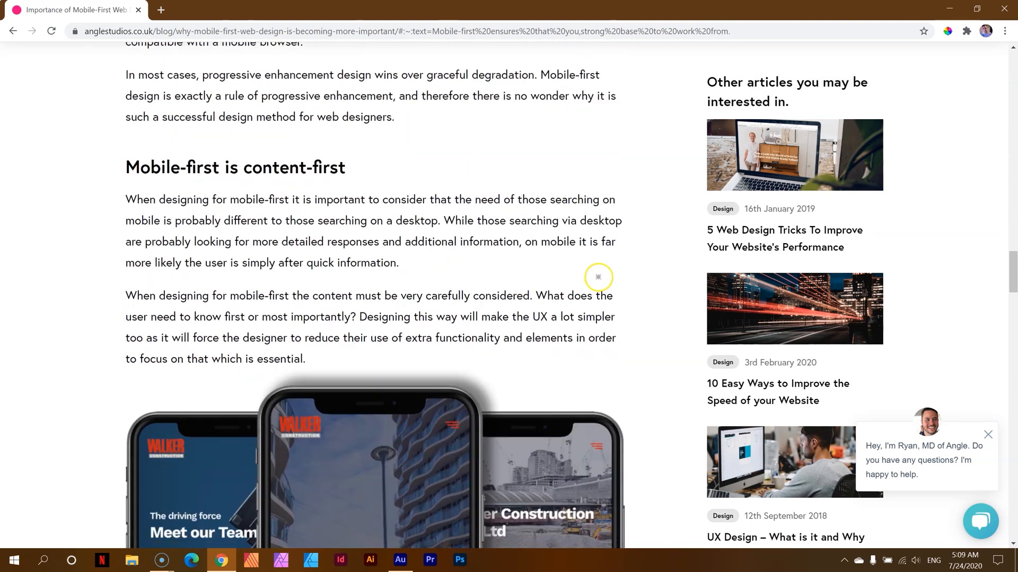
scroll(down, 3)
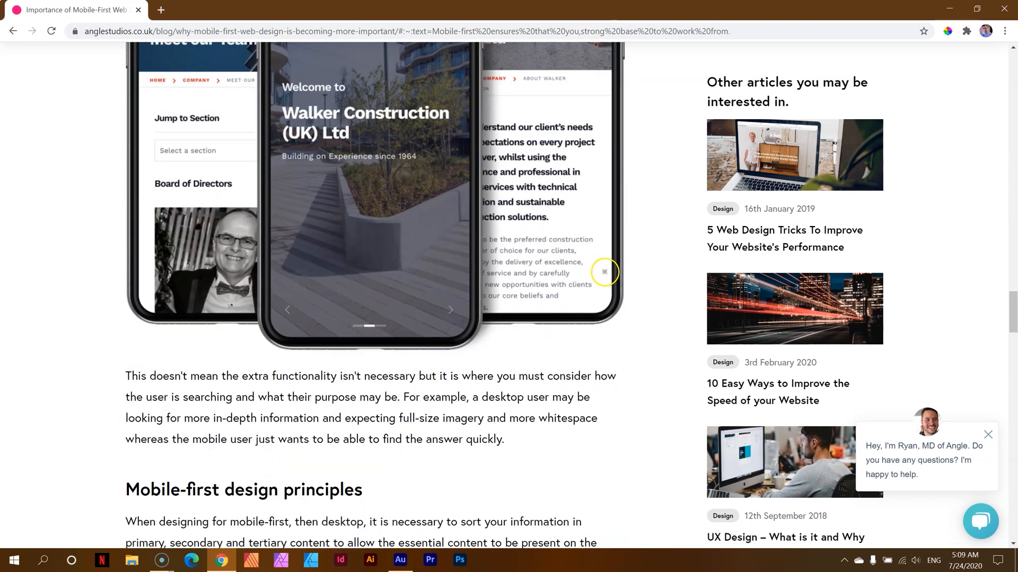
scroll(down, 3)
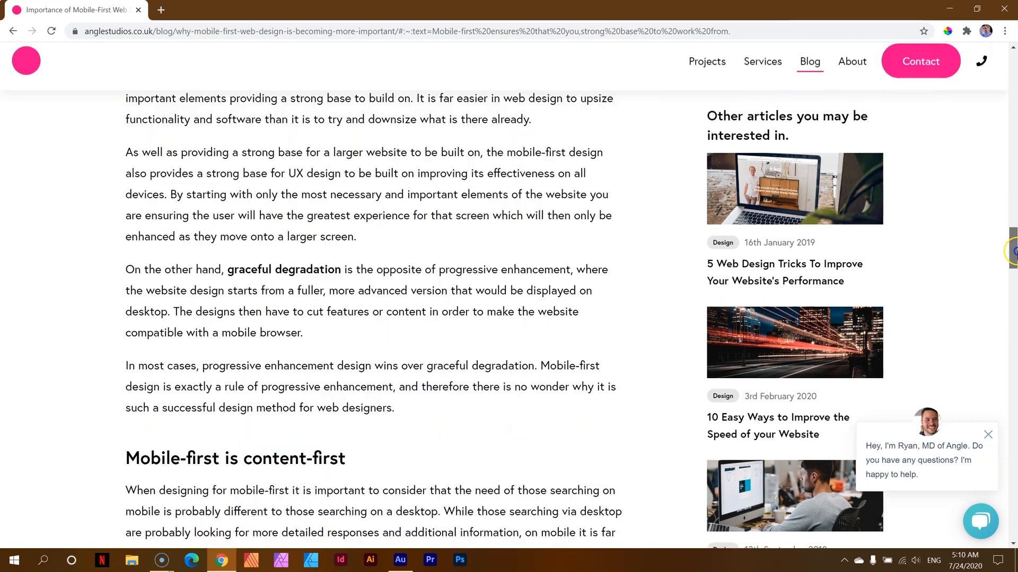
scroll(up, 3)
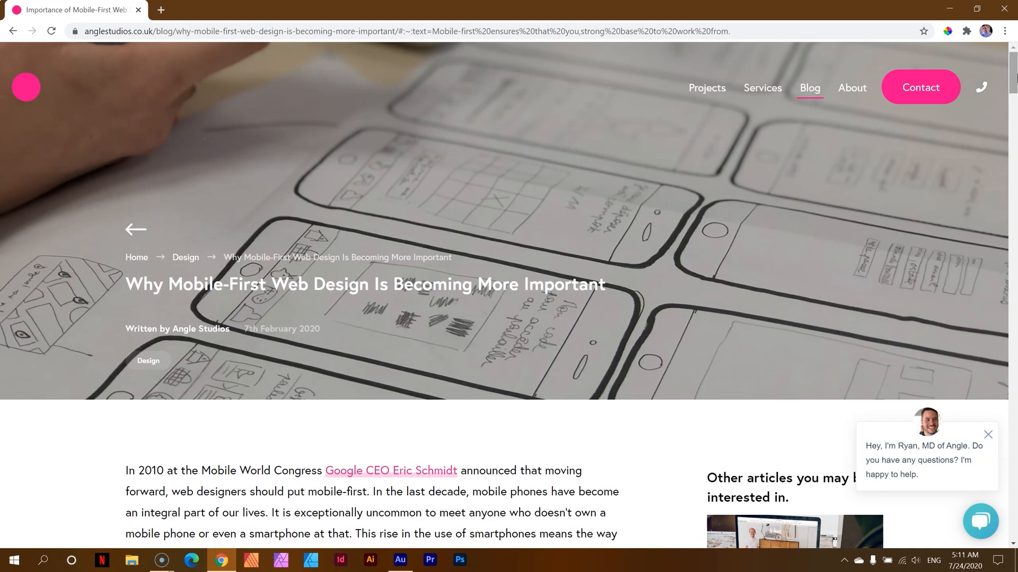
mouse_move(982, 106)
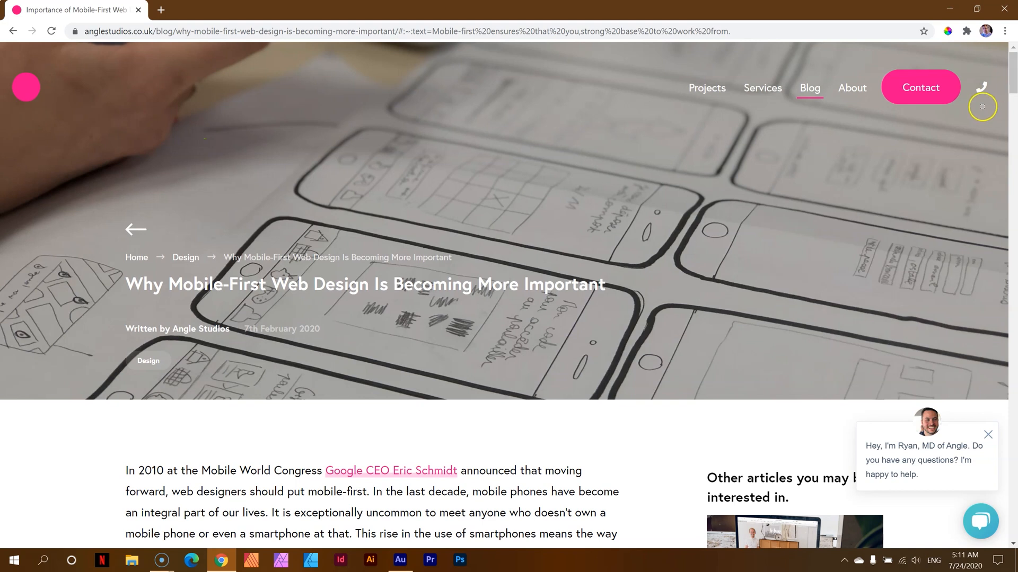
Open the site's full-screen overlay, then close it again
click(982, 106)
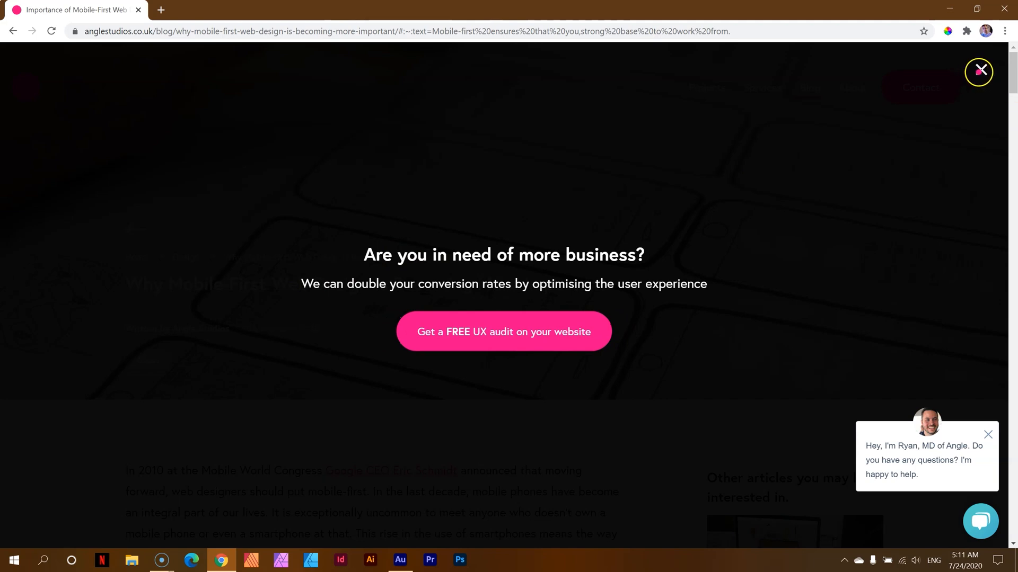
click(979, 72)
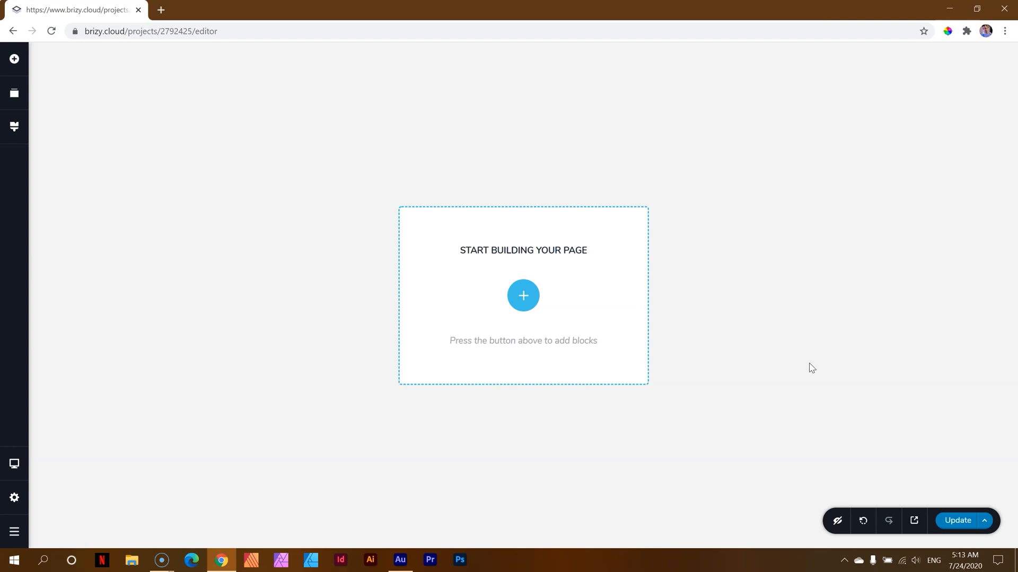
Insert the Travel Gear & Fashion block from the Blocks library as the first section
click(523, 295)
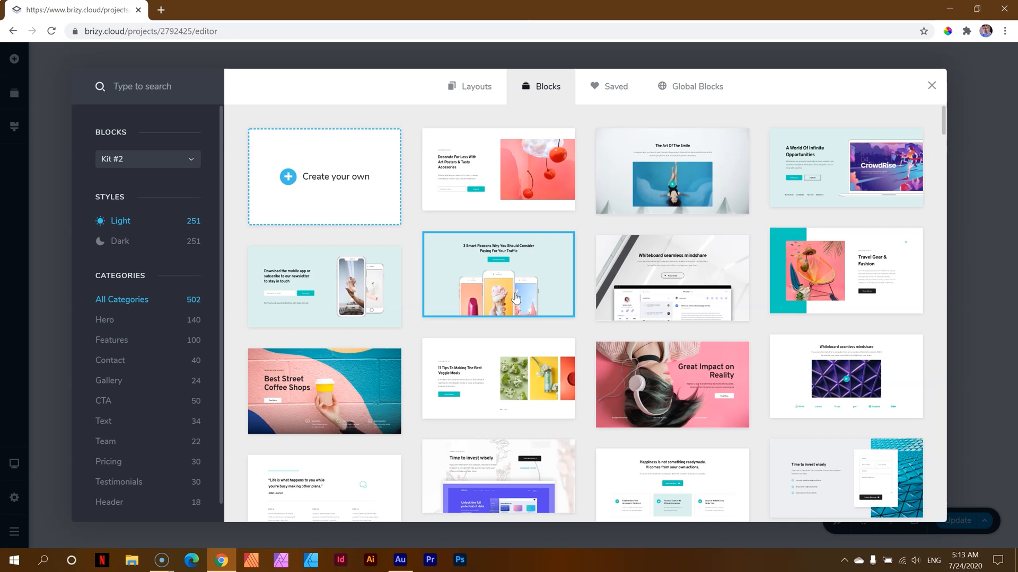
mouse_move(836, 272)
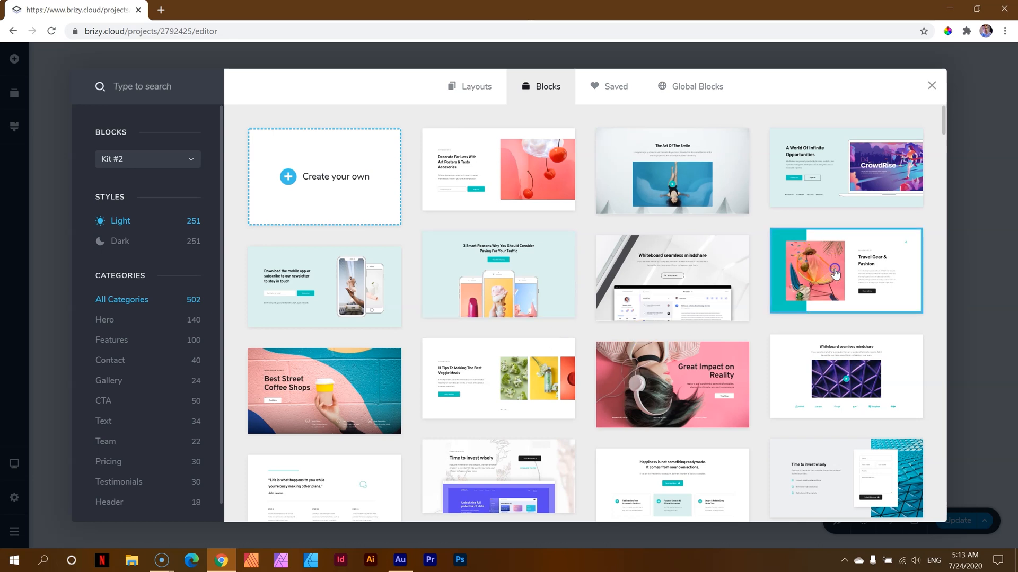
click(845, 271)
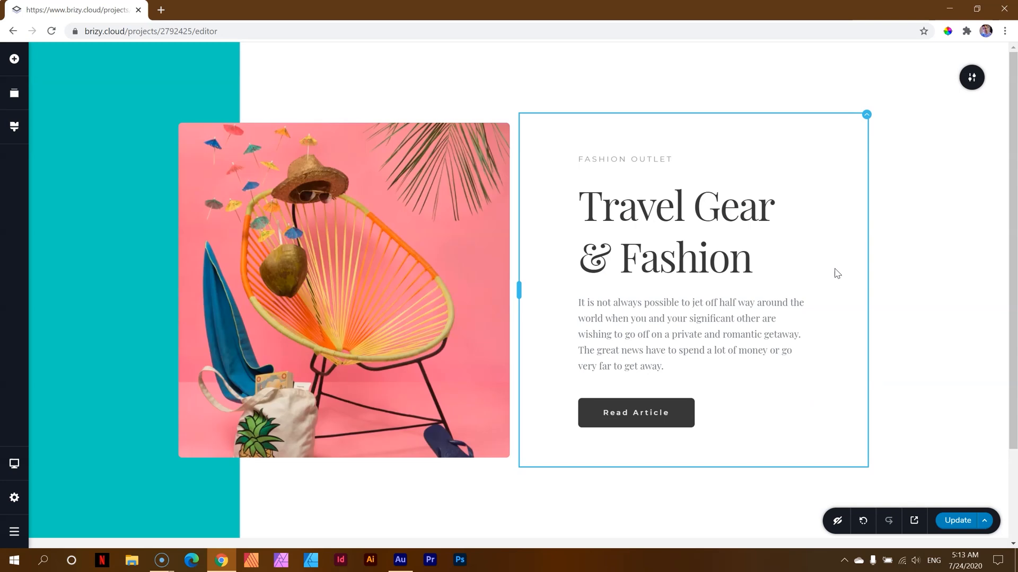
click(924, 263)
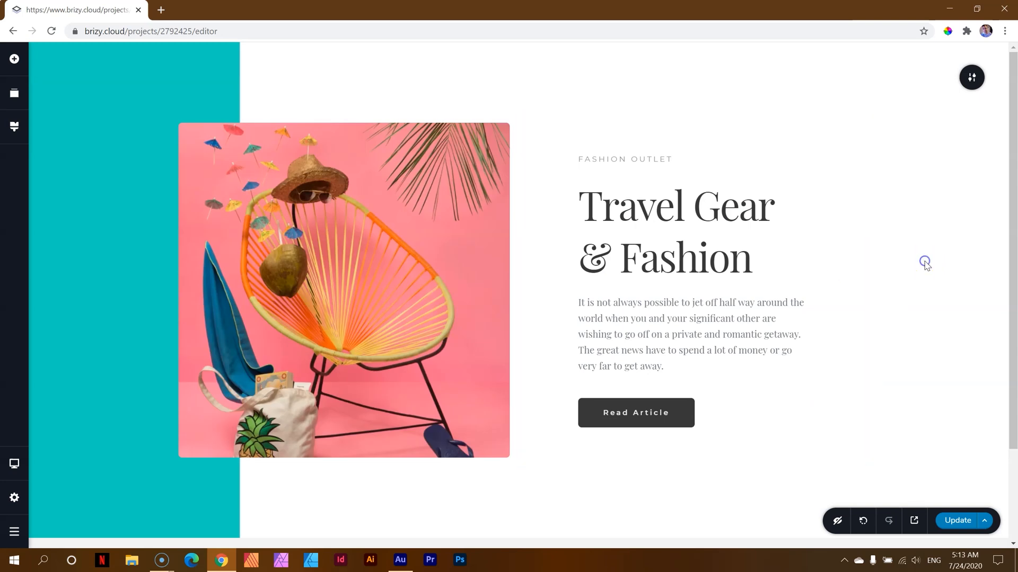
click(682, 221)
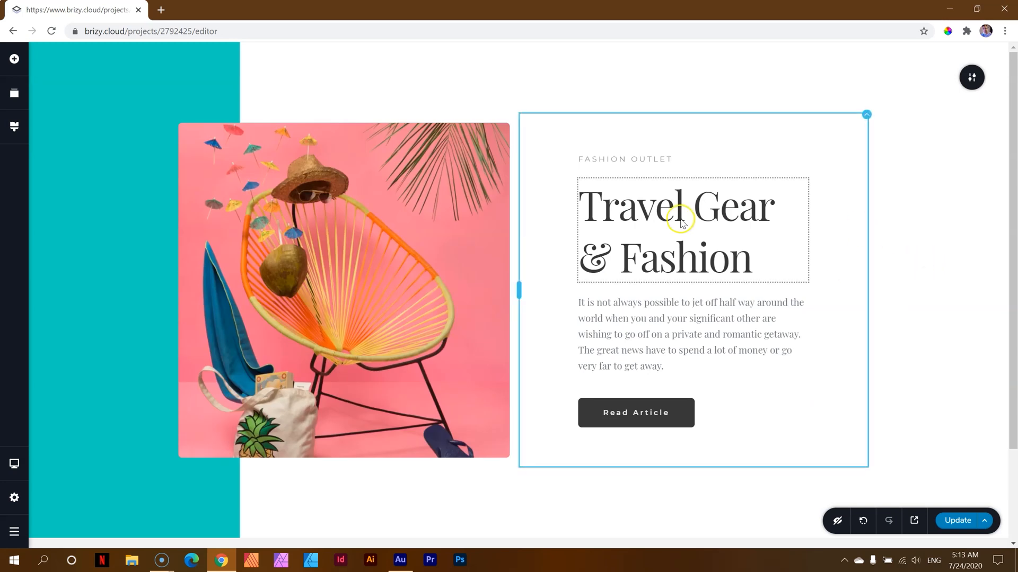
click(675, 231)
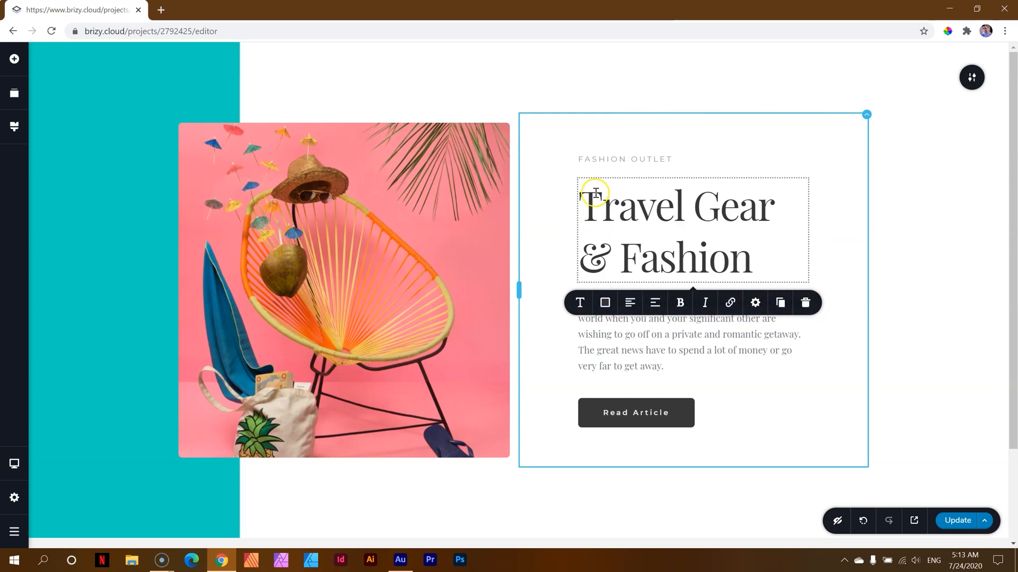
mouse_move(604, 298)
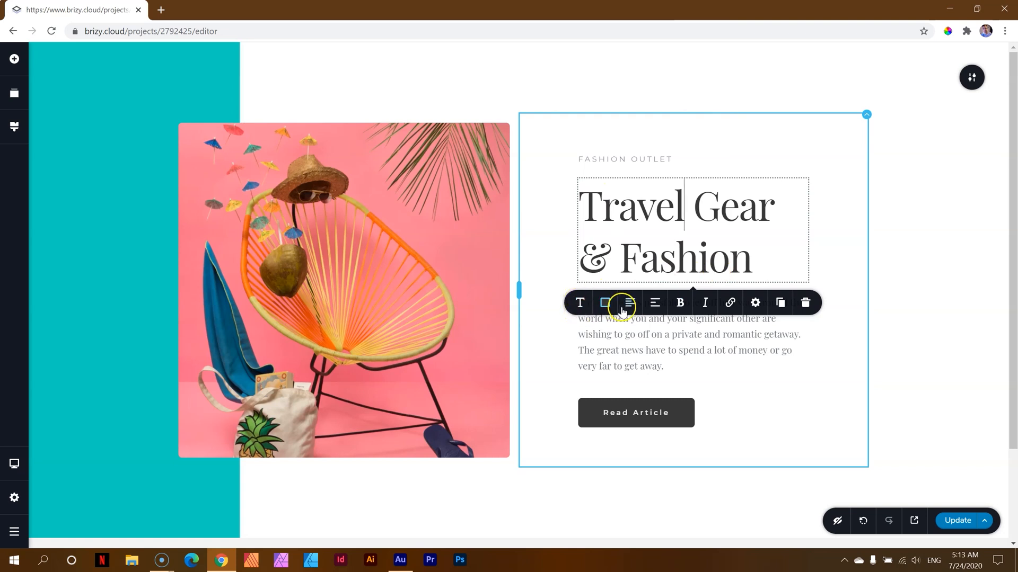
mouse_move(766, 311)
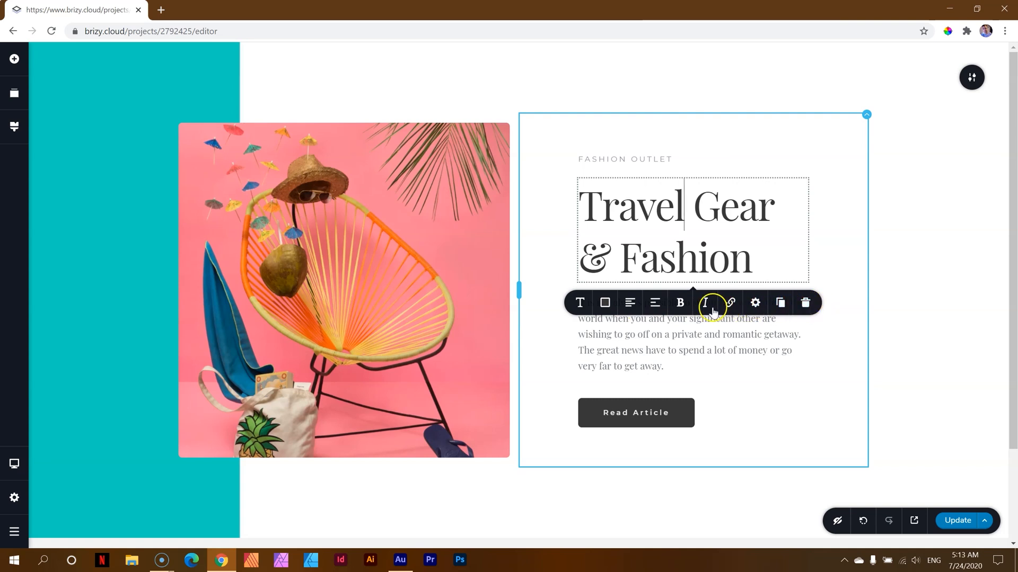
mouse_move(571, 244)
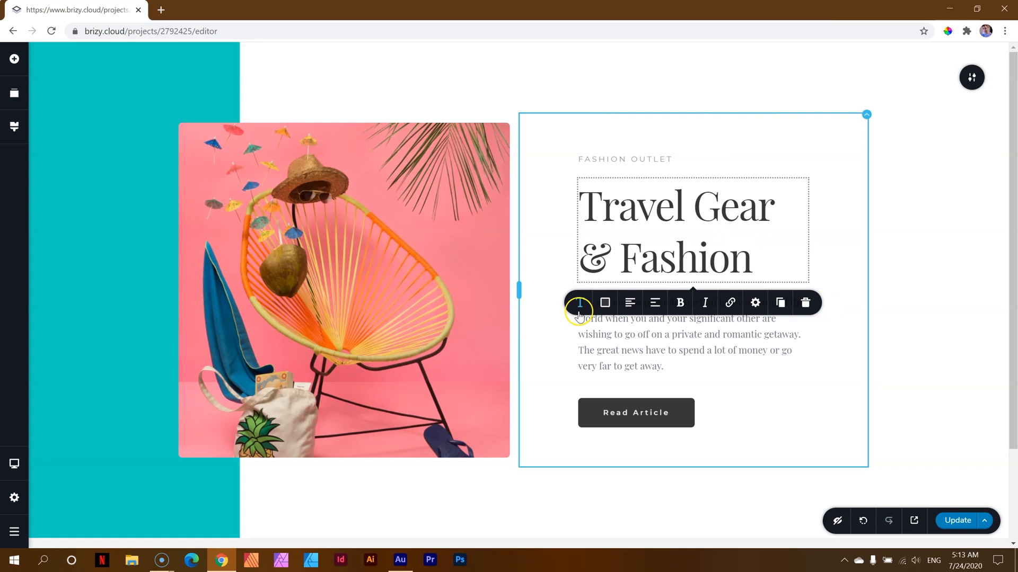
mouse_move(694, 309)
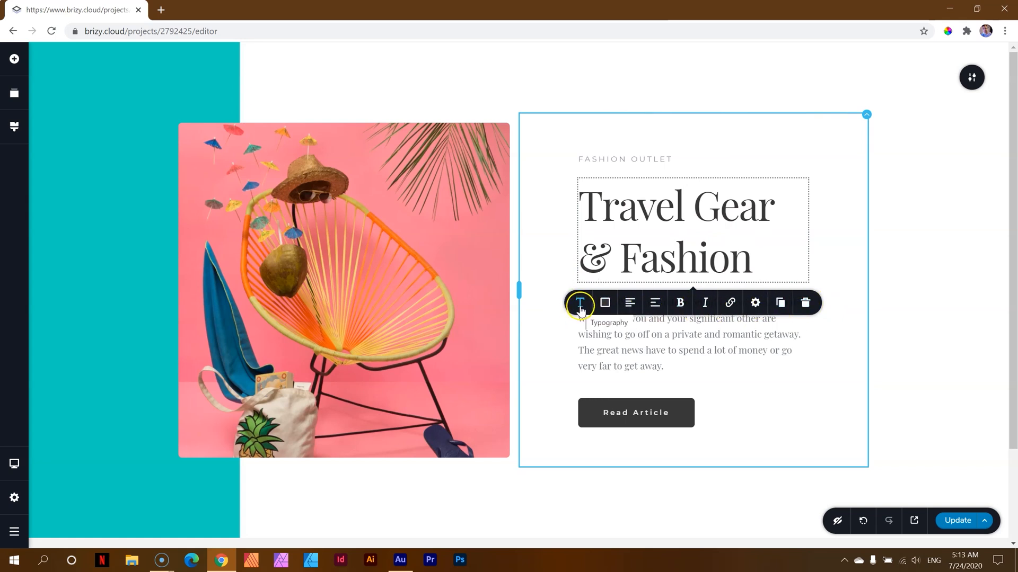
click(579, 303)
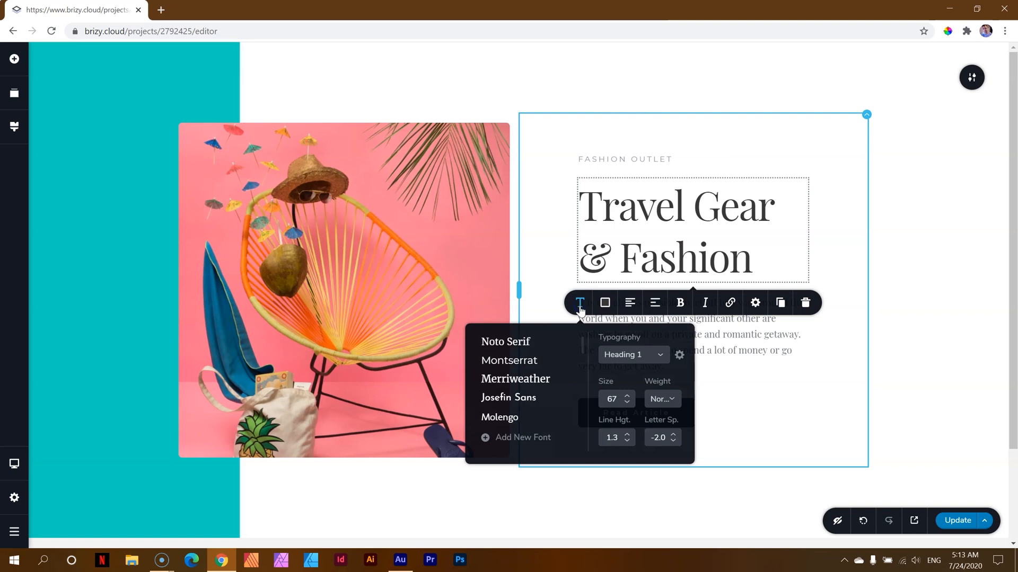
mouse_move(616, 239)
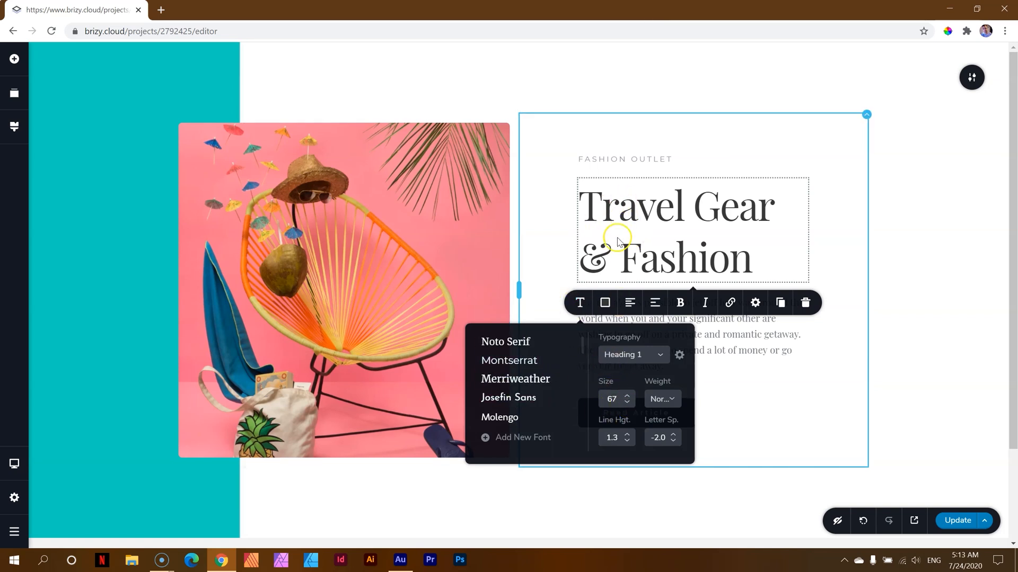
mouse_move(623, 409)
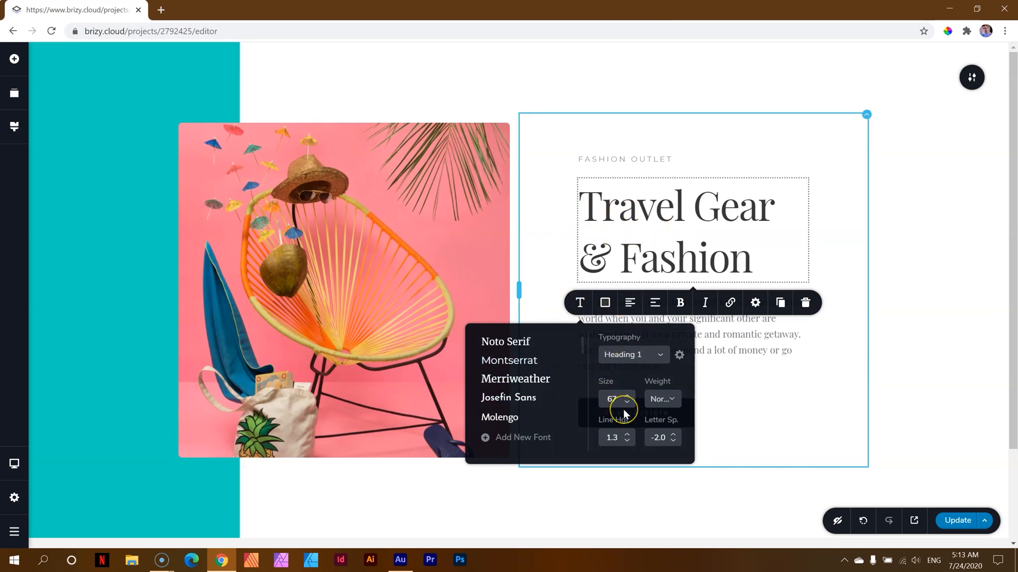
mouse_move(587, 305)
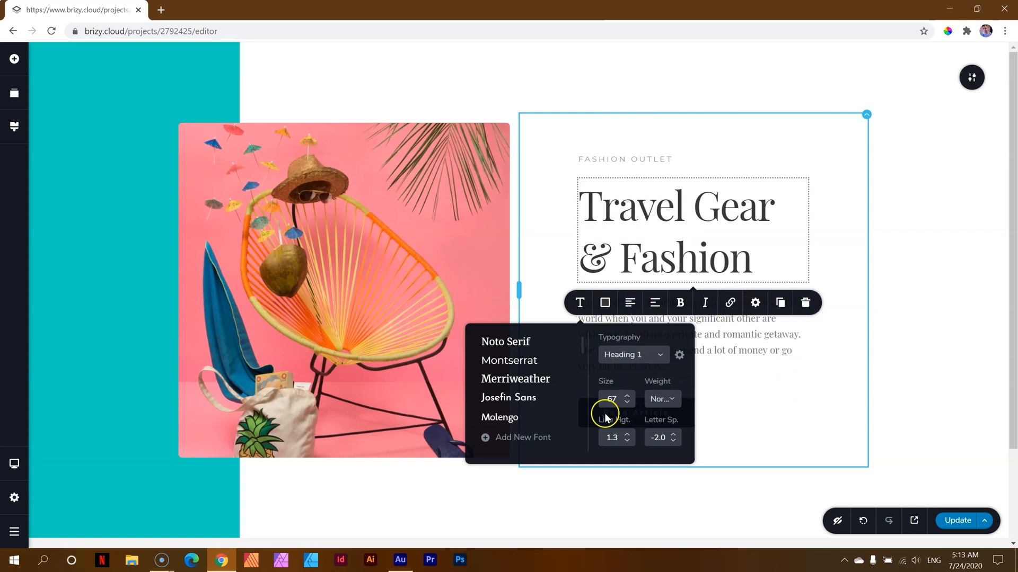
mouse_move(619, 411)
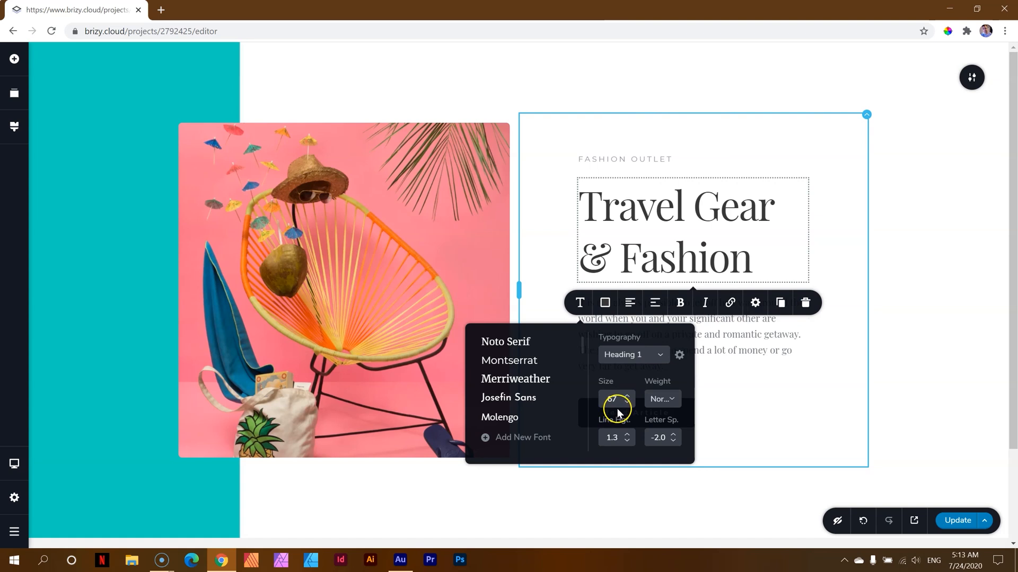
click(908, 330)
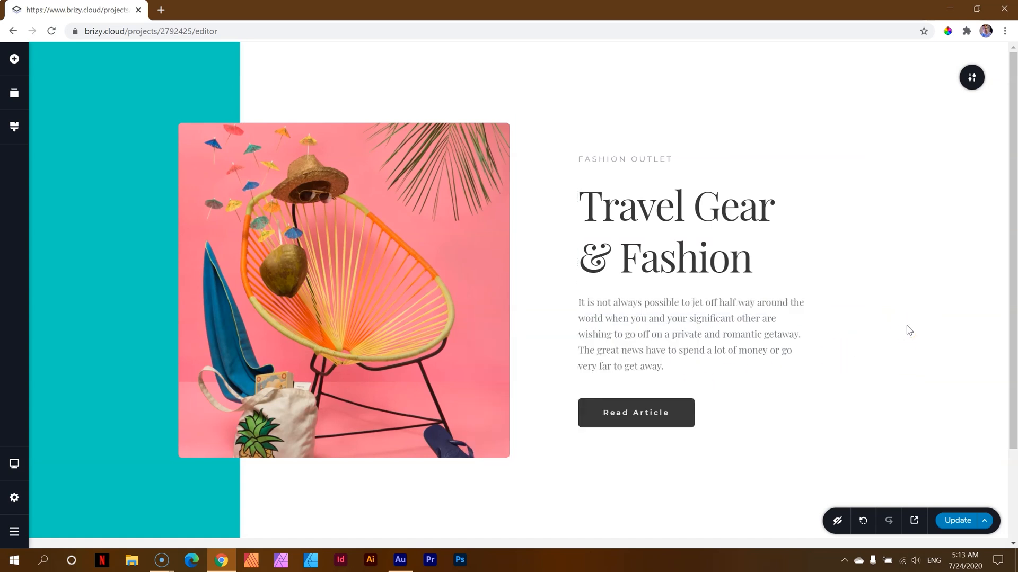
Switch to Mobile view and select the text column, image column and chair image
click(245, 249)
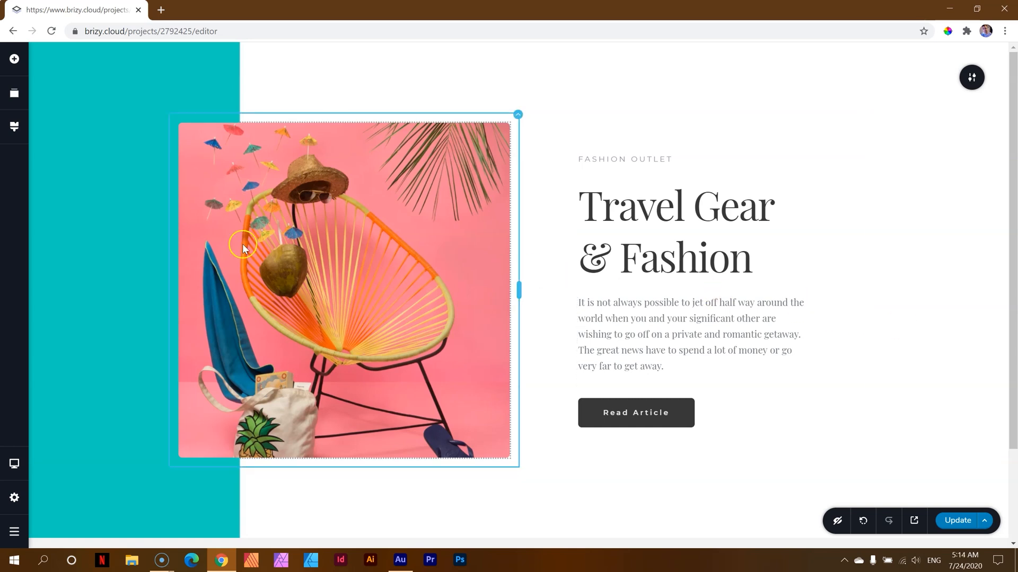
mouse_move(14, 463)
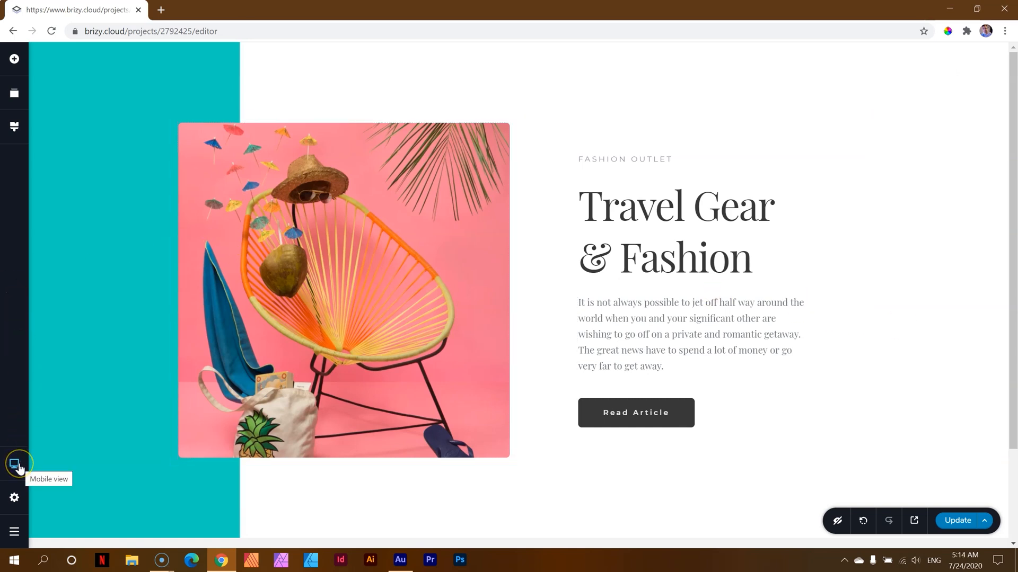
mouse_move(15, 464)
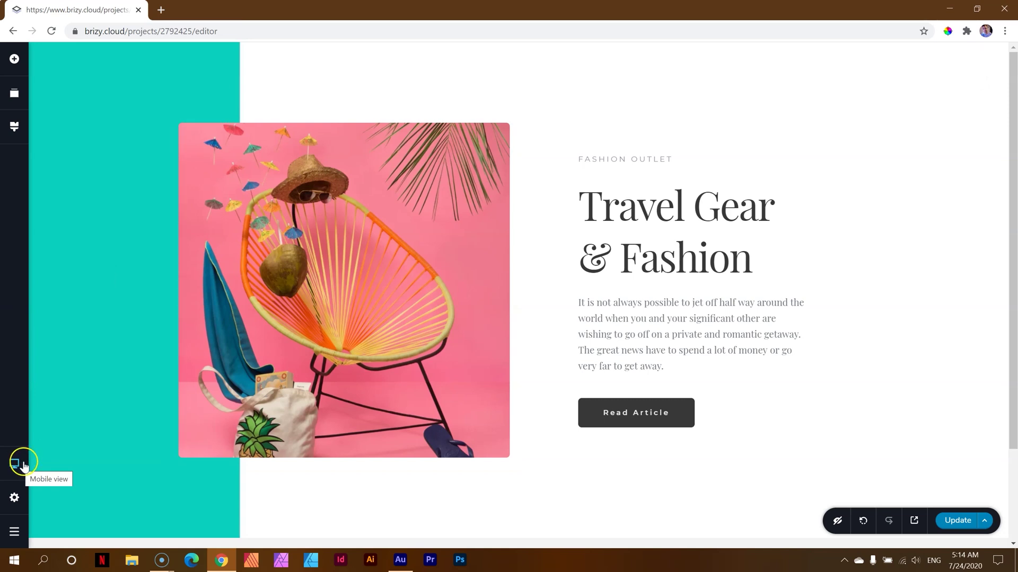
click(14, 463)
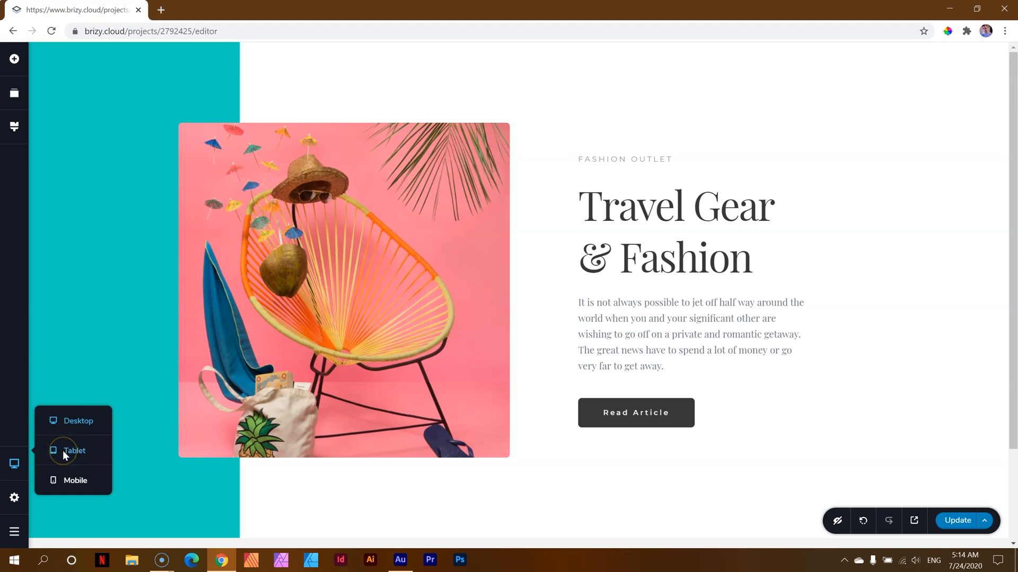
mouse_move(73, 440)
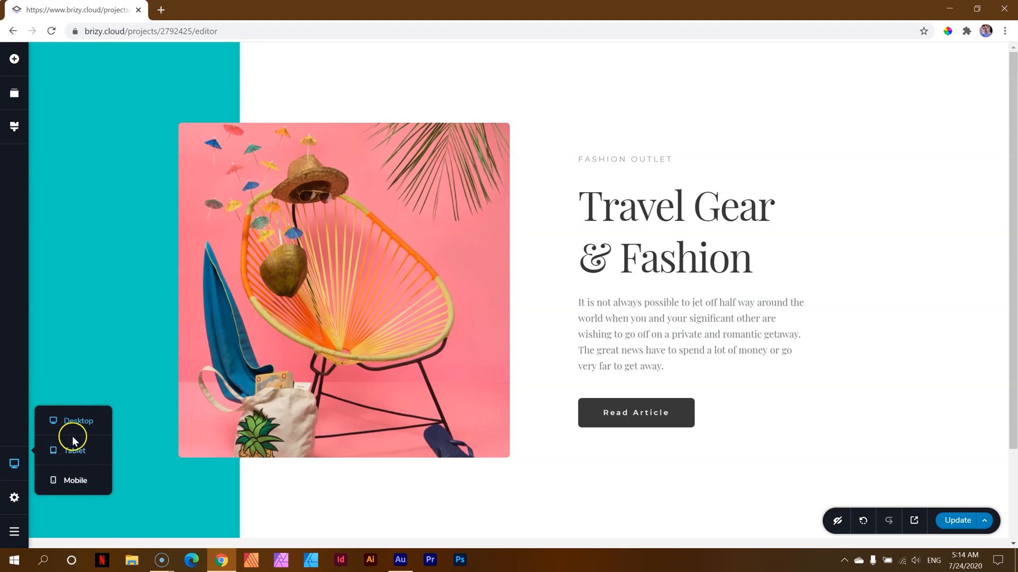
mouse_move(75, 480)
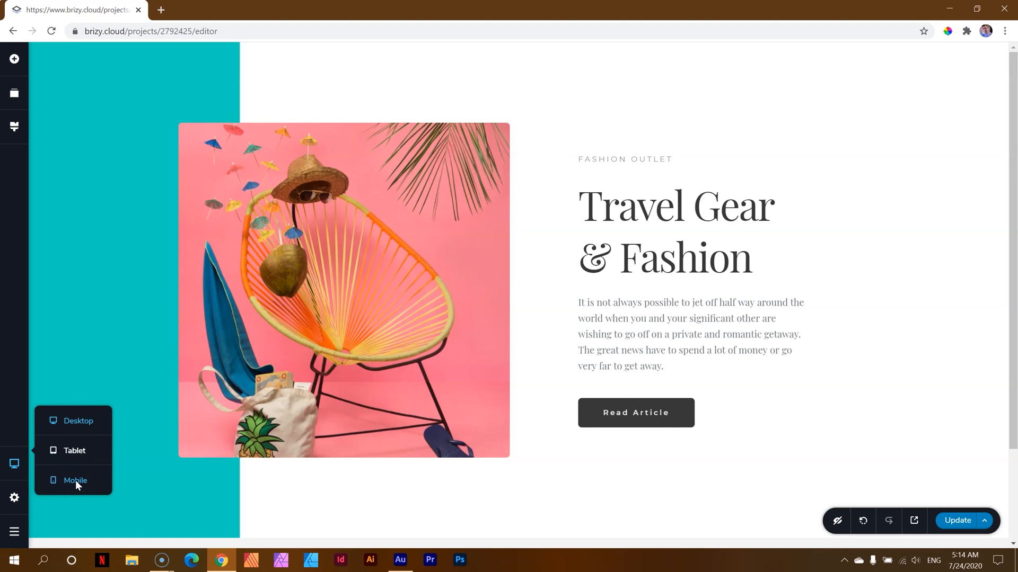
click(75, 481)
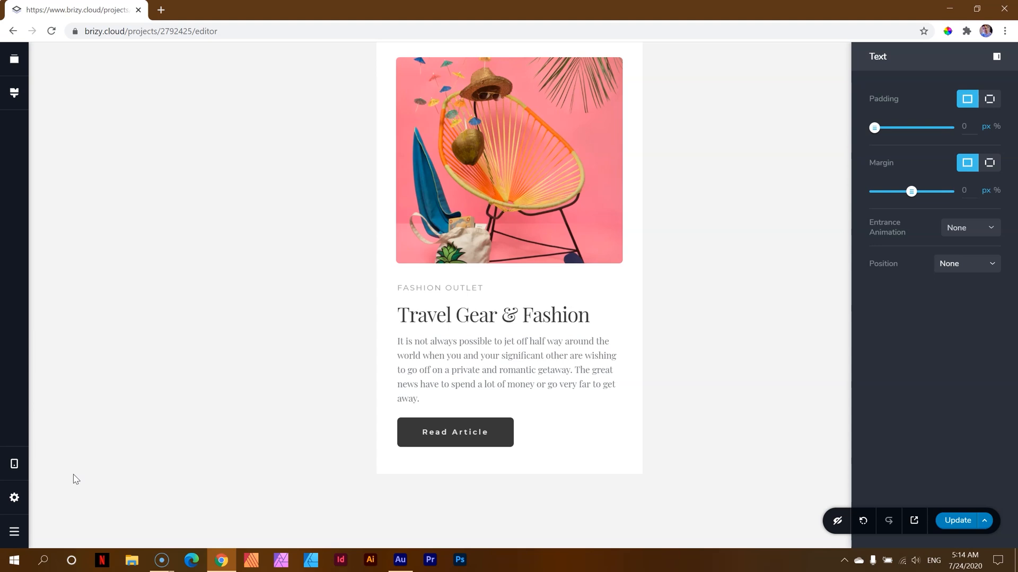
click(427, 298)
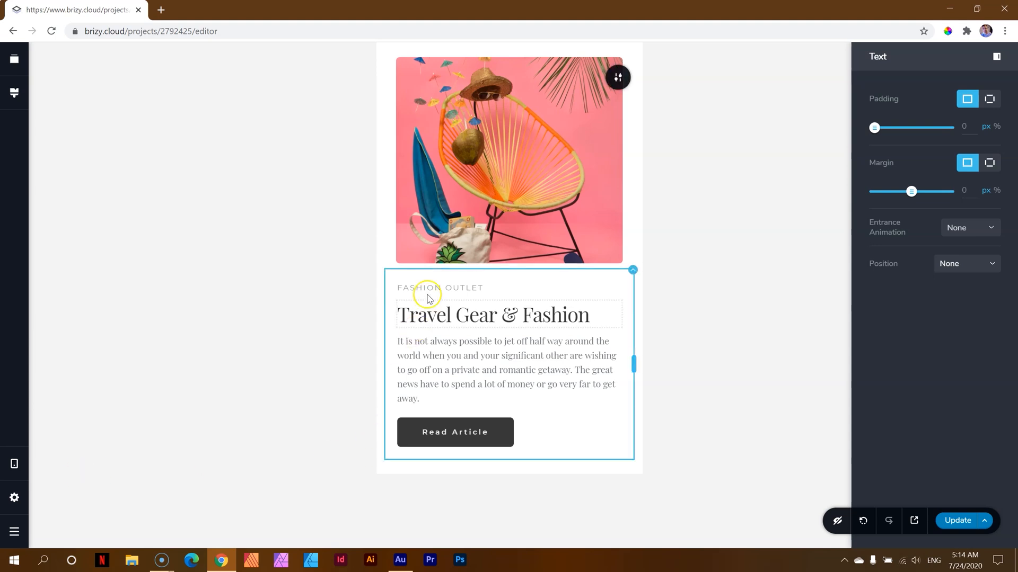
click(432, 269)
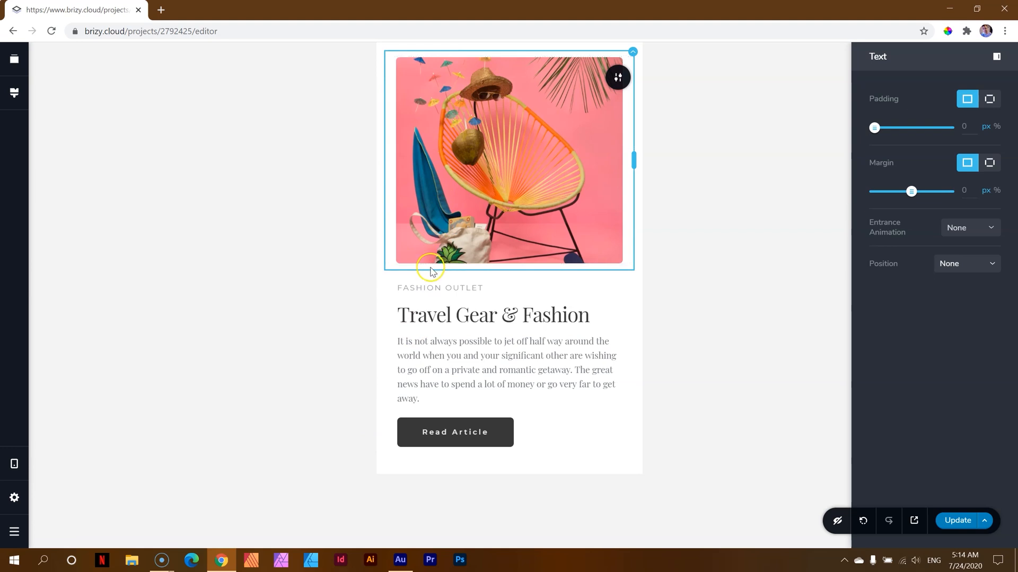
mouse_move(451, 192)
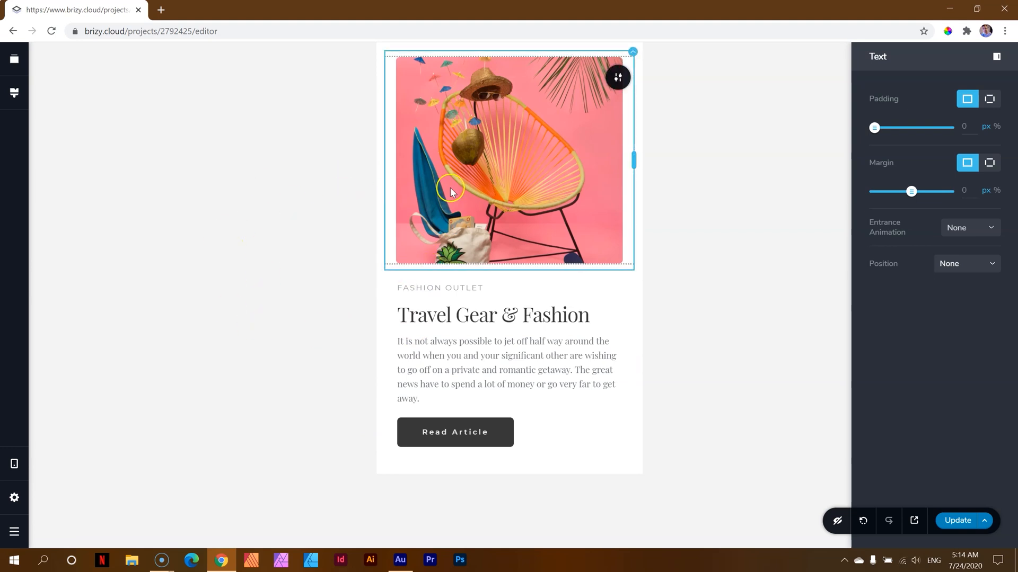
click(452, 358)
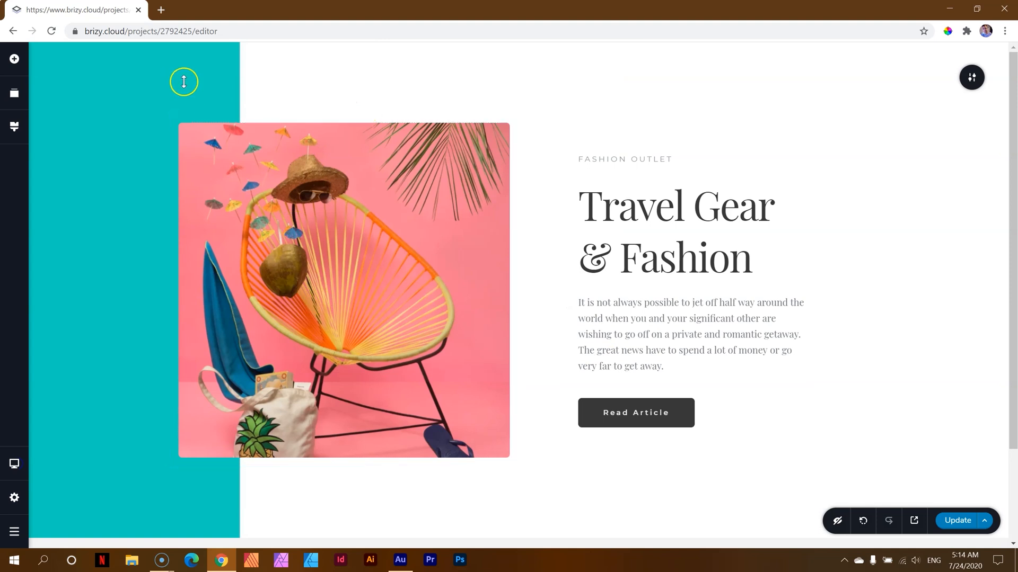
mouse_move(122, 375)
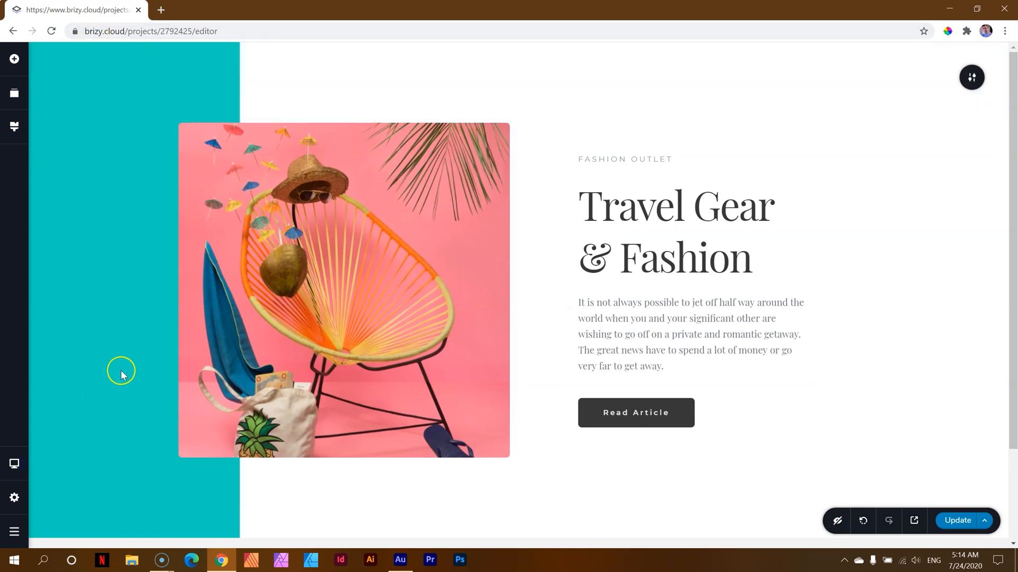
mouse_move(822, 162)
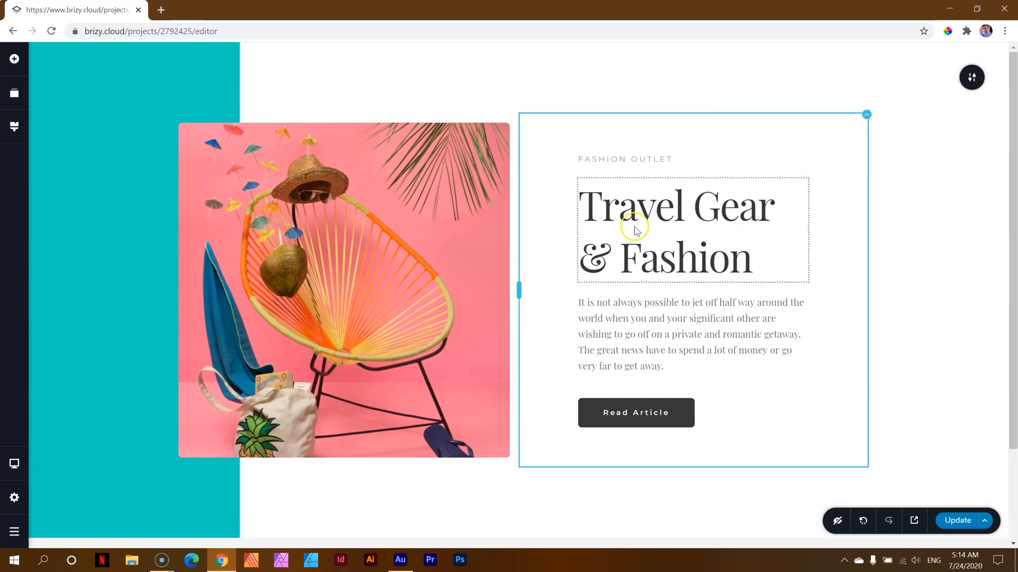
click(667, 205)
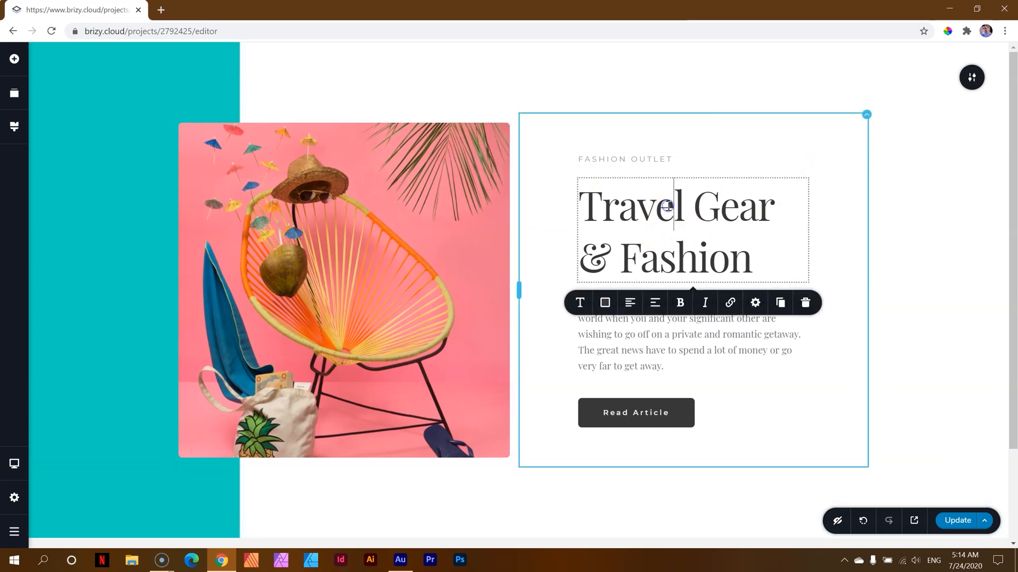
click(579, 303)
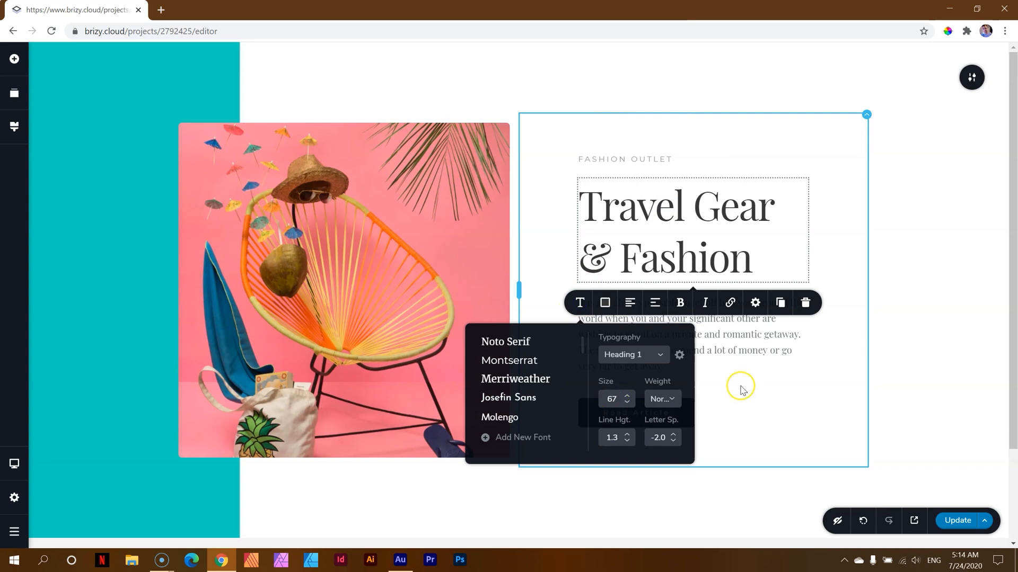
click(14, 463)
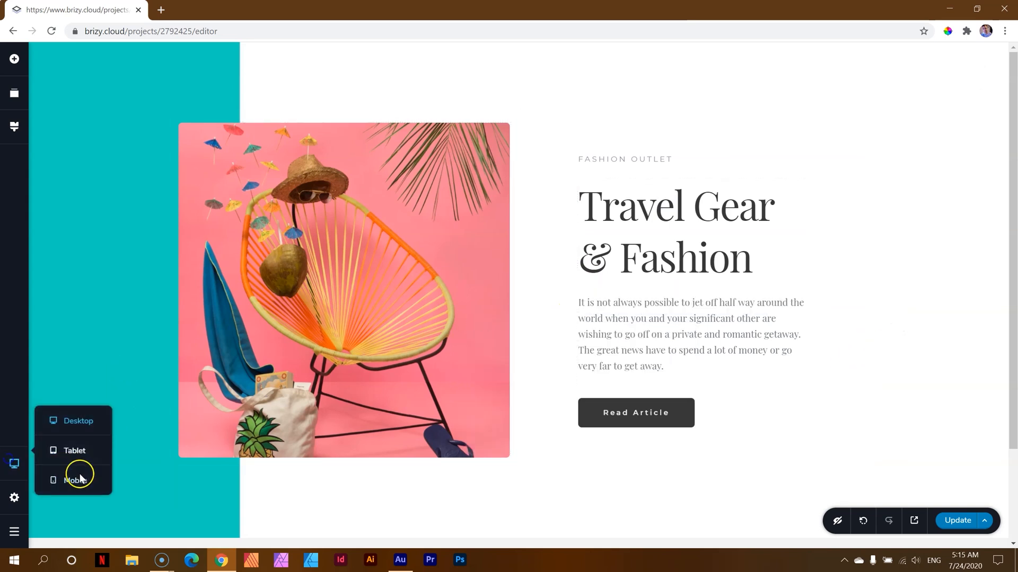
click(75, 481)
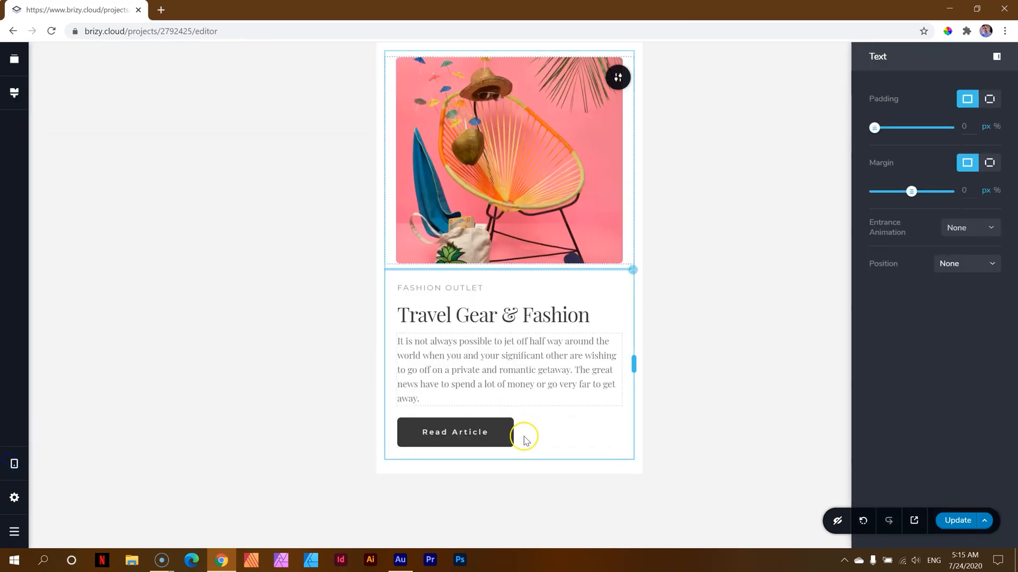
click(526, 441)
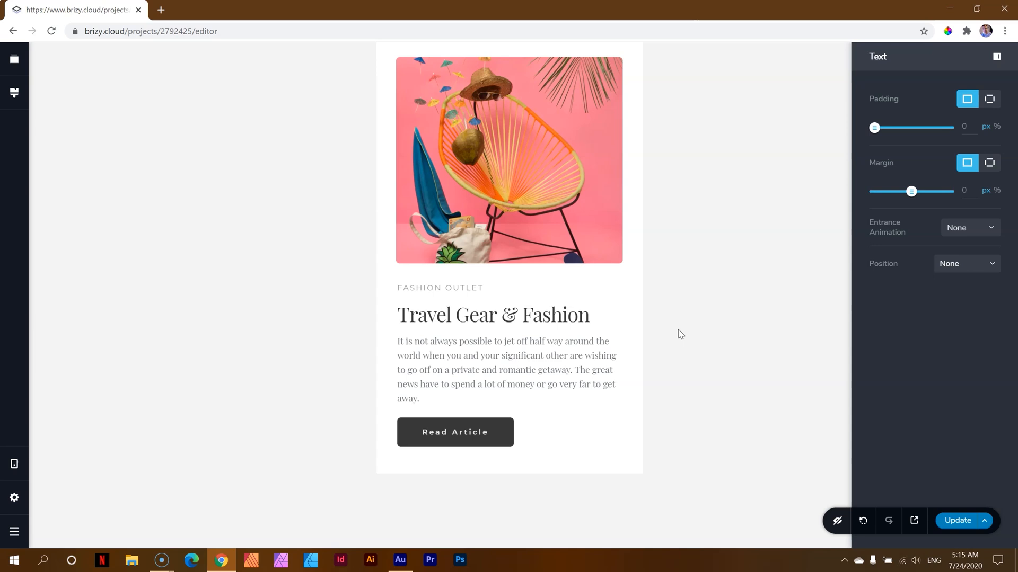
mouse_move(613, 245)
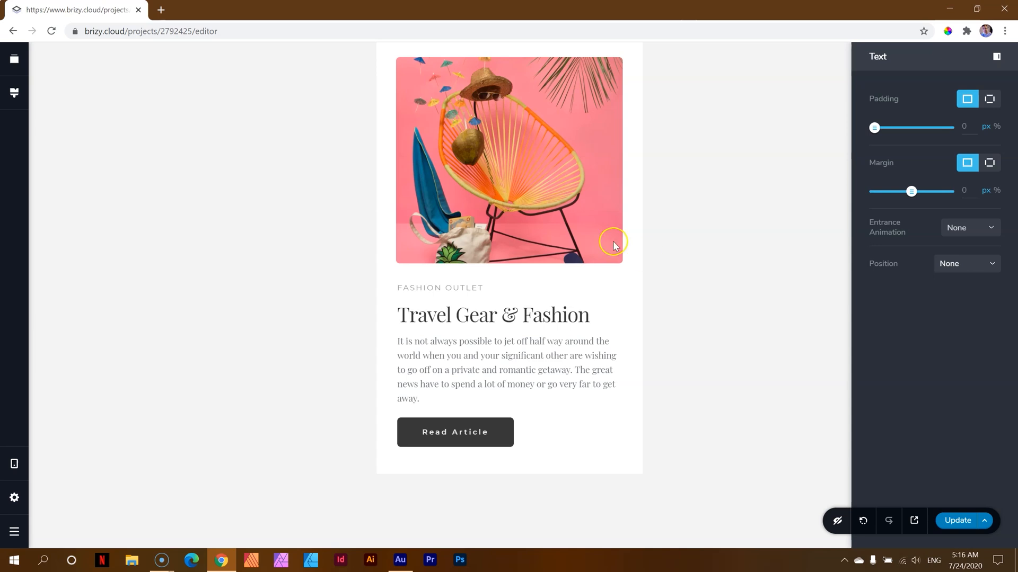
Select the Travel Gear & Fashion heading and set its mobile font size to 38
click(544, 323)
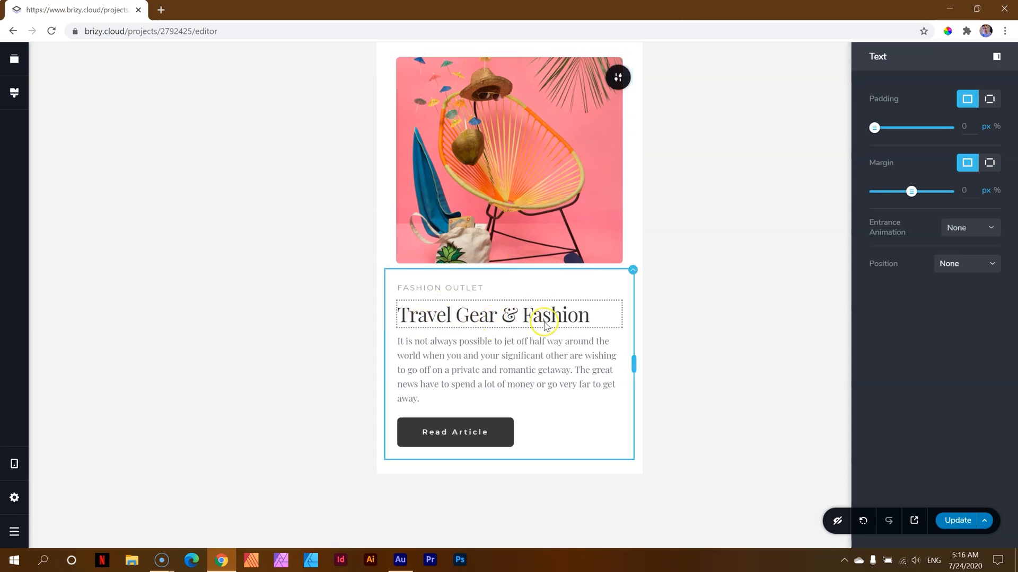
mouse_move(509, 329)
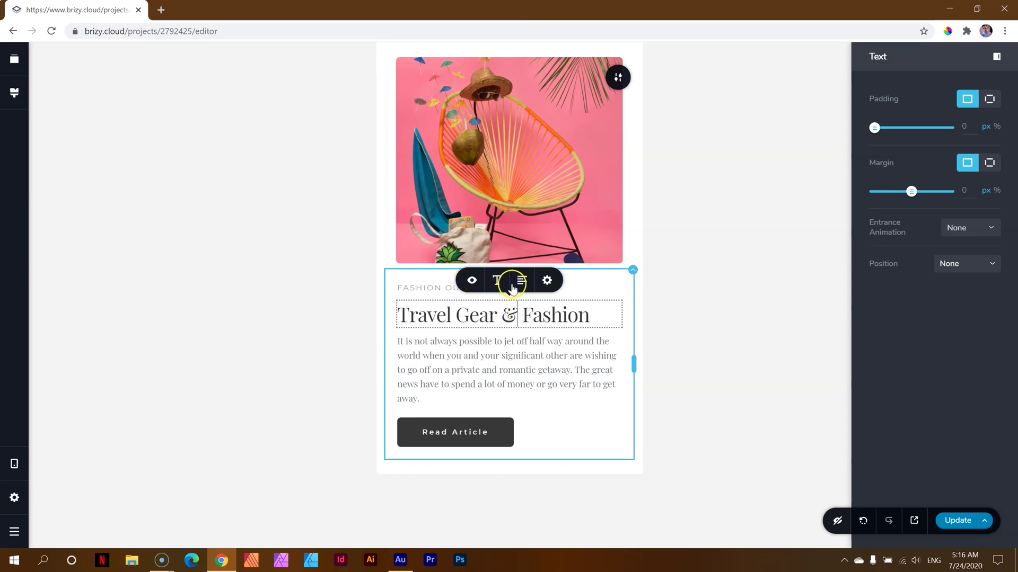
mouse_move(547, 280)
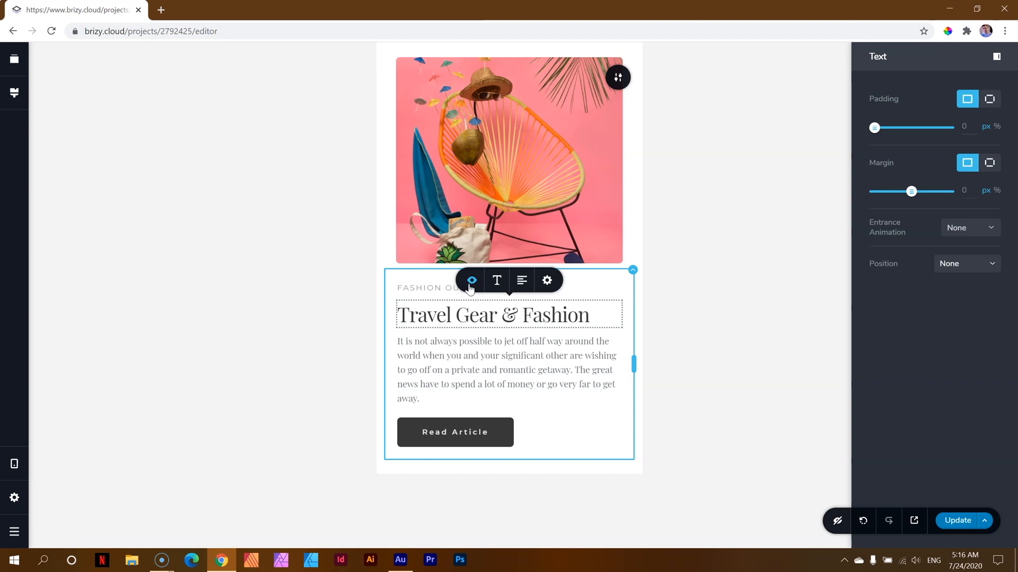
mouse_move(534, 319)
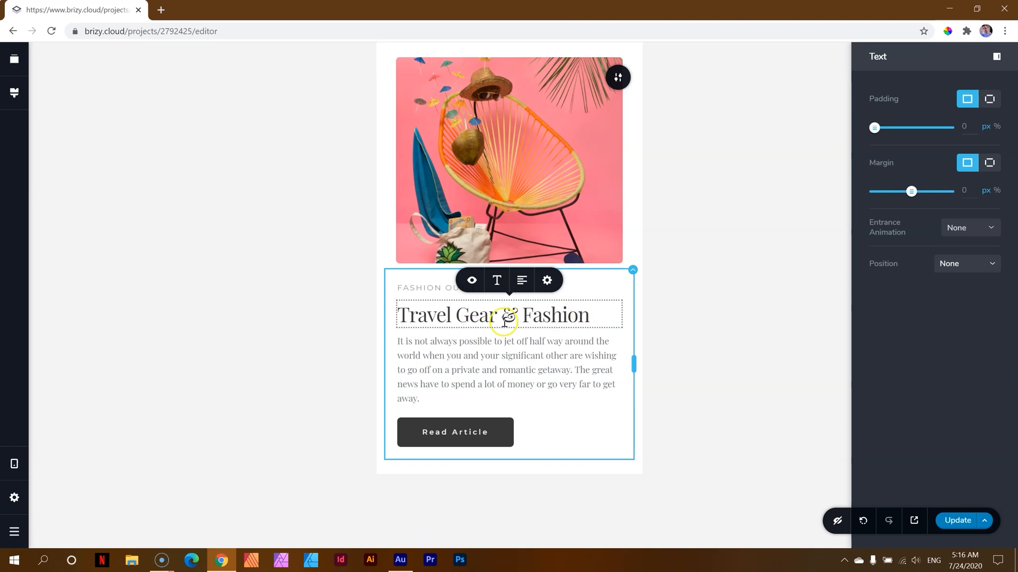
click(497, 280)
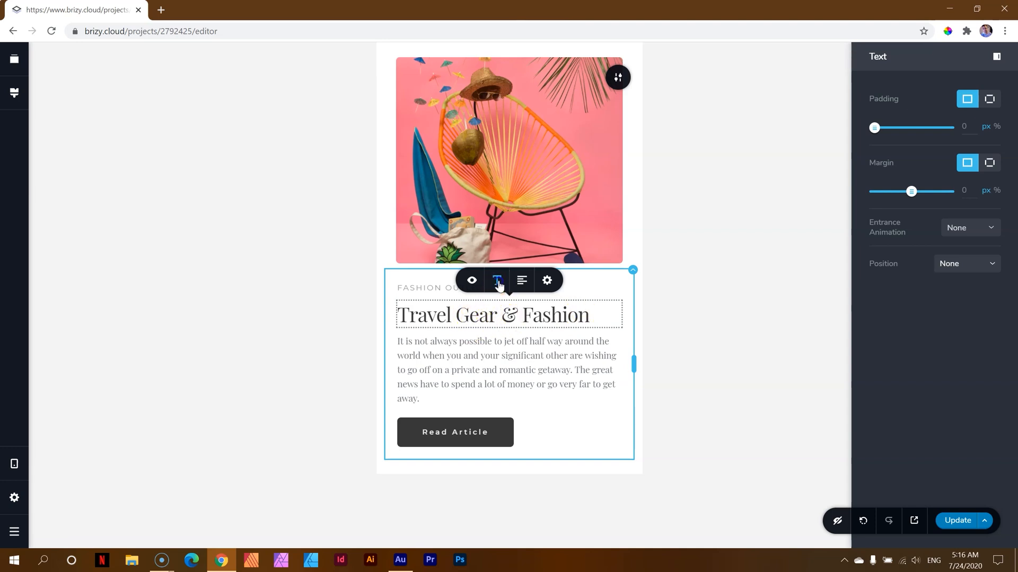
click(496, 280)
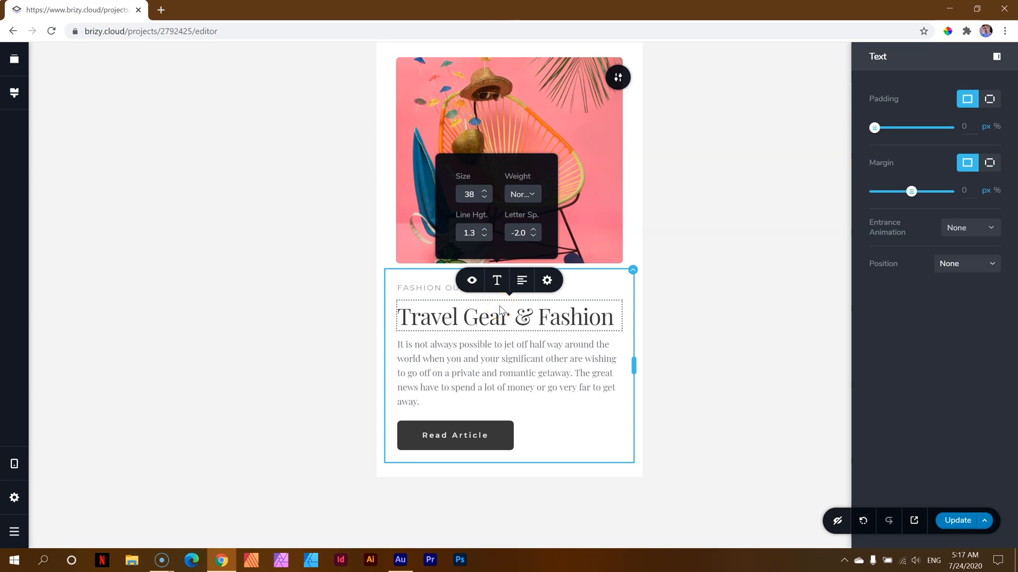
mouse_move(506, 257)
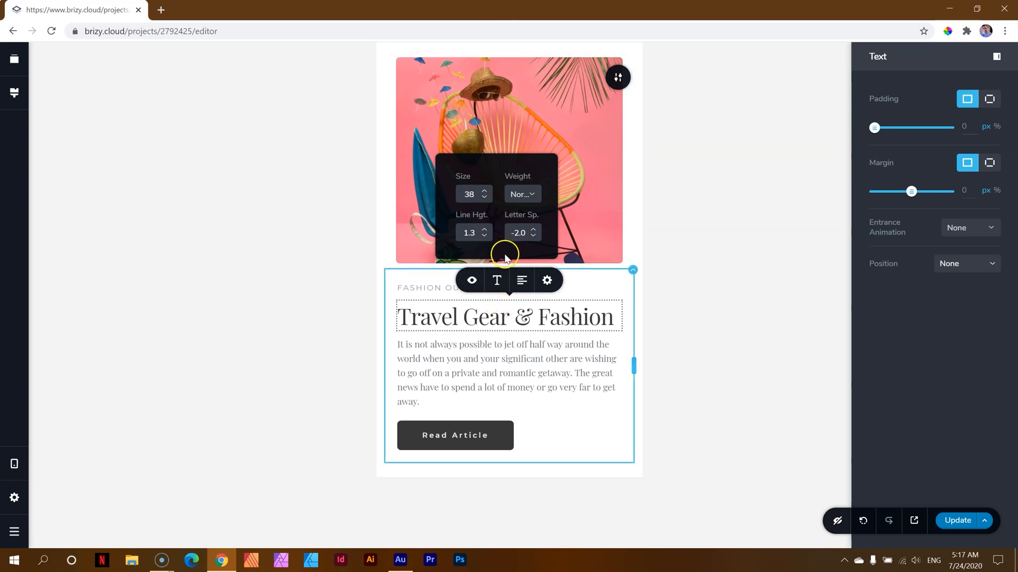
mouse_move(474, 328)
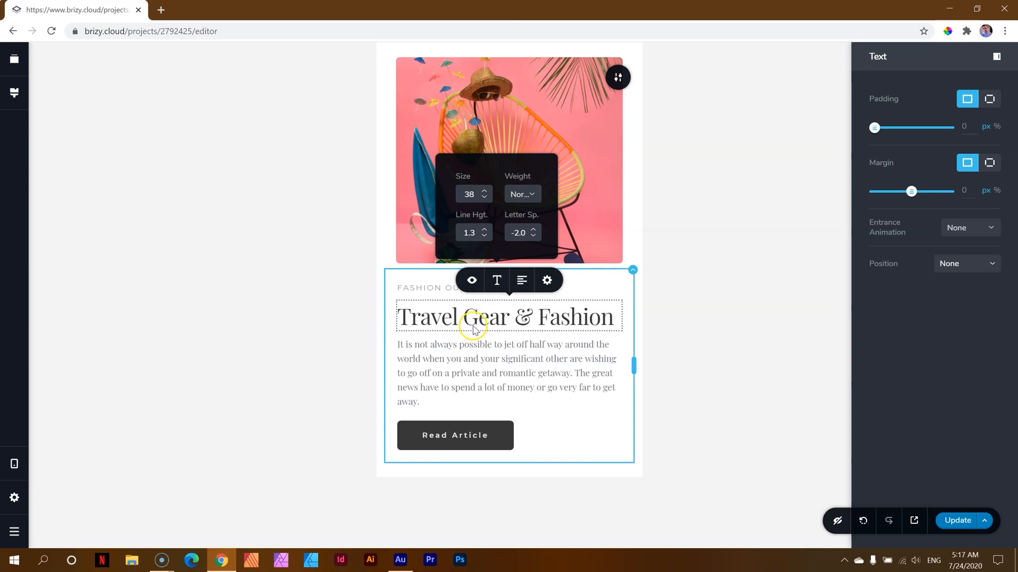
Preview the block in Desktop layout, then return to Mobile and reselect the heading
click(13, 463)
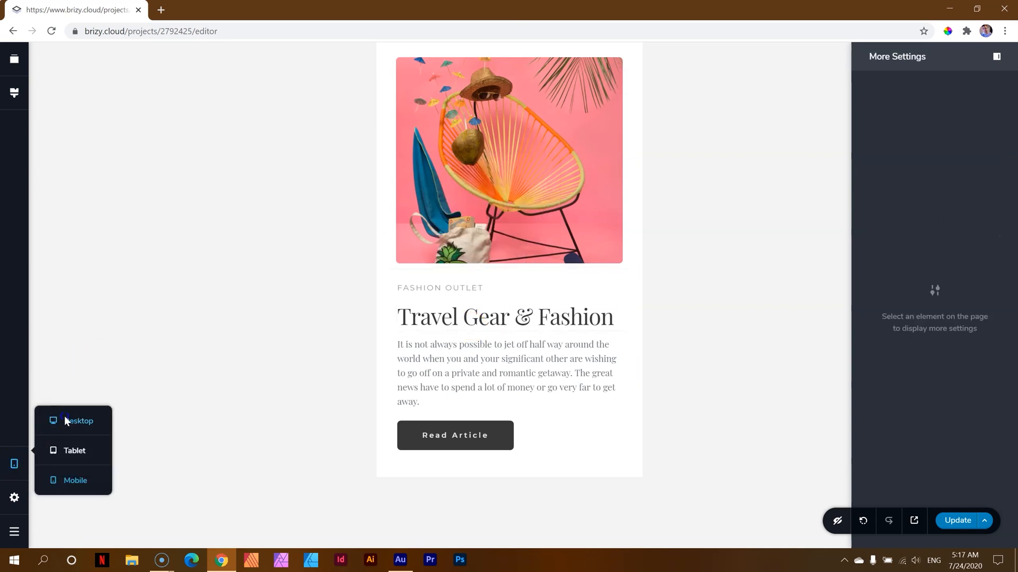
click(78, 420)
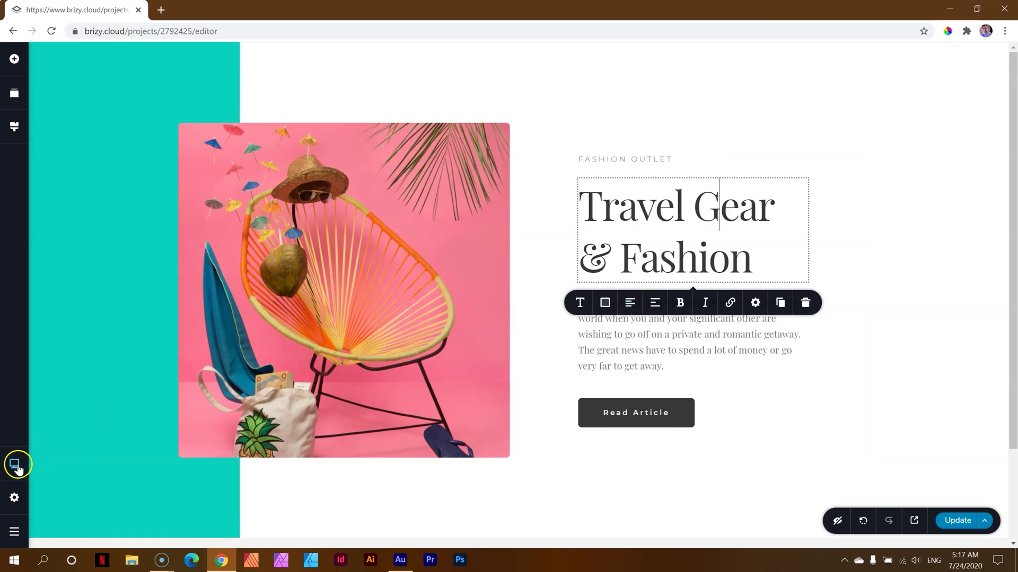
click(17, 464)
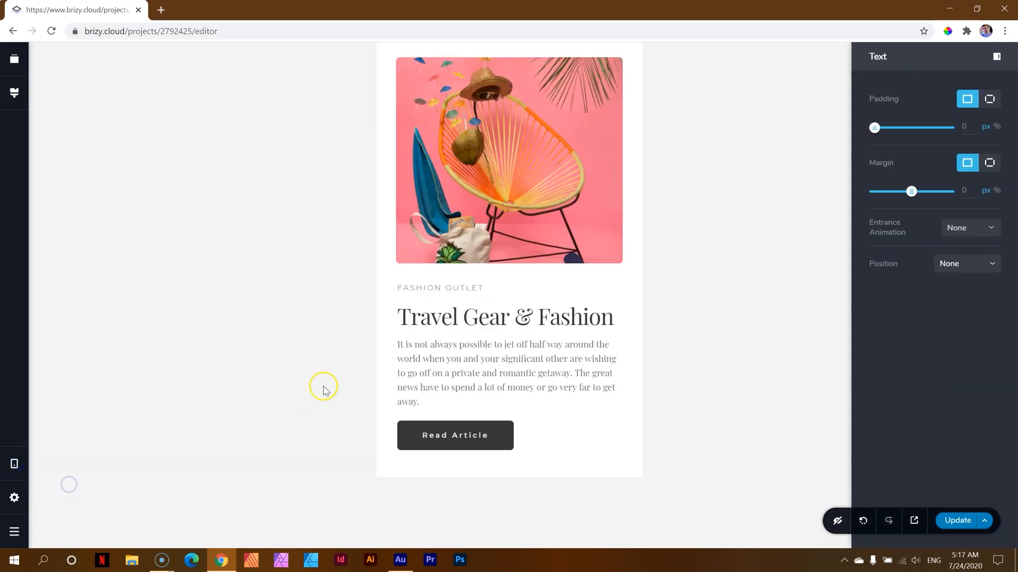
click(506, 316)
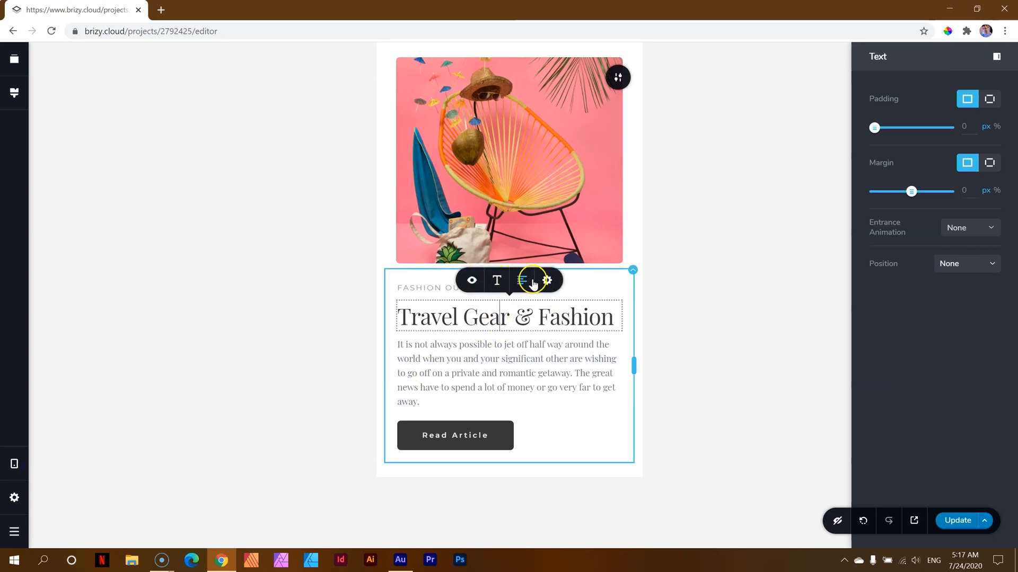
mouse_move(532, 288)
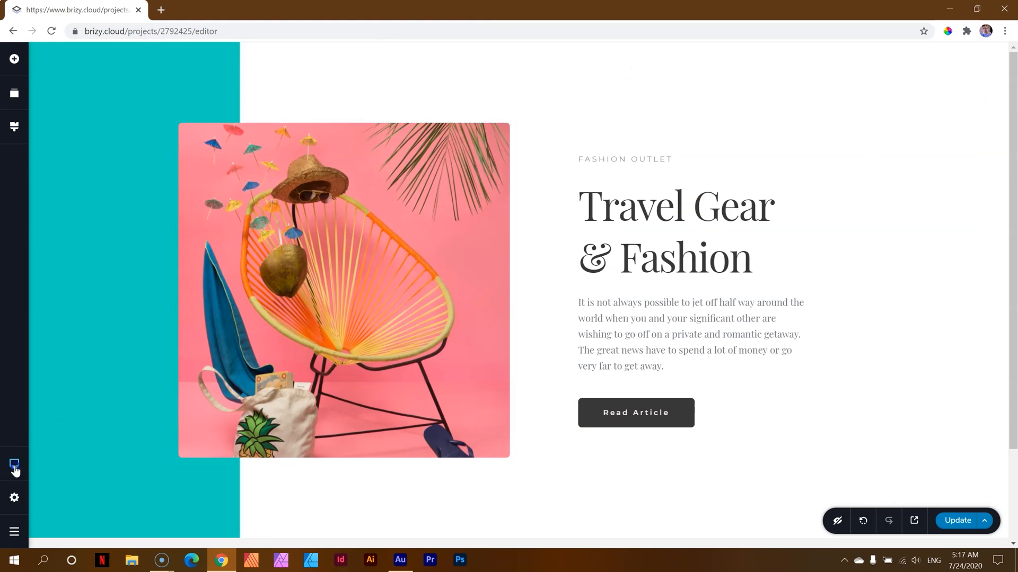
click(13, 463)
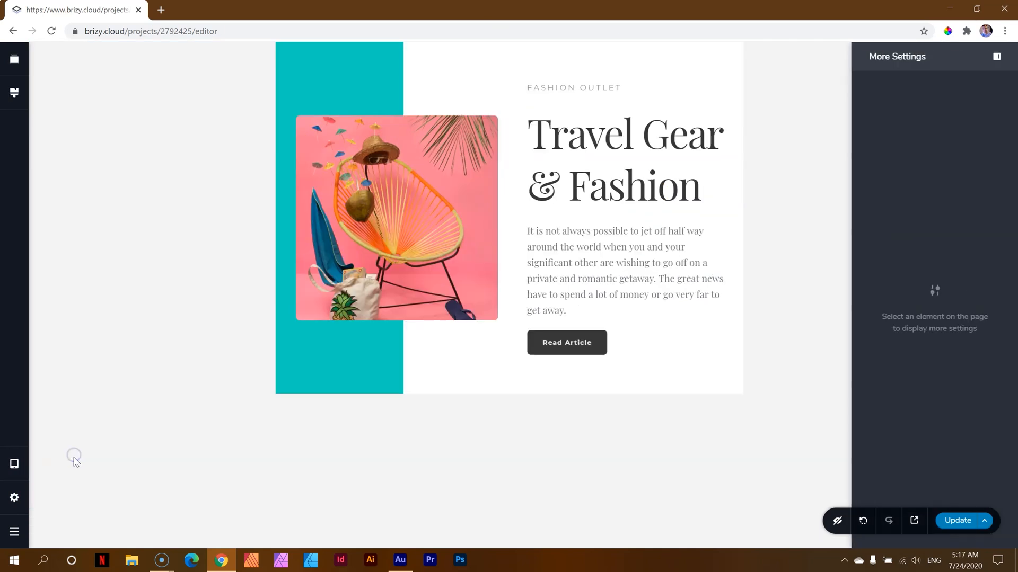
click(445, 218)
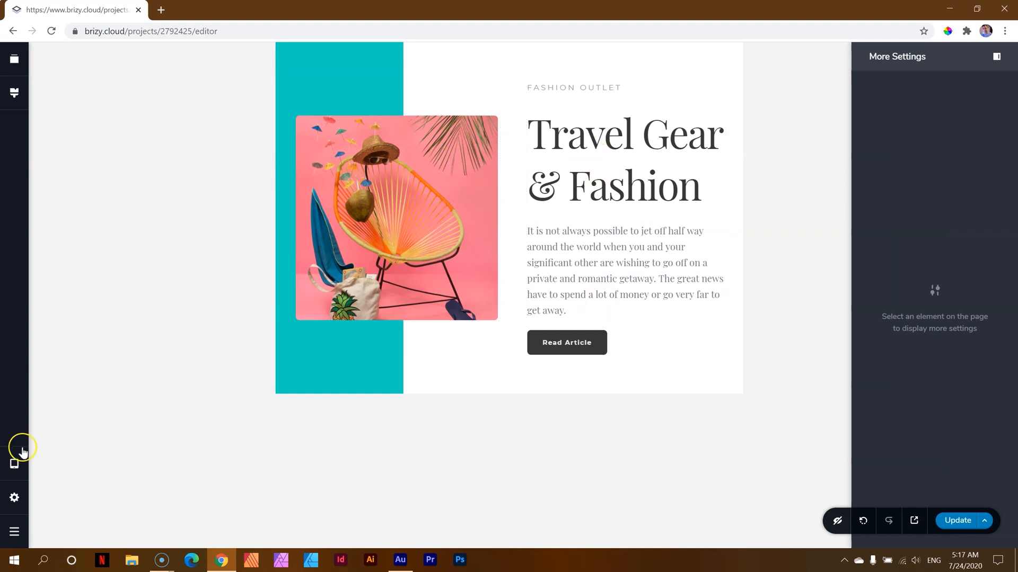
click(15, 463)
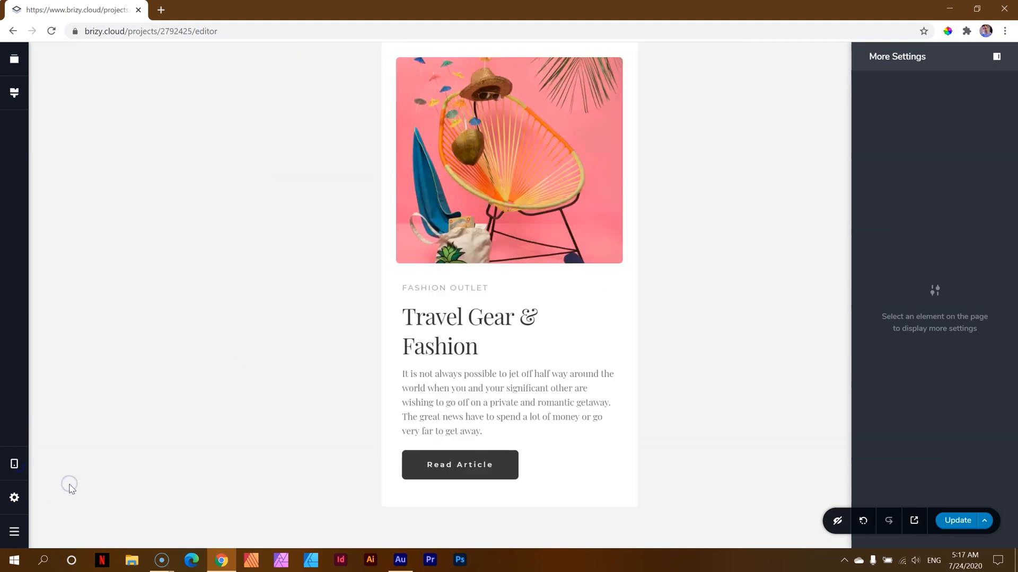
click(513, 204)
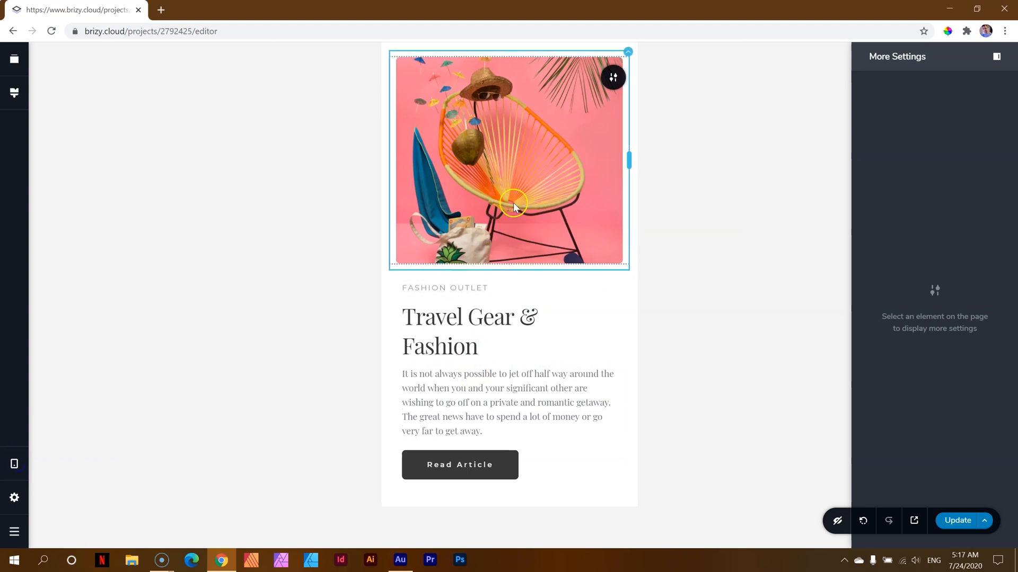
mouse_move(514, 208)
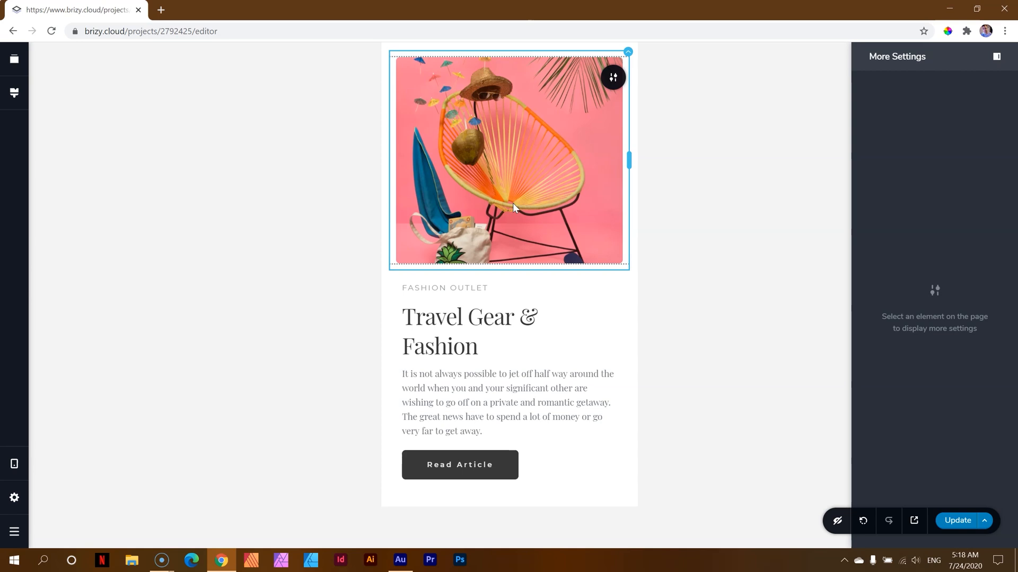
click(14, 464)
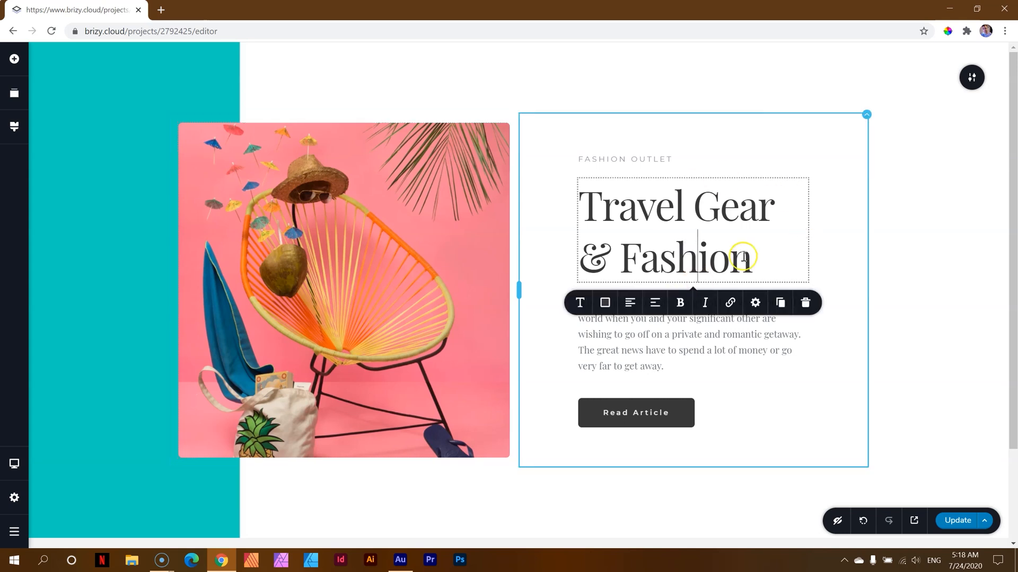
Select the chair photo, switch to Mobile view, and delete the photo
click(344, 291)
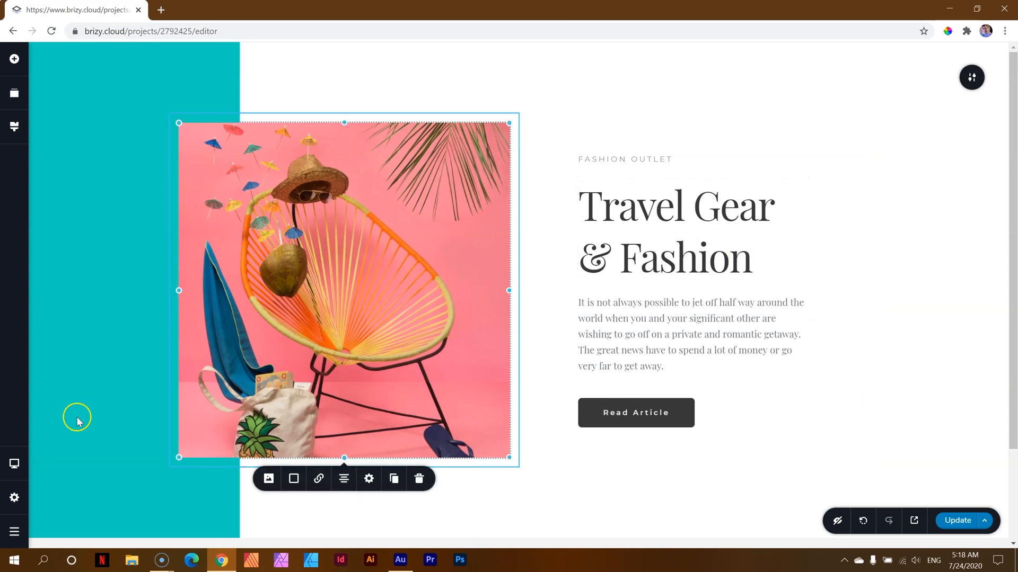
click(368, 479)
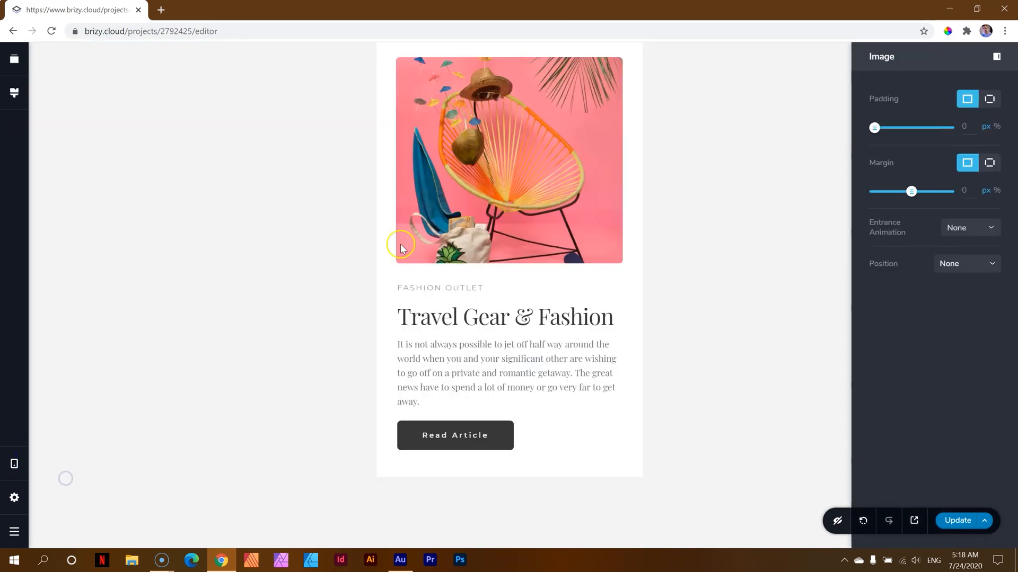
click(509, 160)
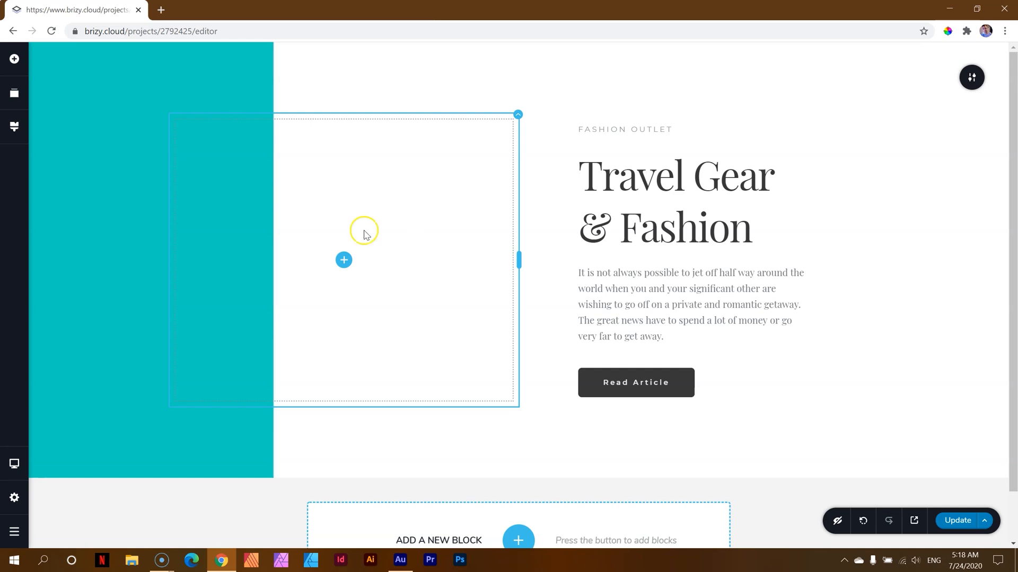
Switch the preview to Mobile layout, showing the empty image placeholder above the text
click(14, 463)
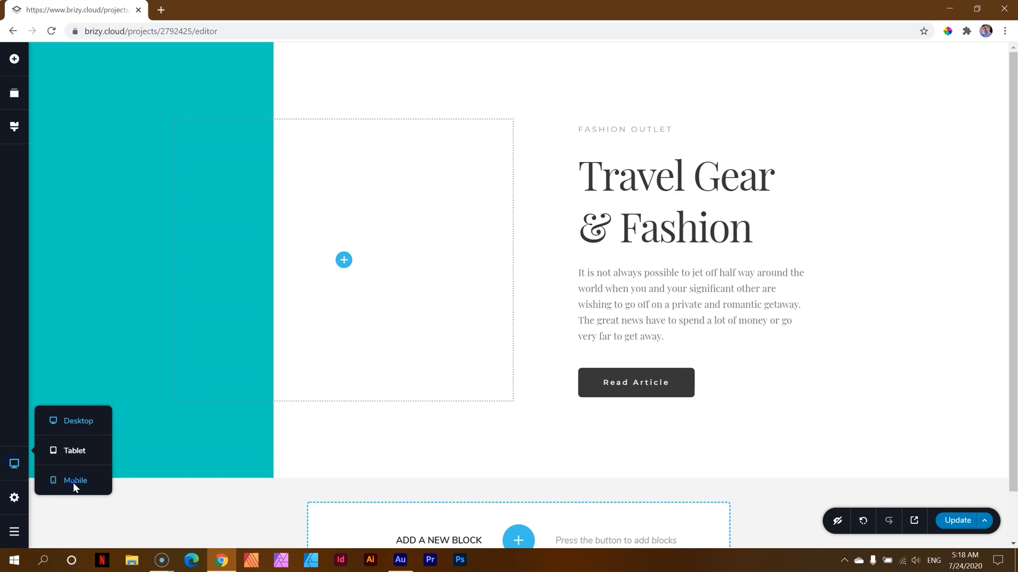
click(74, 480)
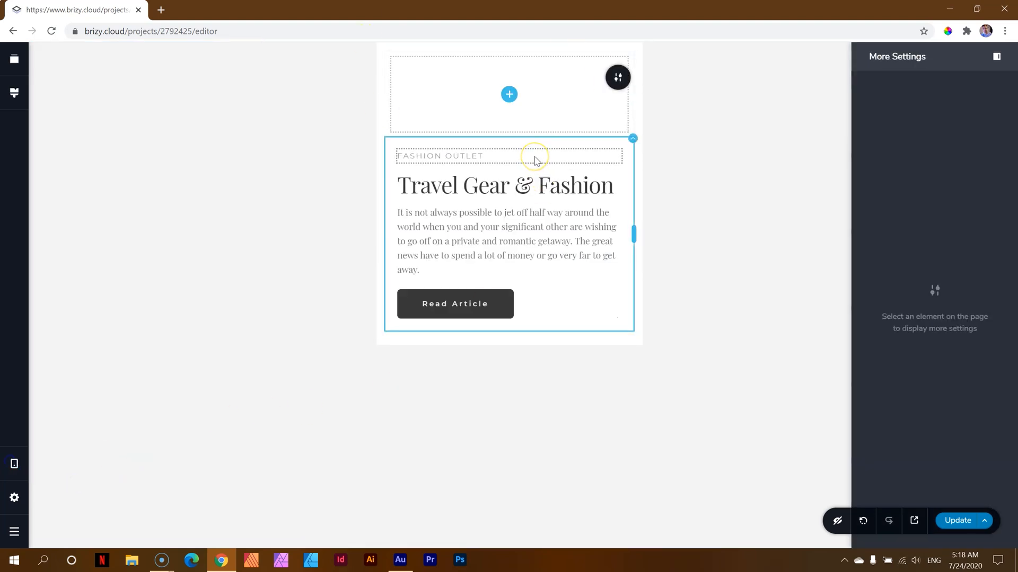